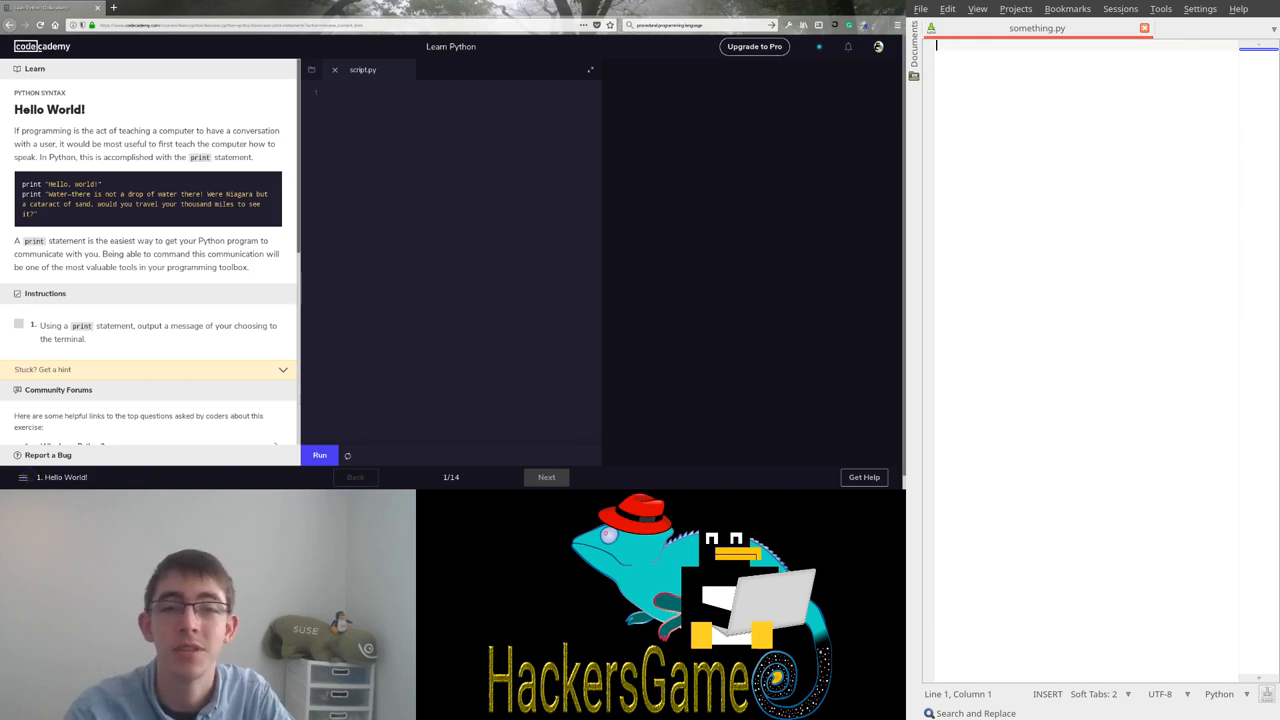
mouse_move(1010, 120)
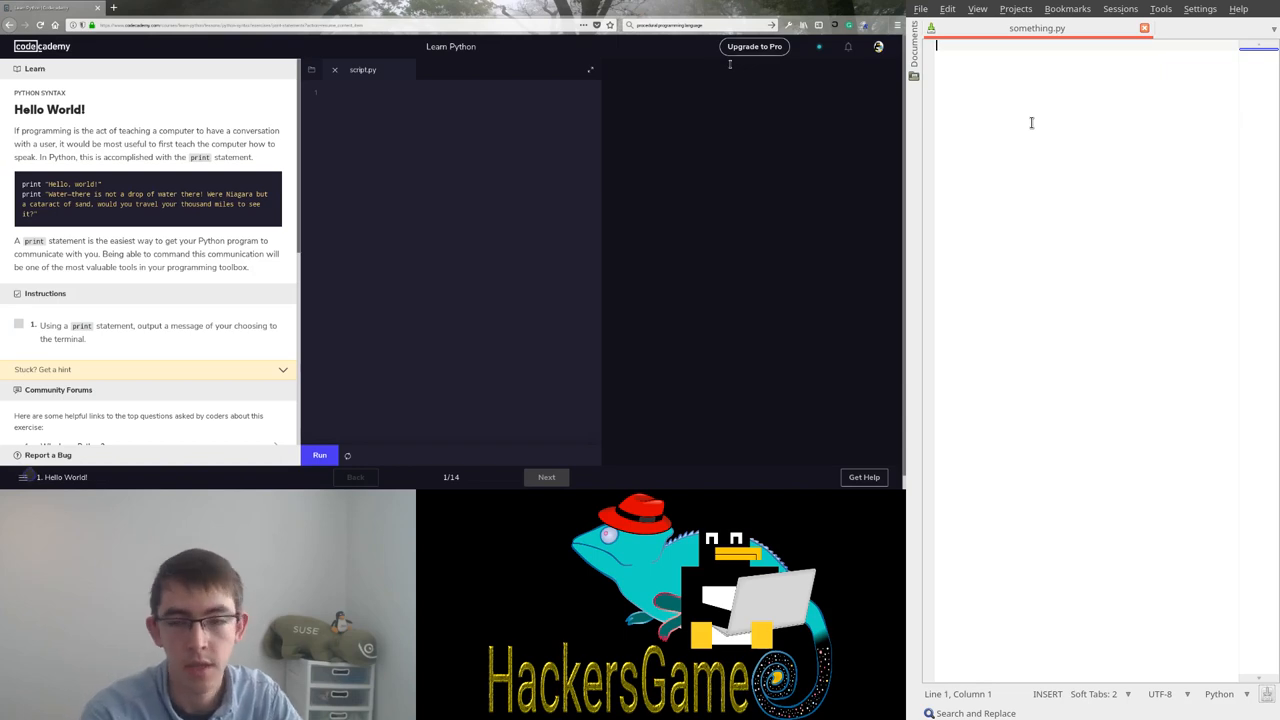
Write print("fish") and print("cat") on two lines of something.py in Kate.
type("print (")
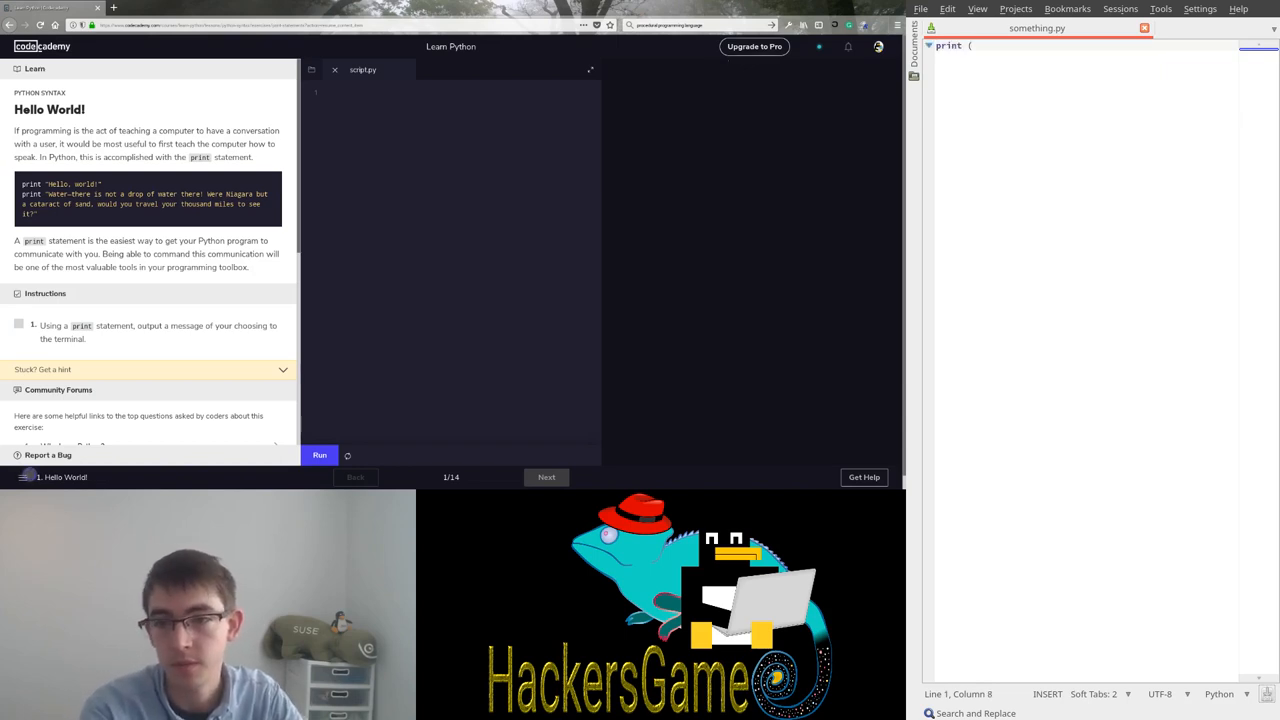
type("\"fish\")")
type("print")
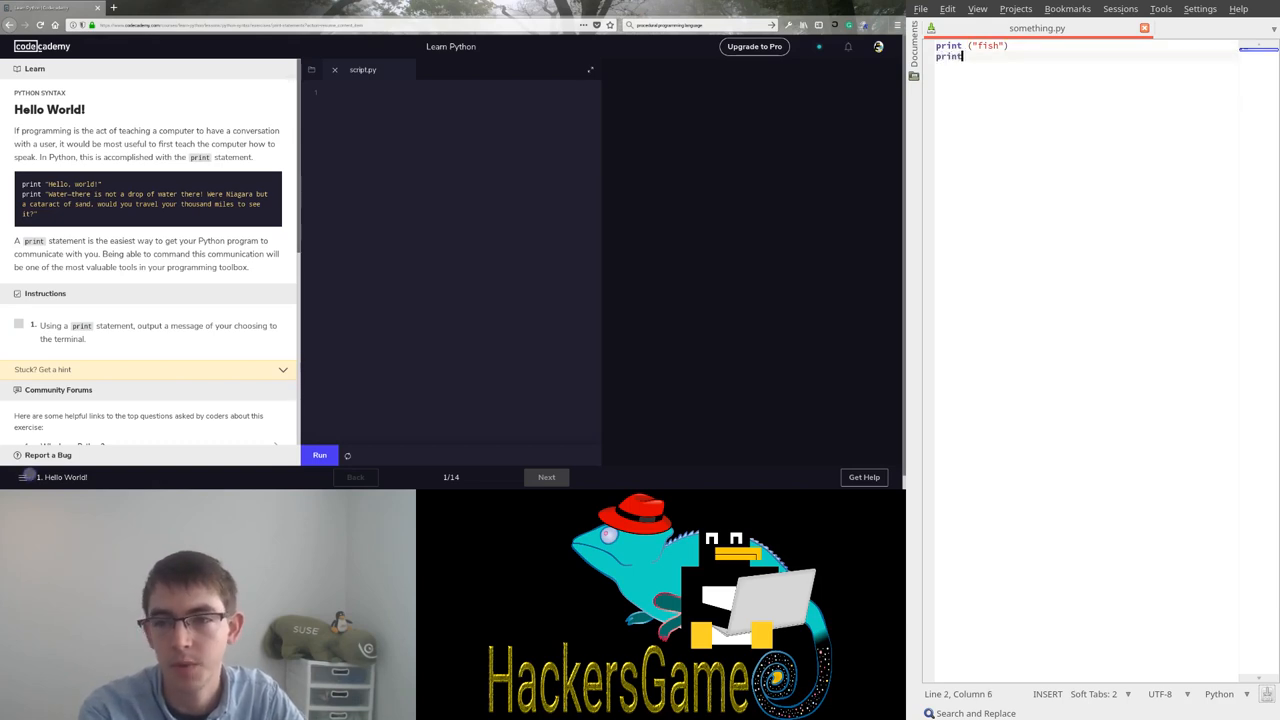
type("(\"cat\"")
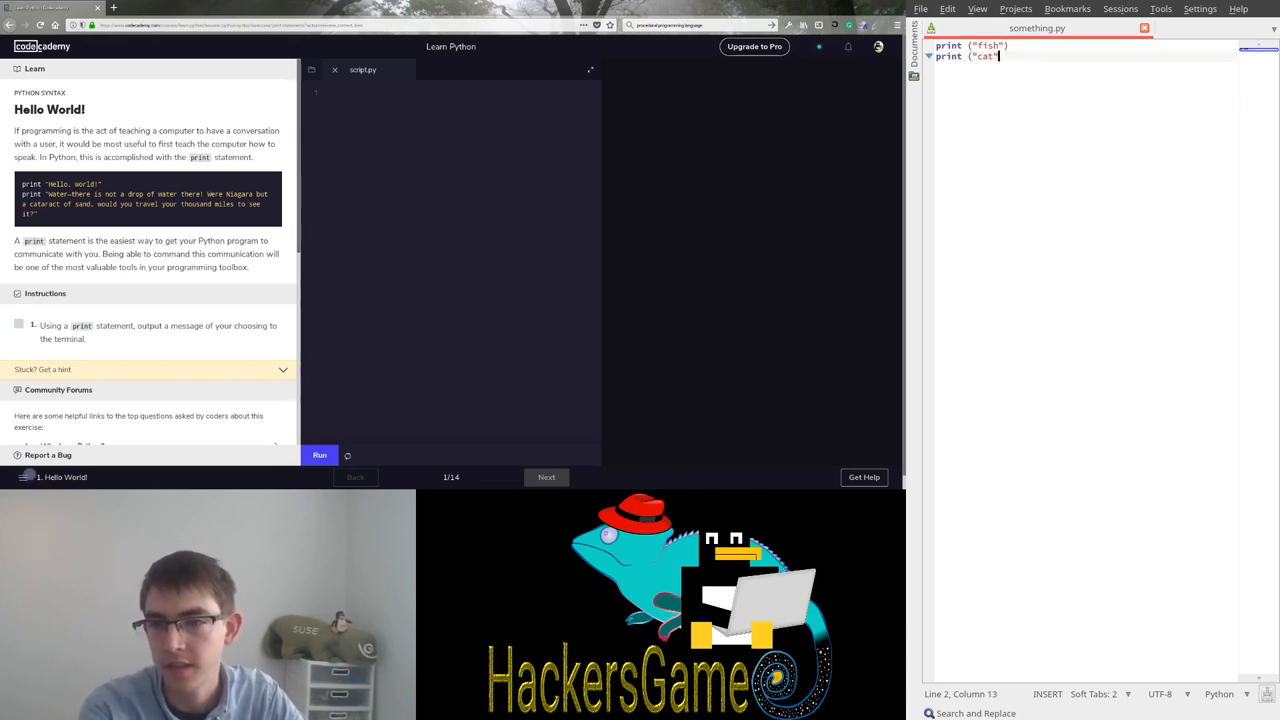
type(")")
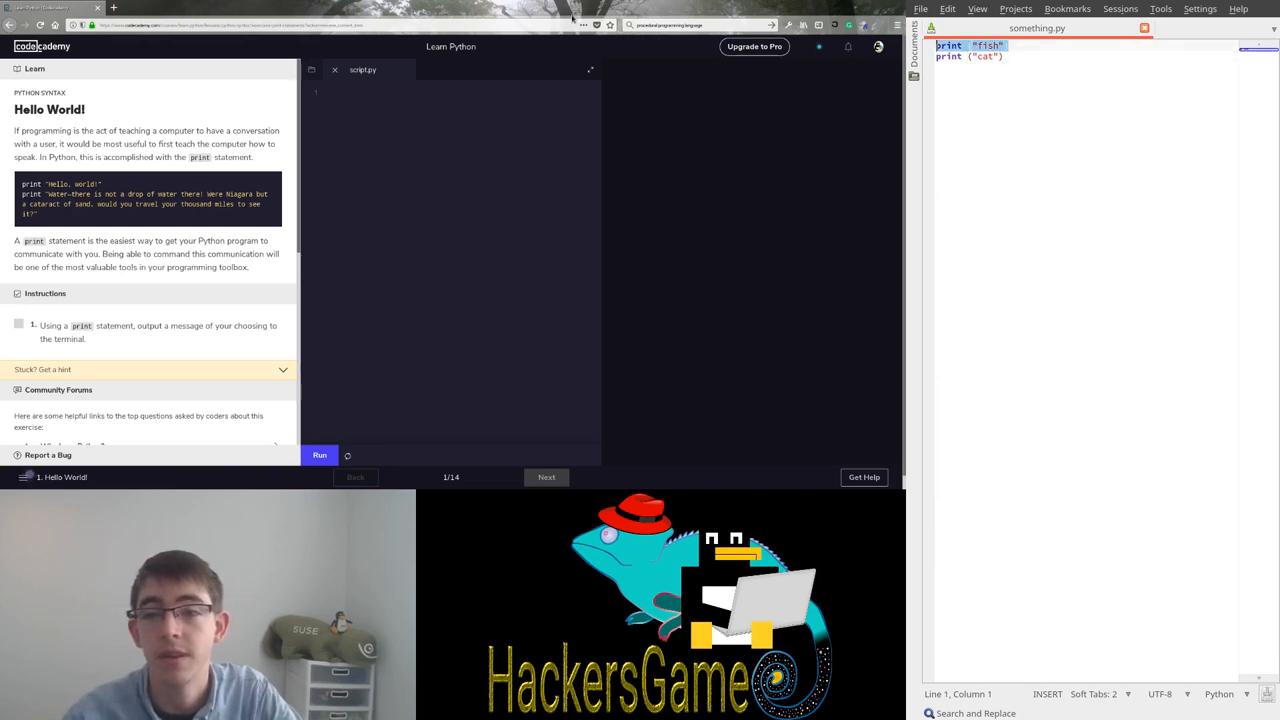
Select both print lines and copy them for pasting into Codecademy.
left_click(1004, 56)
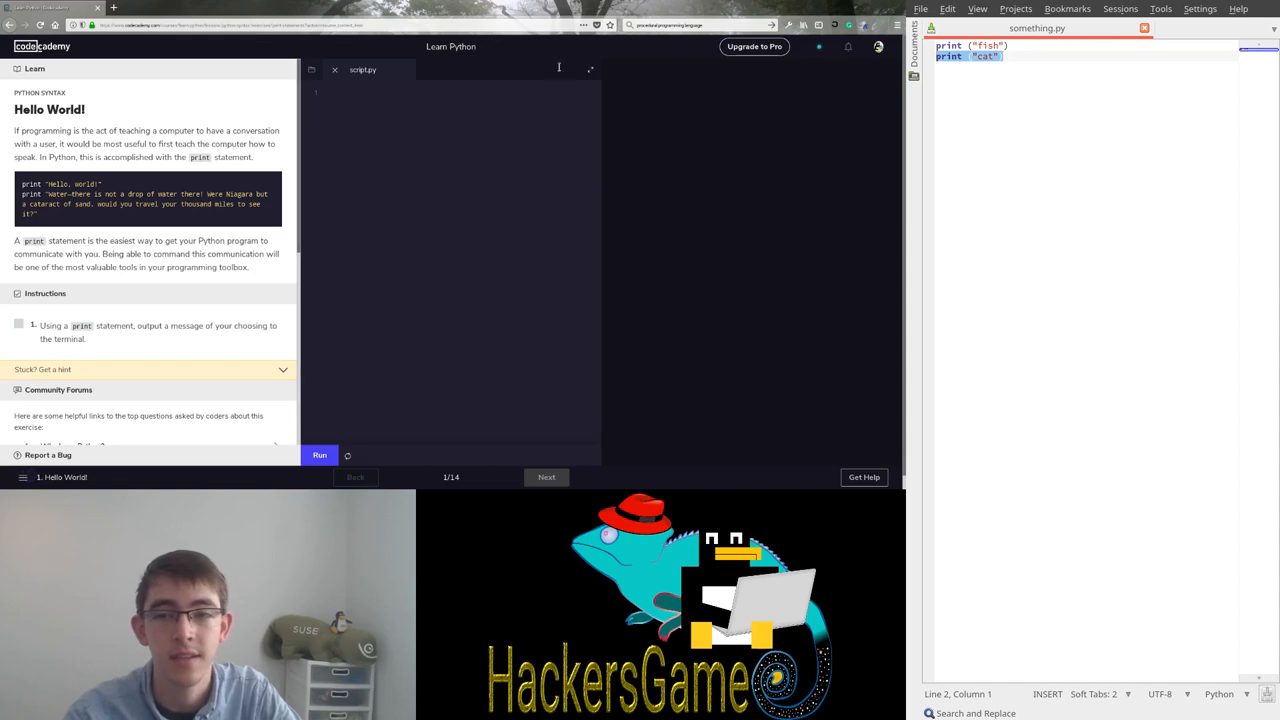
left_click(1010, 56)
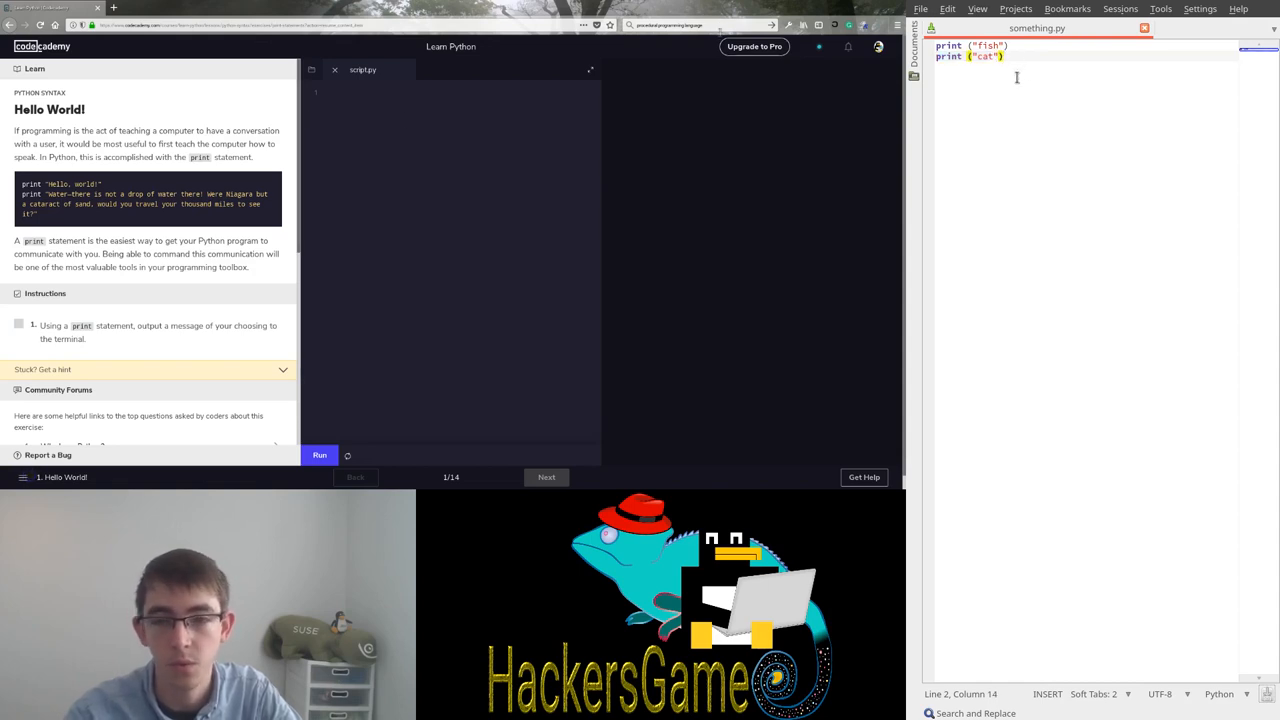
key("ctrl+a")
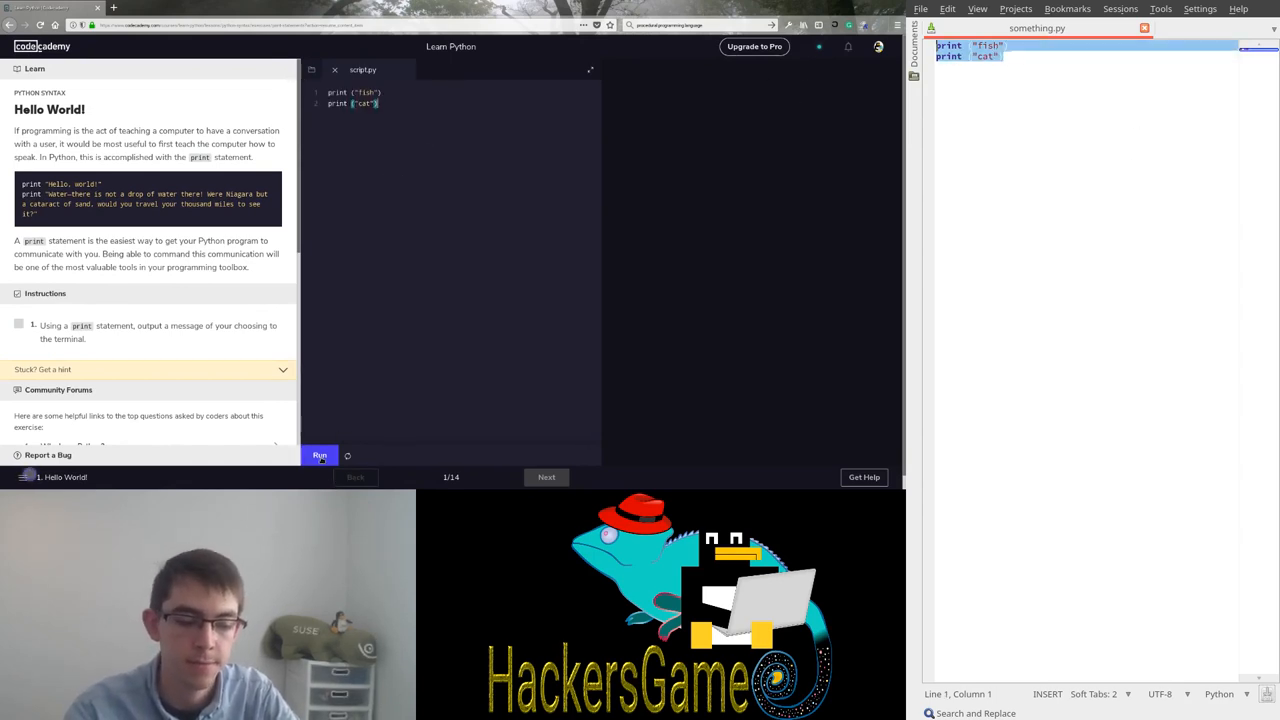
Run the pasted script, add a print("Hello") line and a Hackersgame line, and run again.
left_click(320, 456)
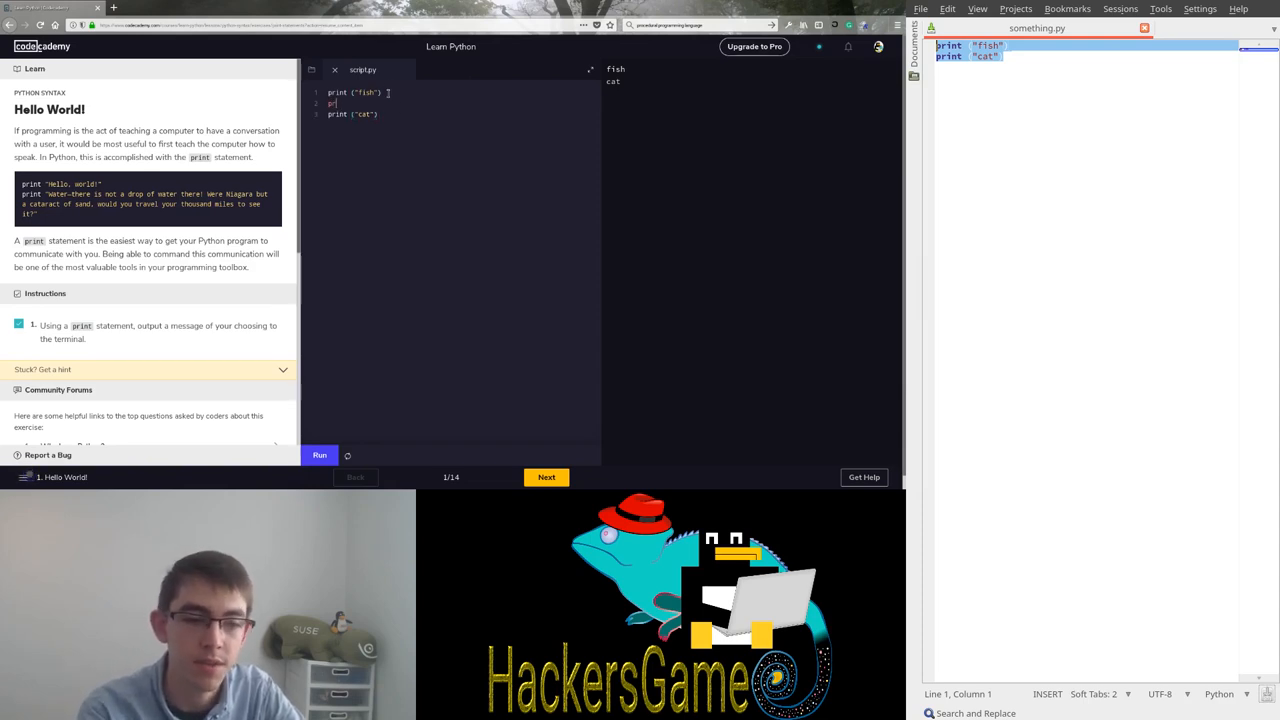
type("print (\"")
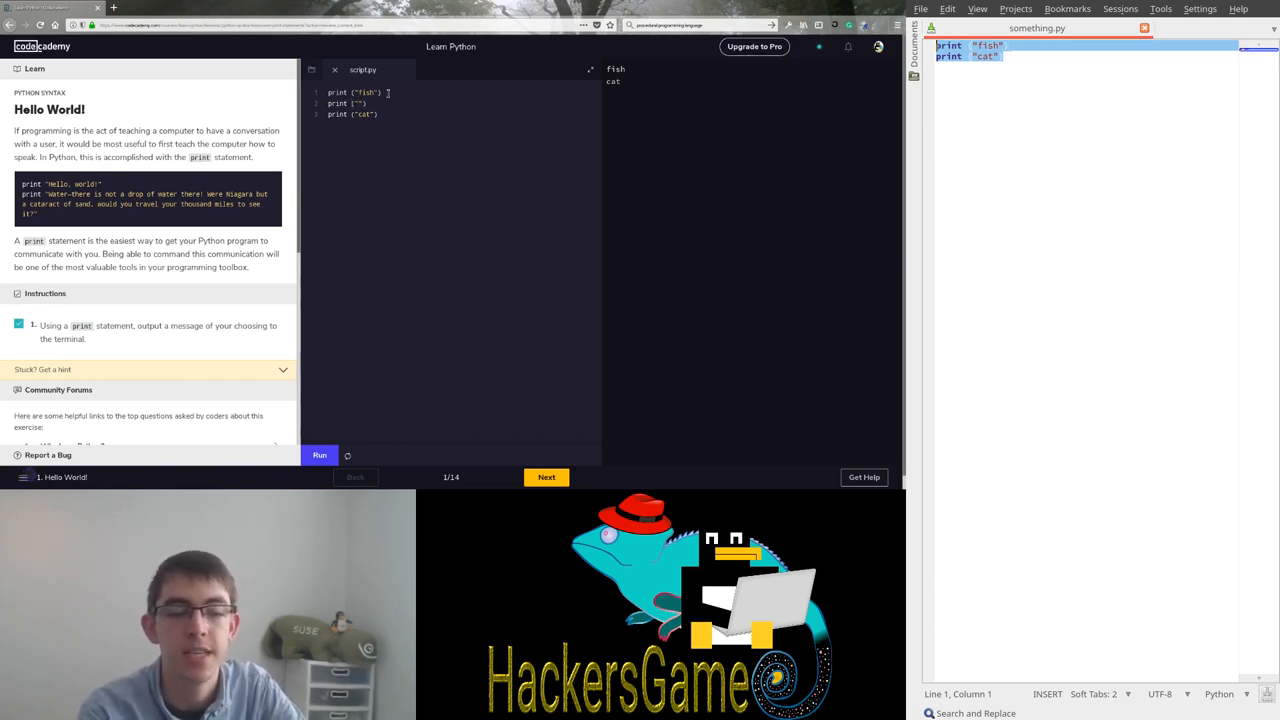
type("?")
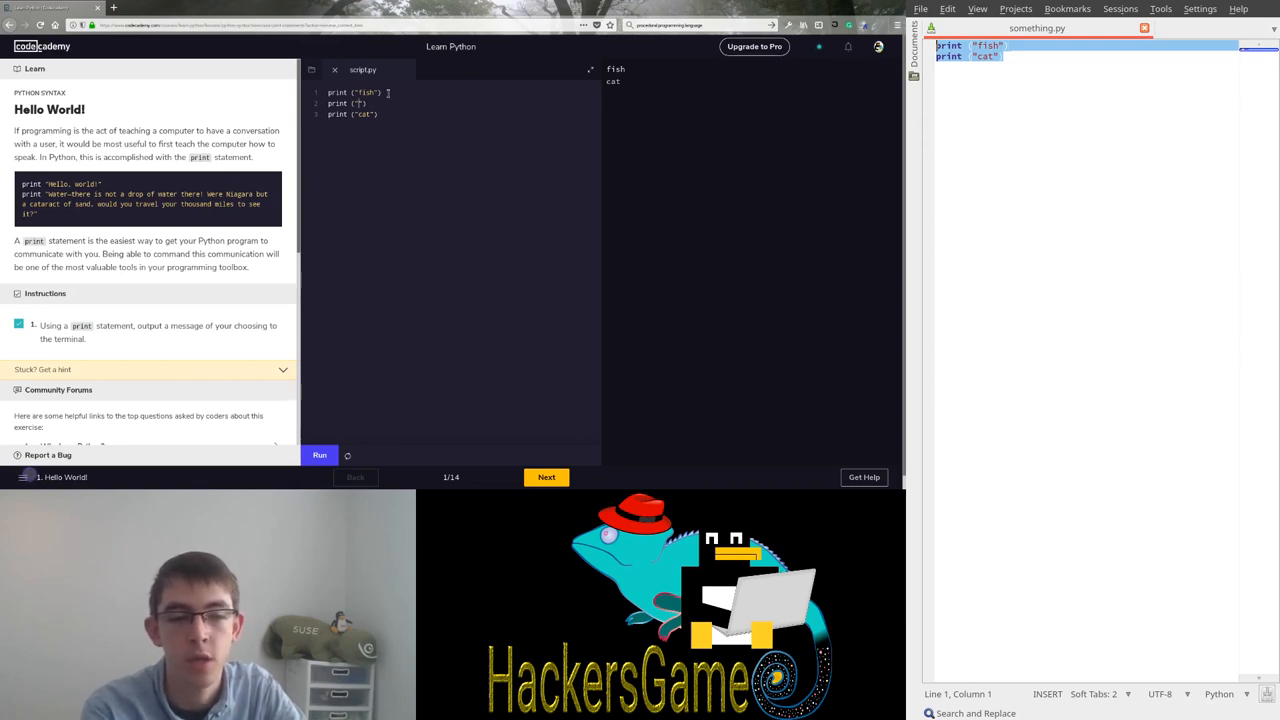
type("Hello")
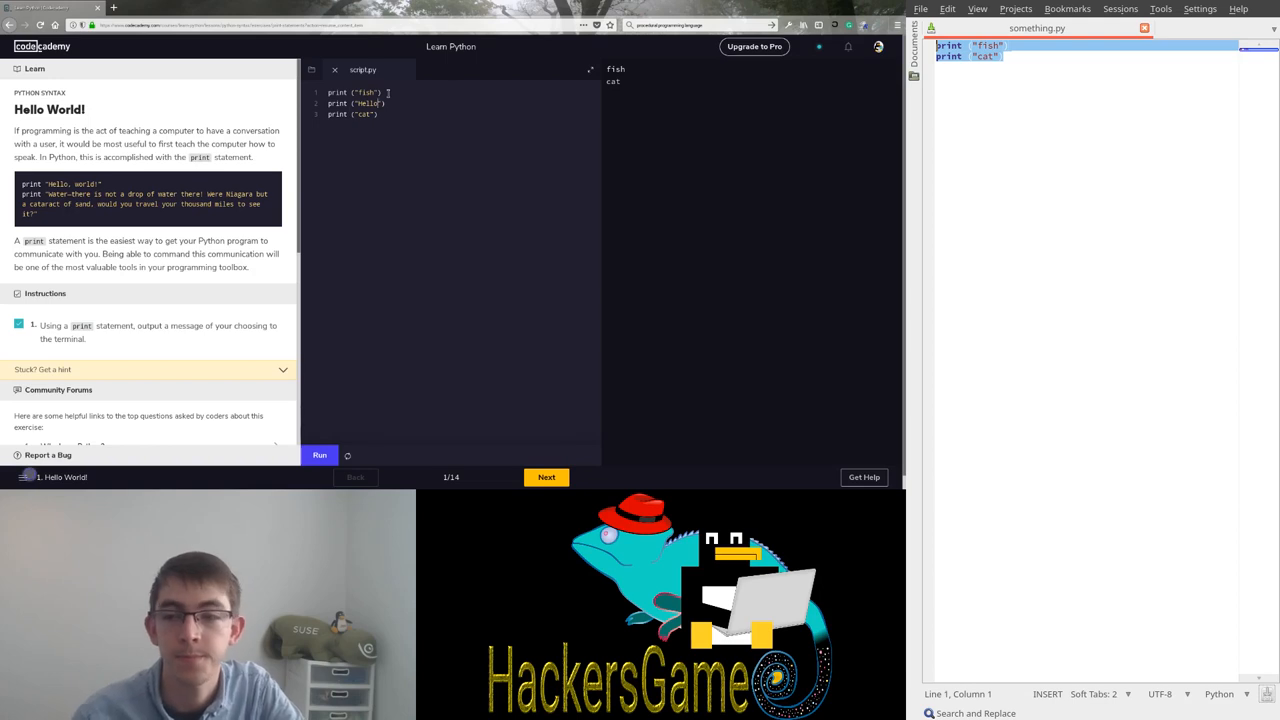
left_click(320, 456)
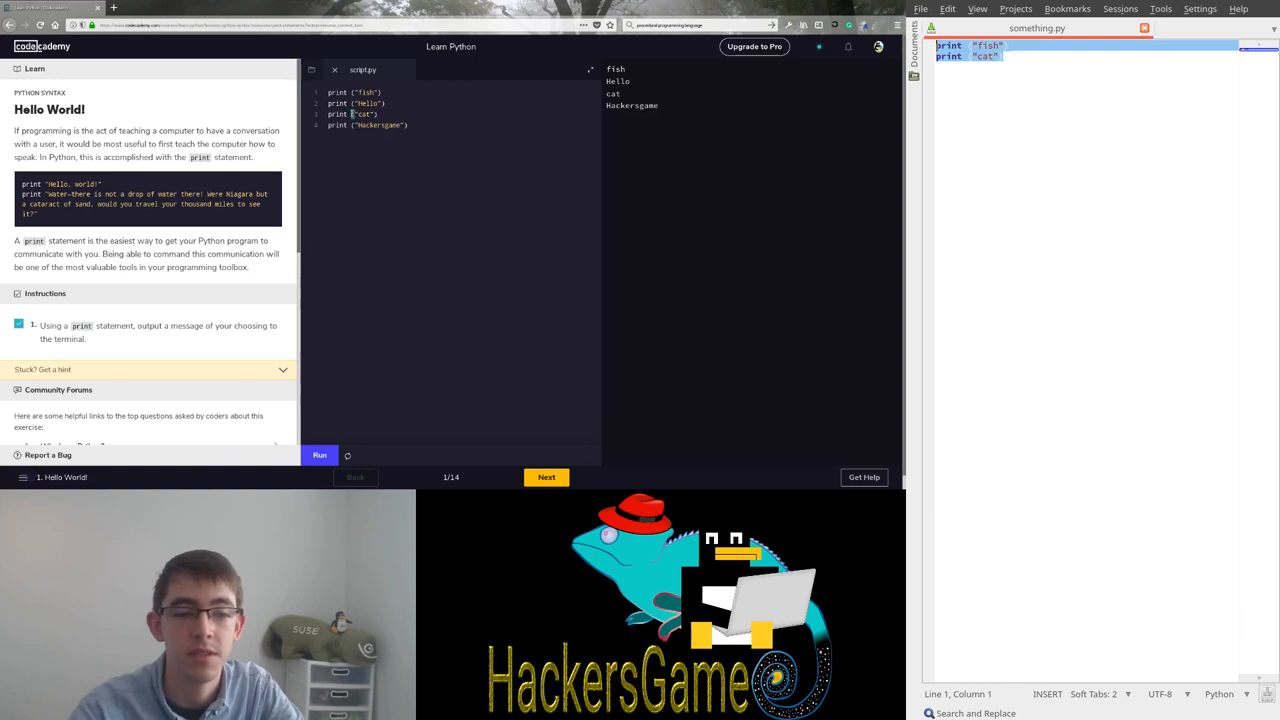
double_click(364, 114)
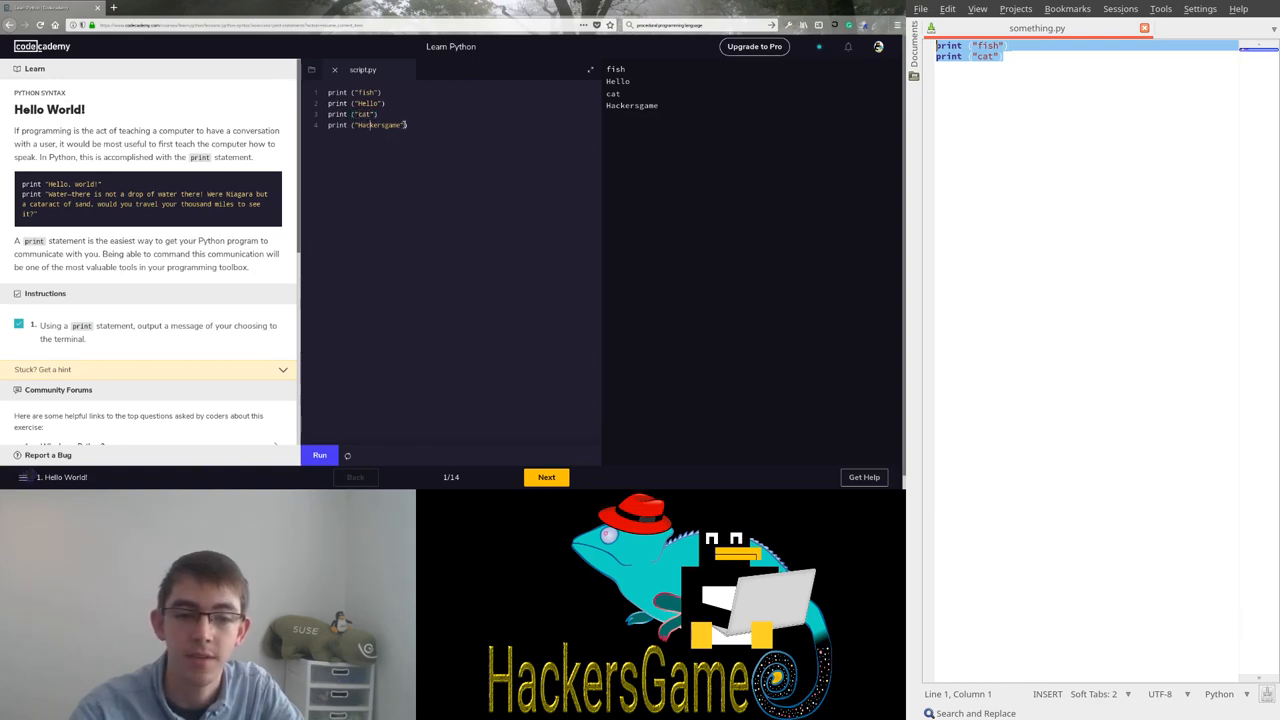
Replace "cat" on line 3 with str(1) so it prints 1, and rerun.
double_click(378, 124)
type("1")
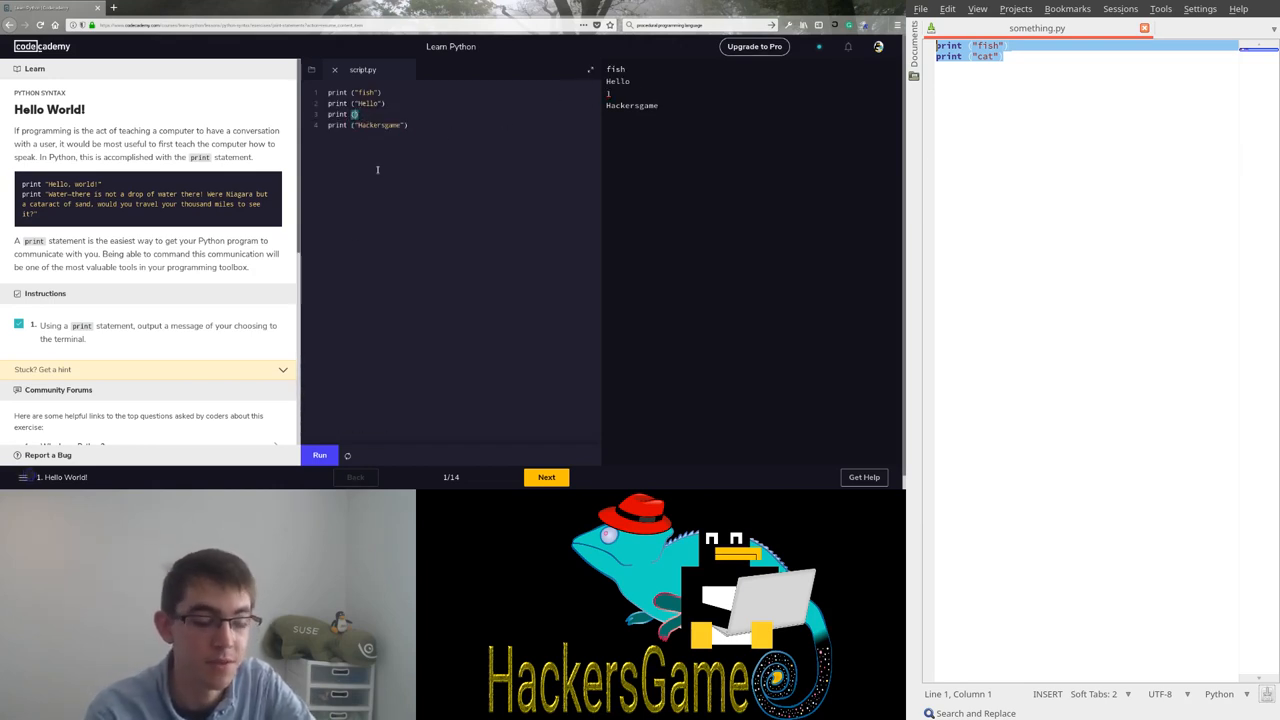
type("str(")
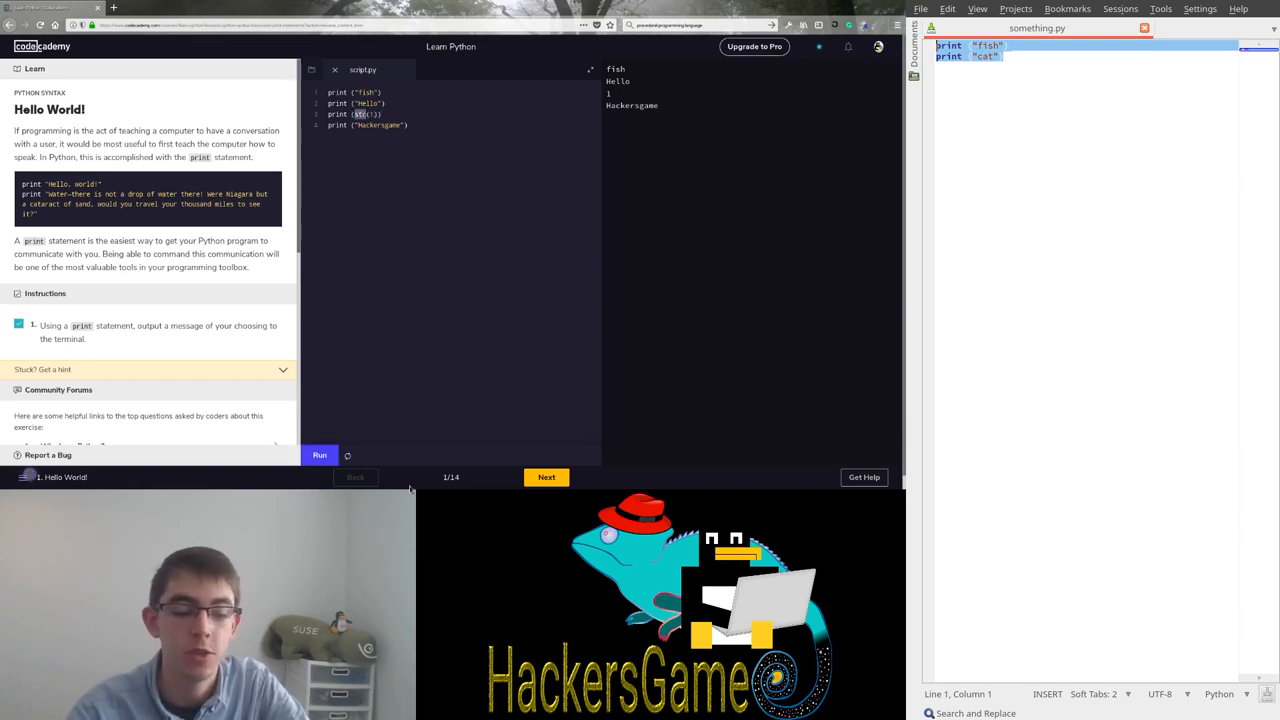
Move to Print Statements, run print "hi", then wrap "hi" in parentheses for Python 3.
left_click(546, 476)
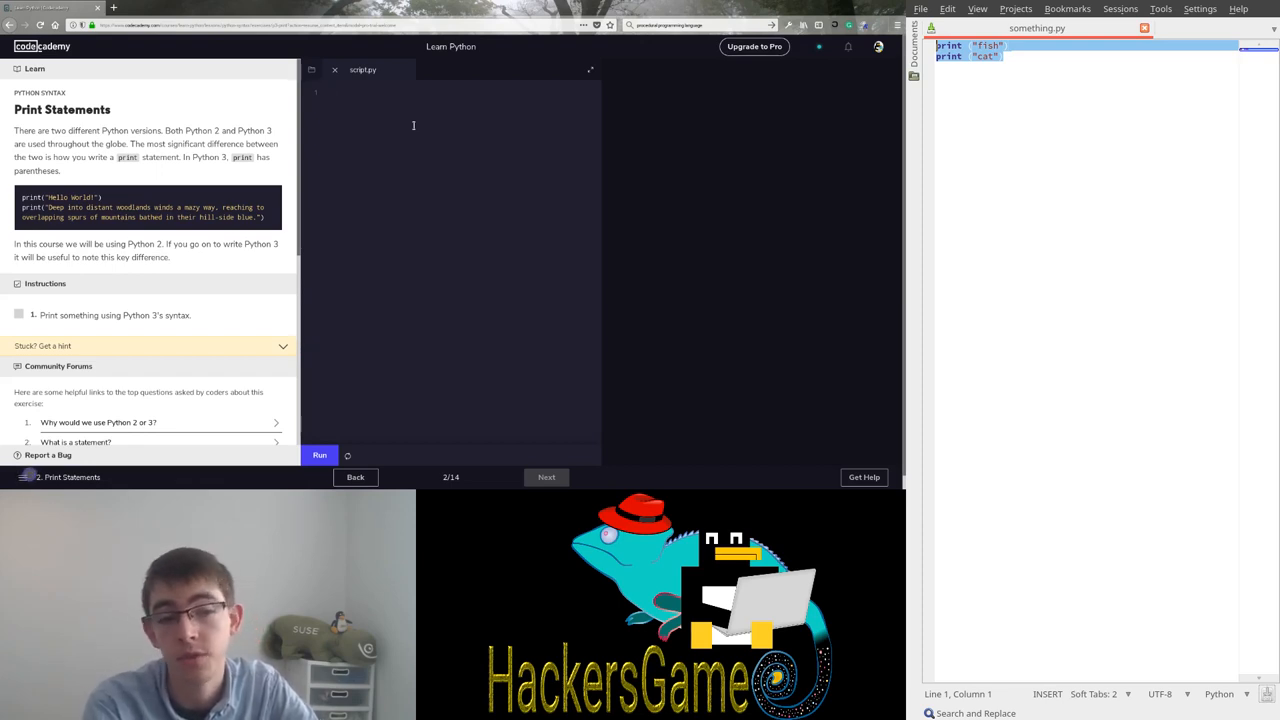
type("print \"hi\"")
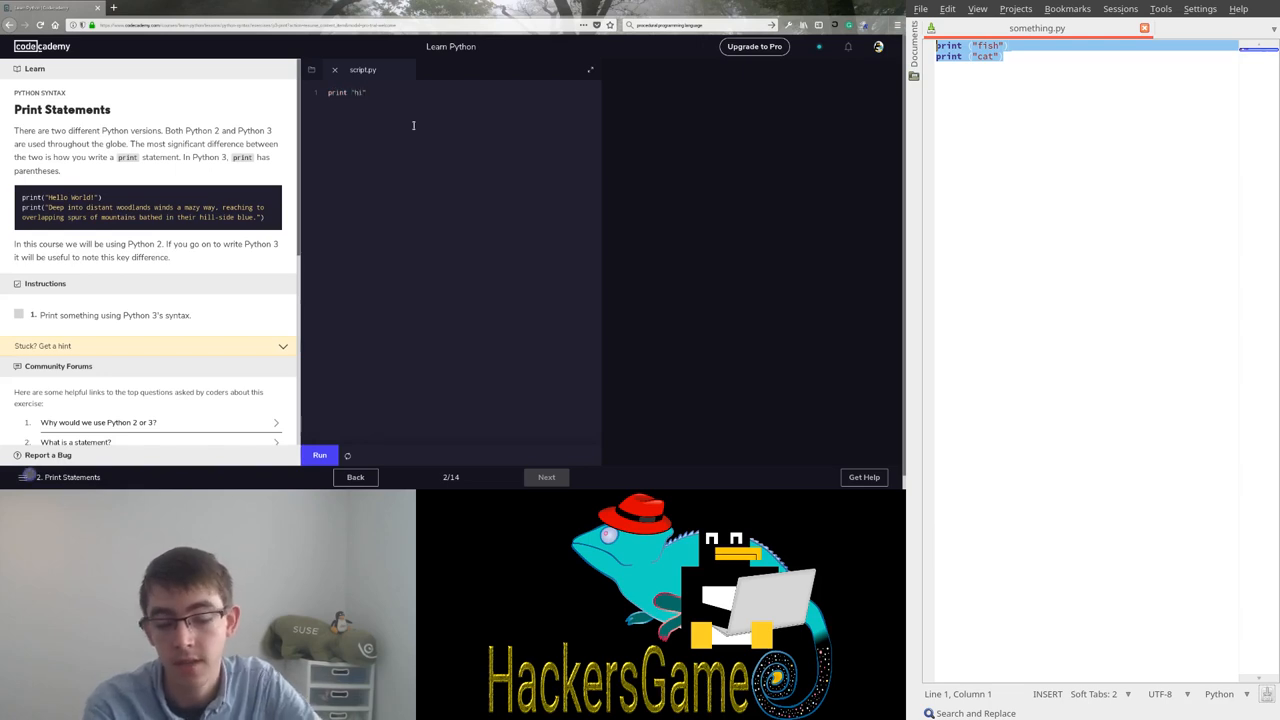
left_click(320, 456)
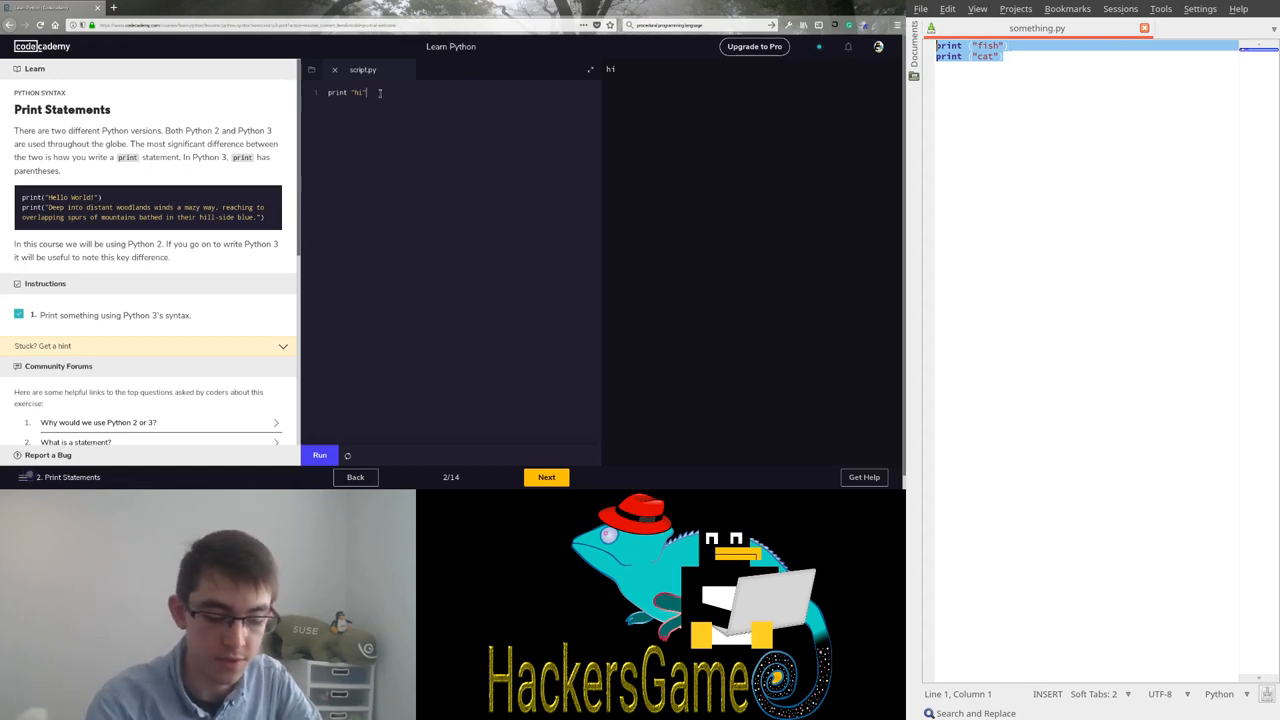
type(")")
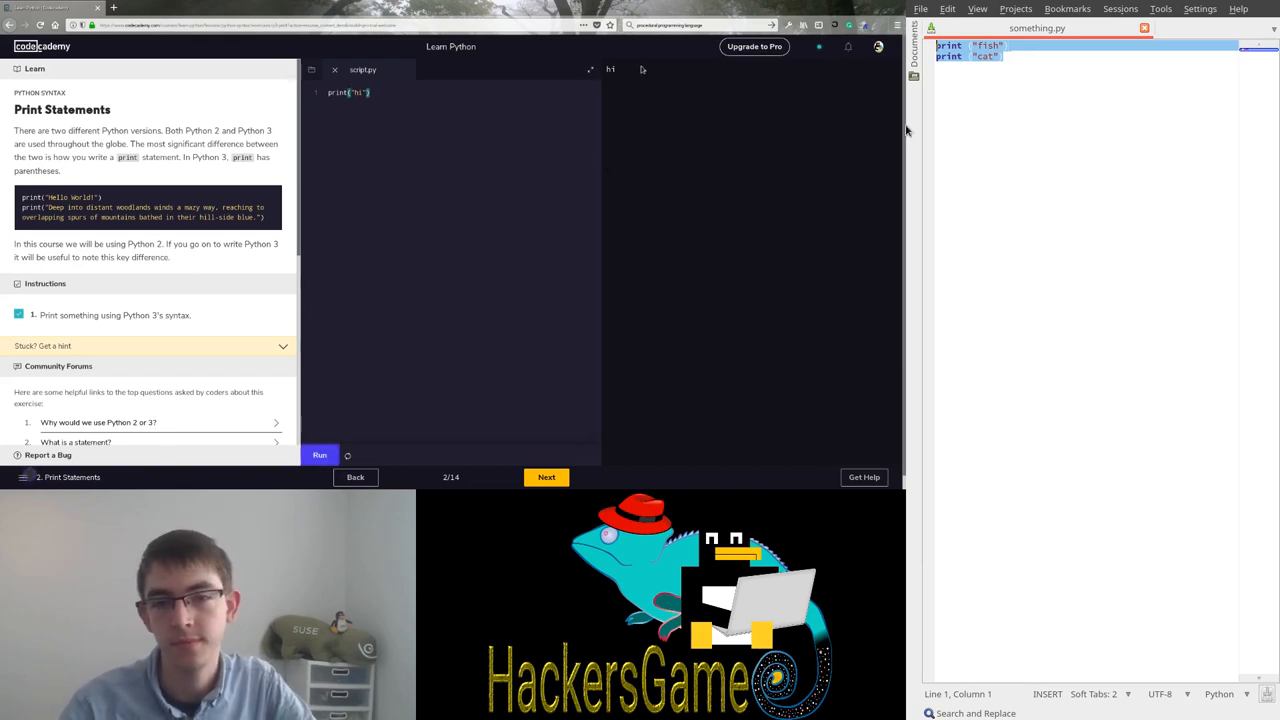
mouse_move(236, 232)
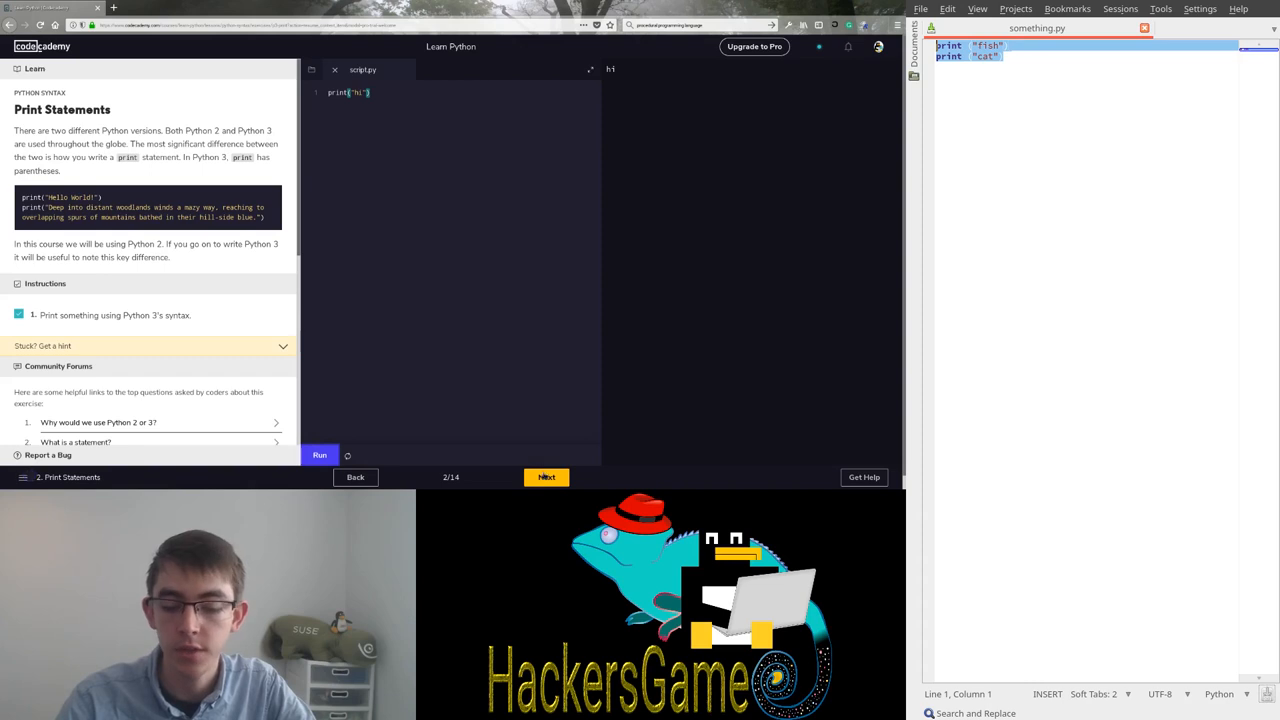
In the Strings lesson, write print("Hello ") and print("Hello " + "you") and run them.
left_click(546, 476)
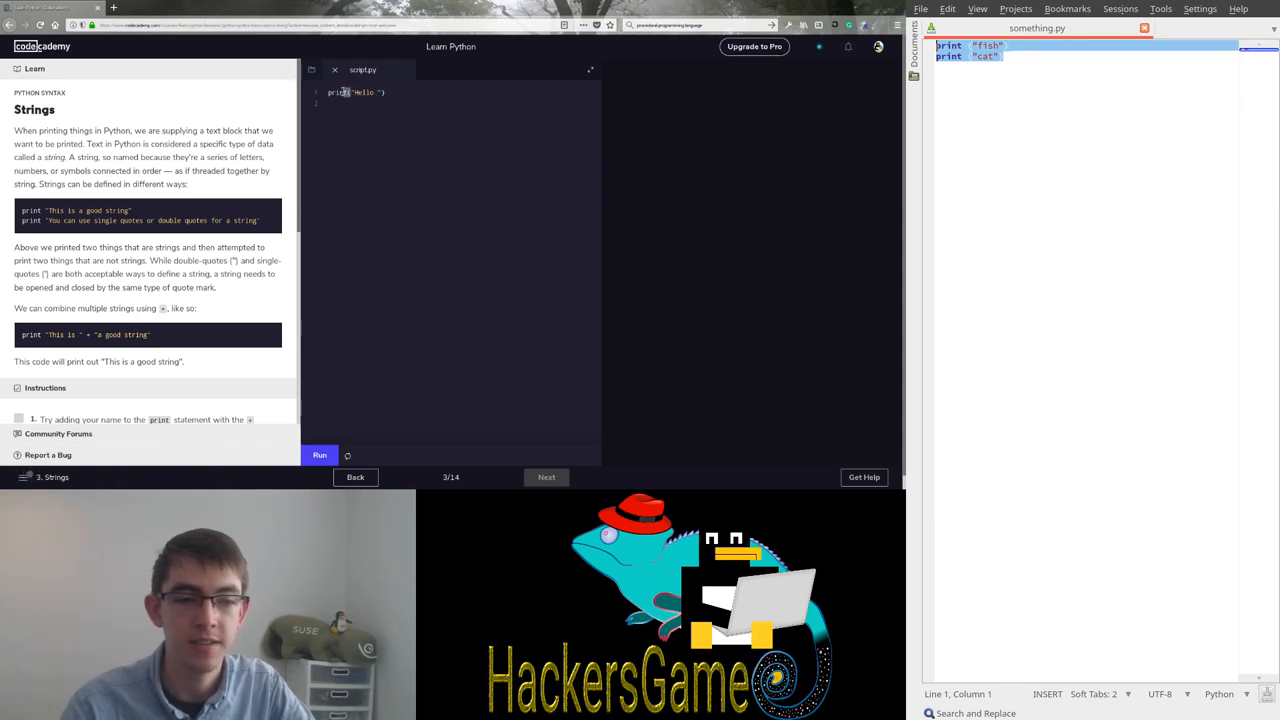
double_click(364, 92)
type("\"Hello\"")
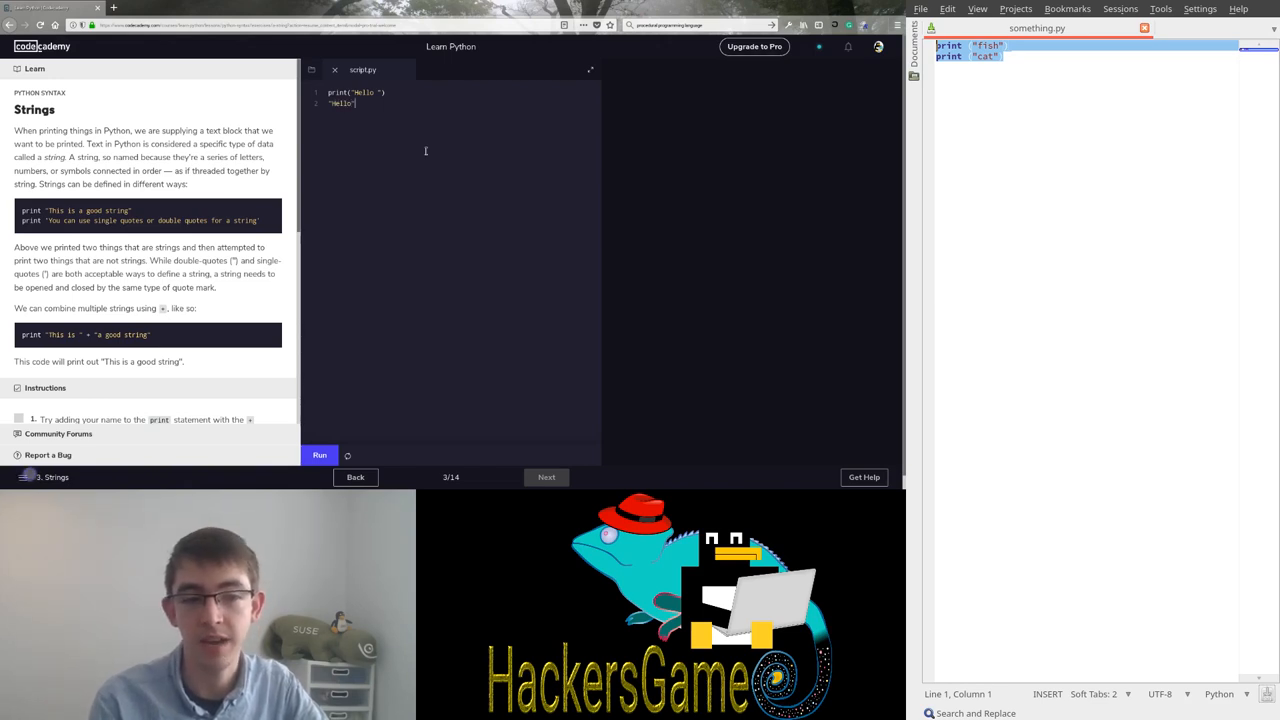
key("Return")
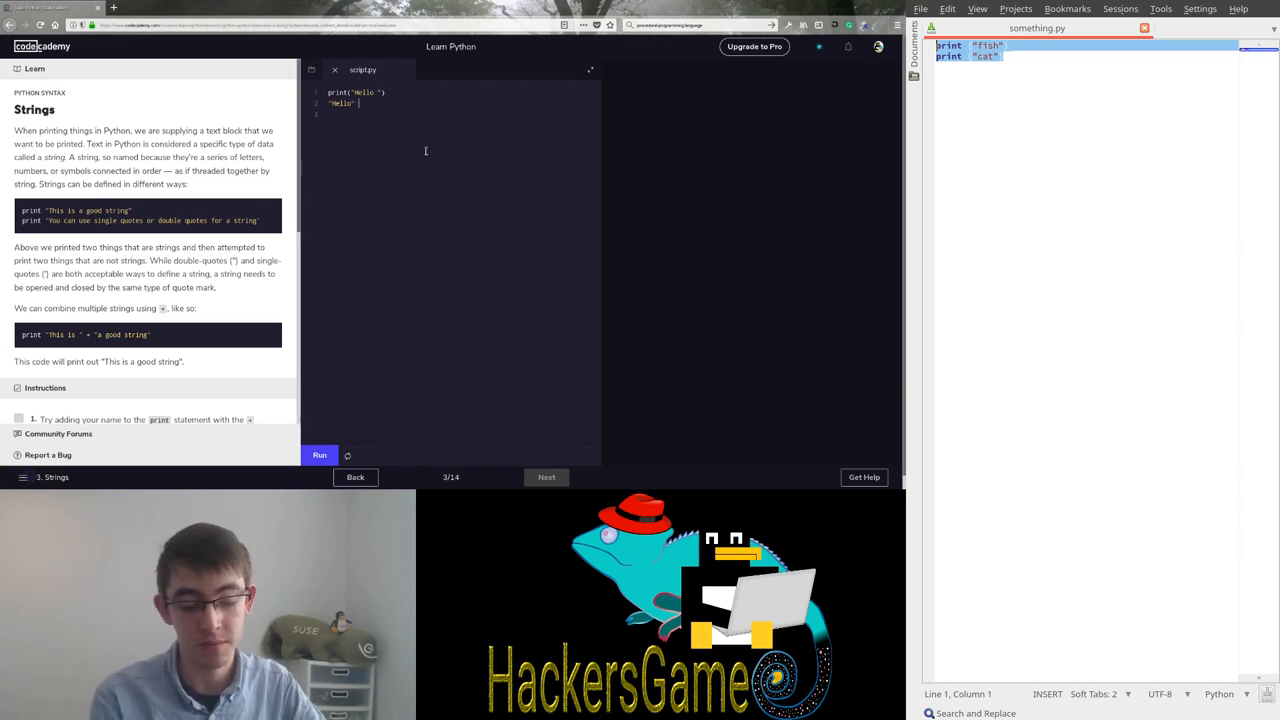
type("+ \"\"")
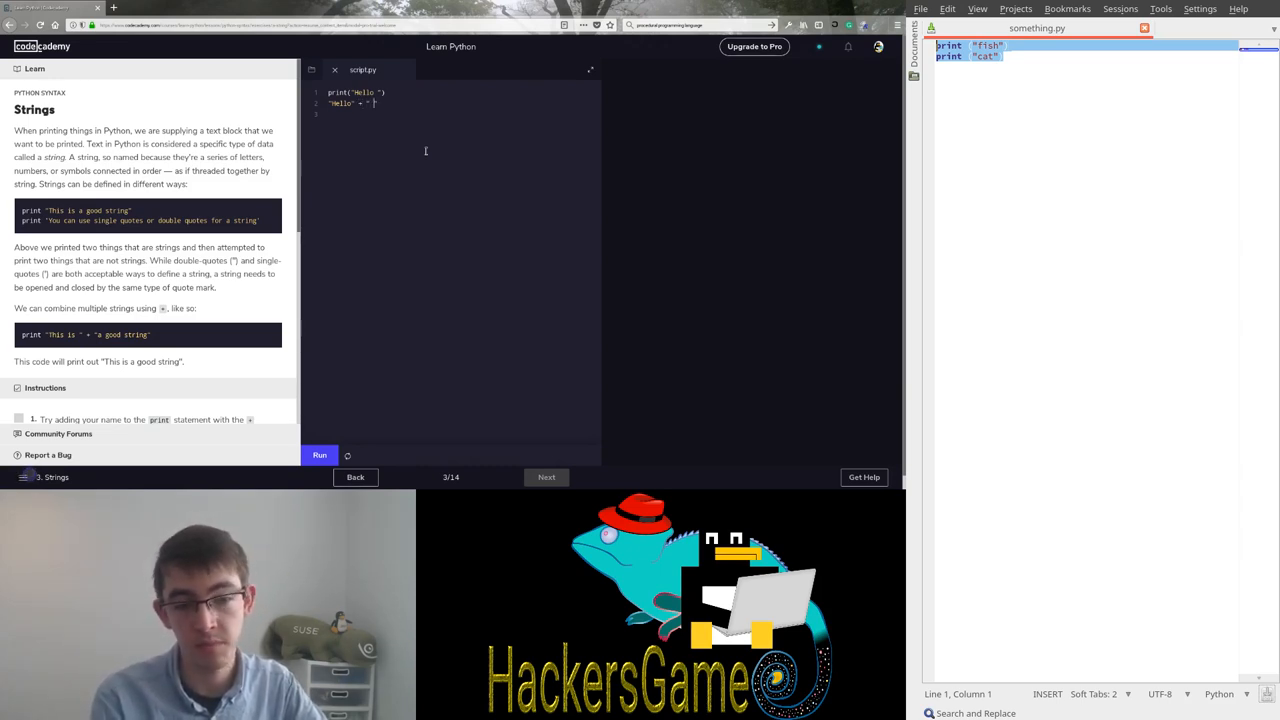
type("you")
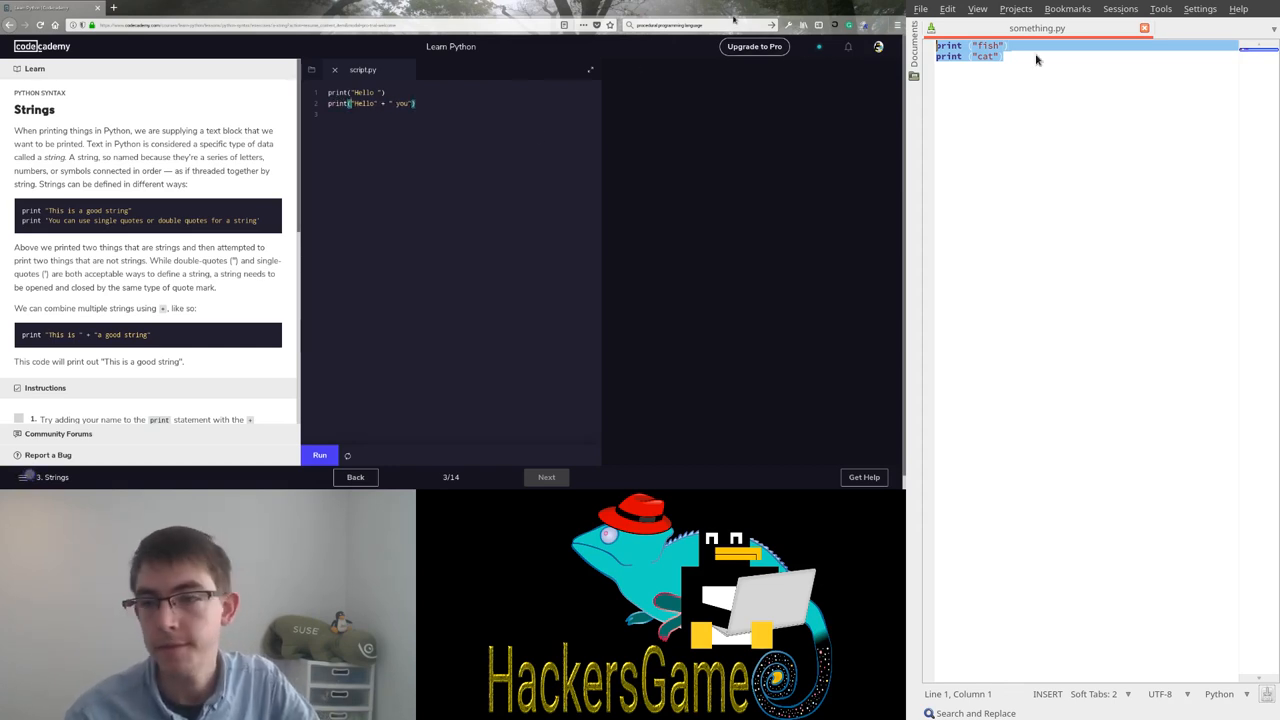
left_click(320, 456)
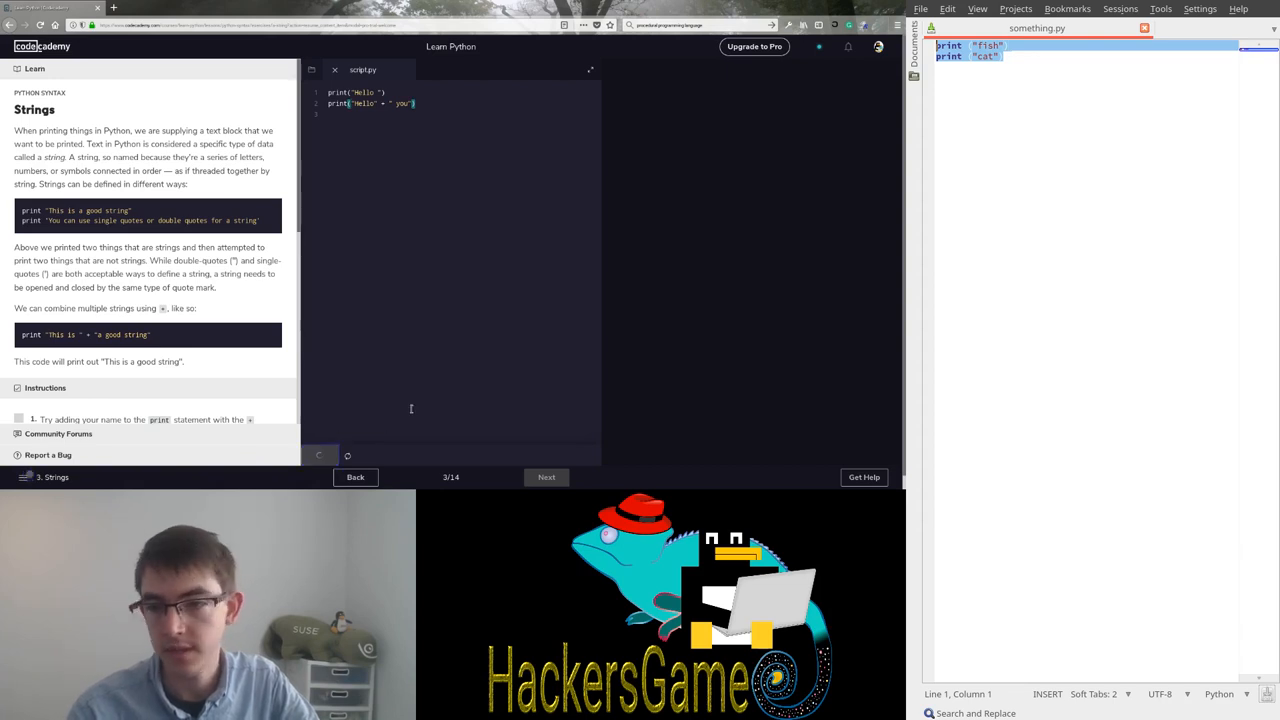
Add a test = string variable assignment above the Hello print lines.
left_click(320, 456)
type("na")
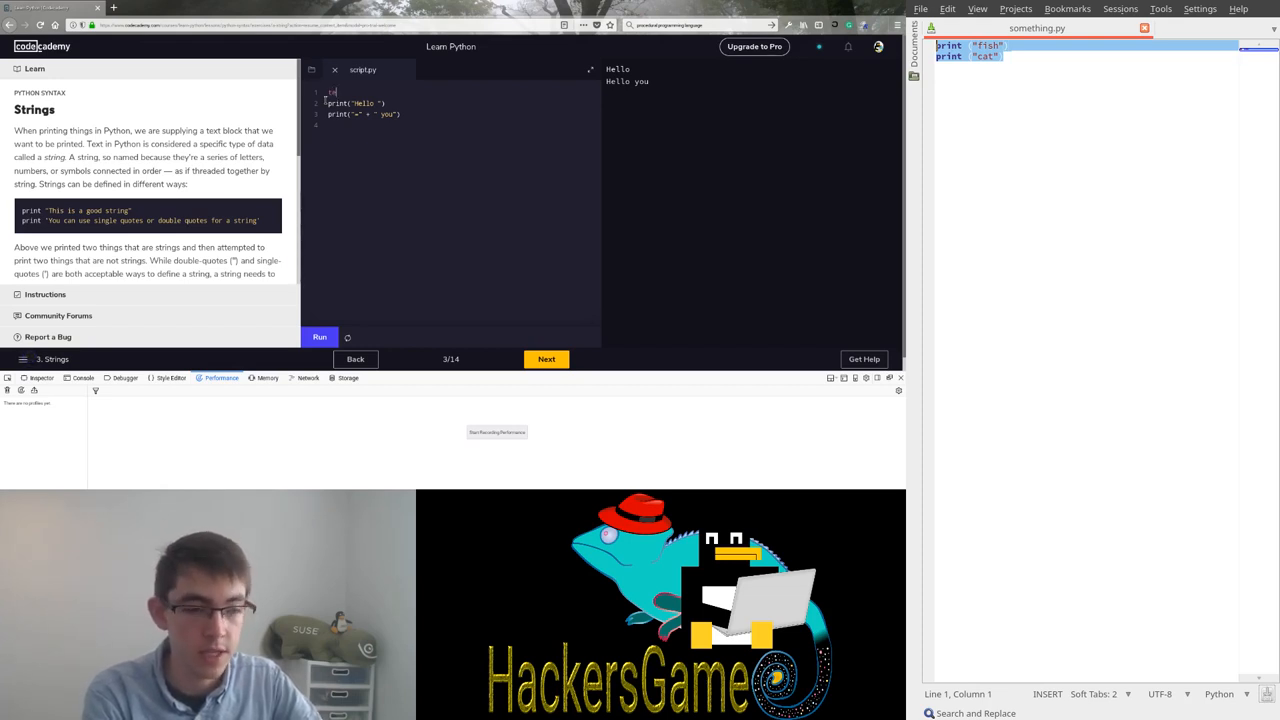
type("test = \"info")
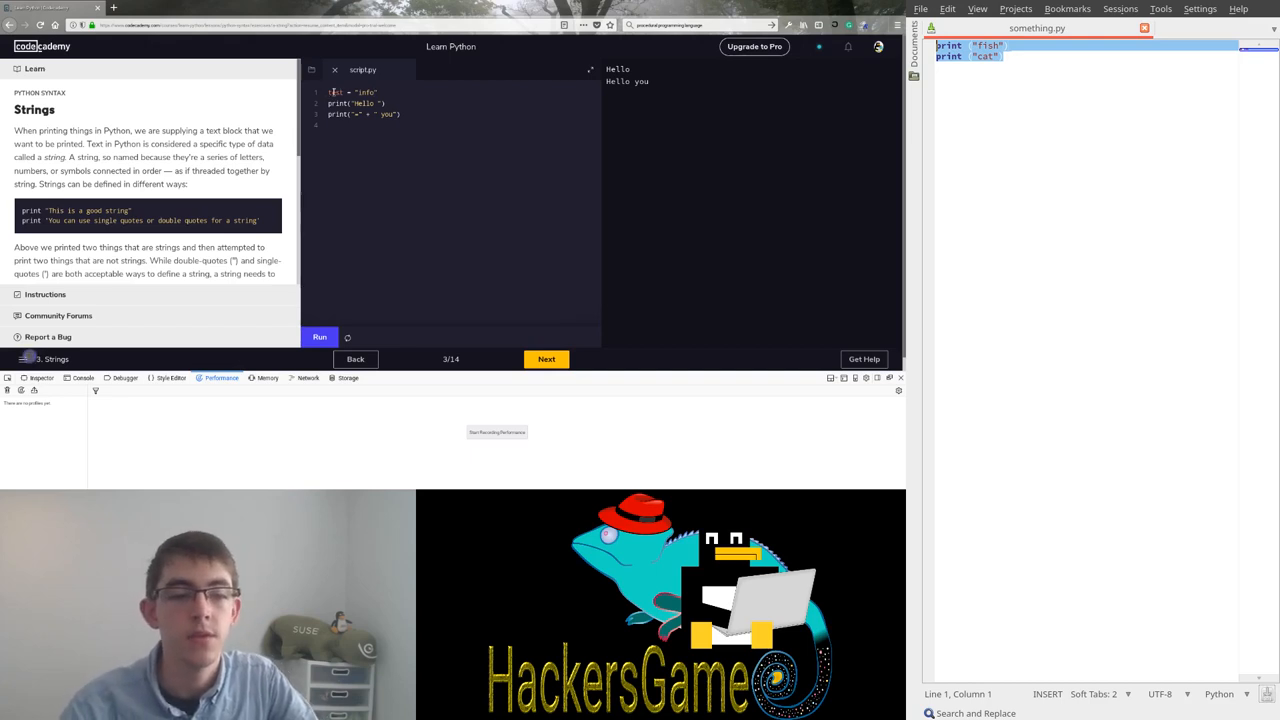
double_click(336, 92)
type("\"info\"")
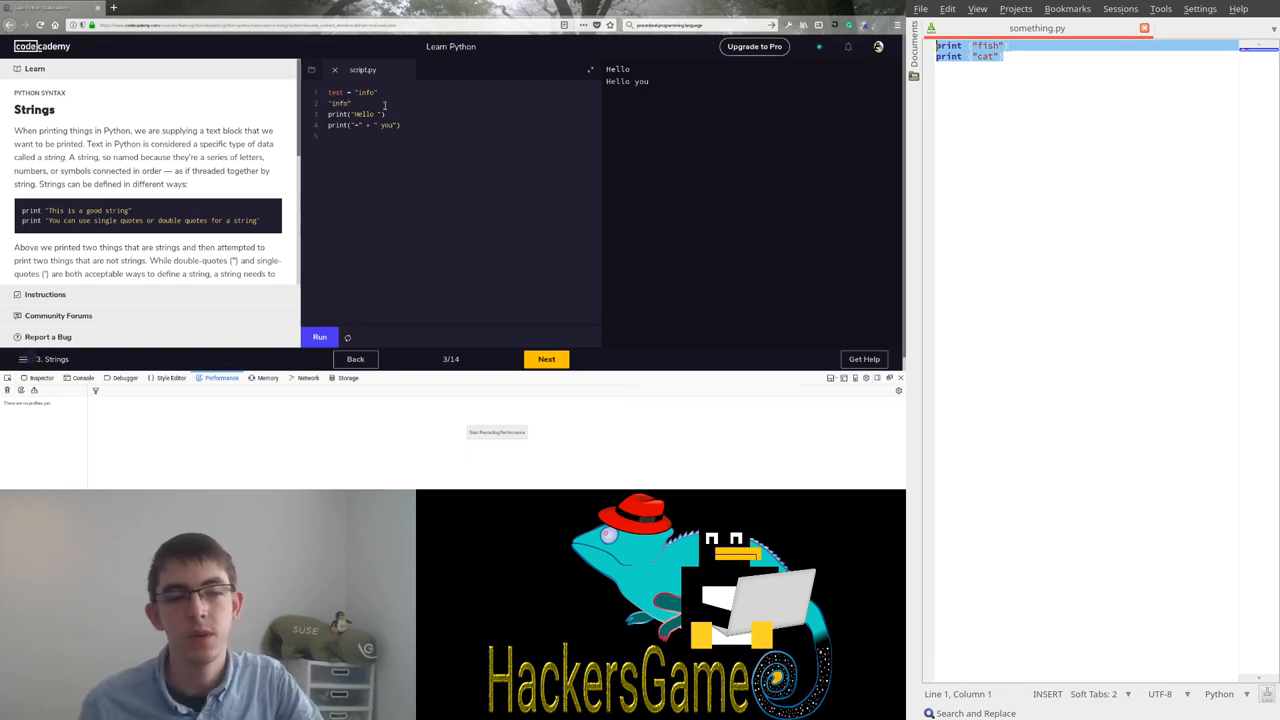
double_click(336, 92)
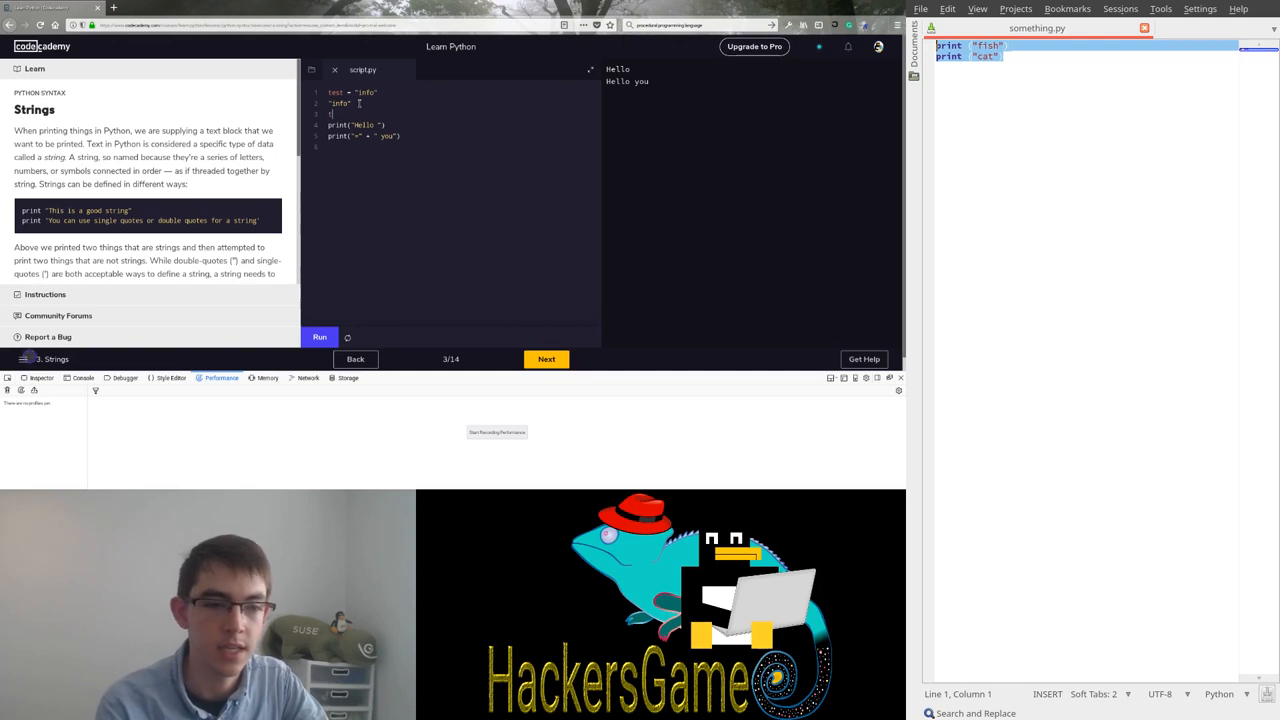
type("test")
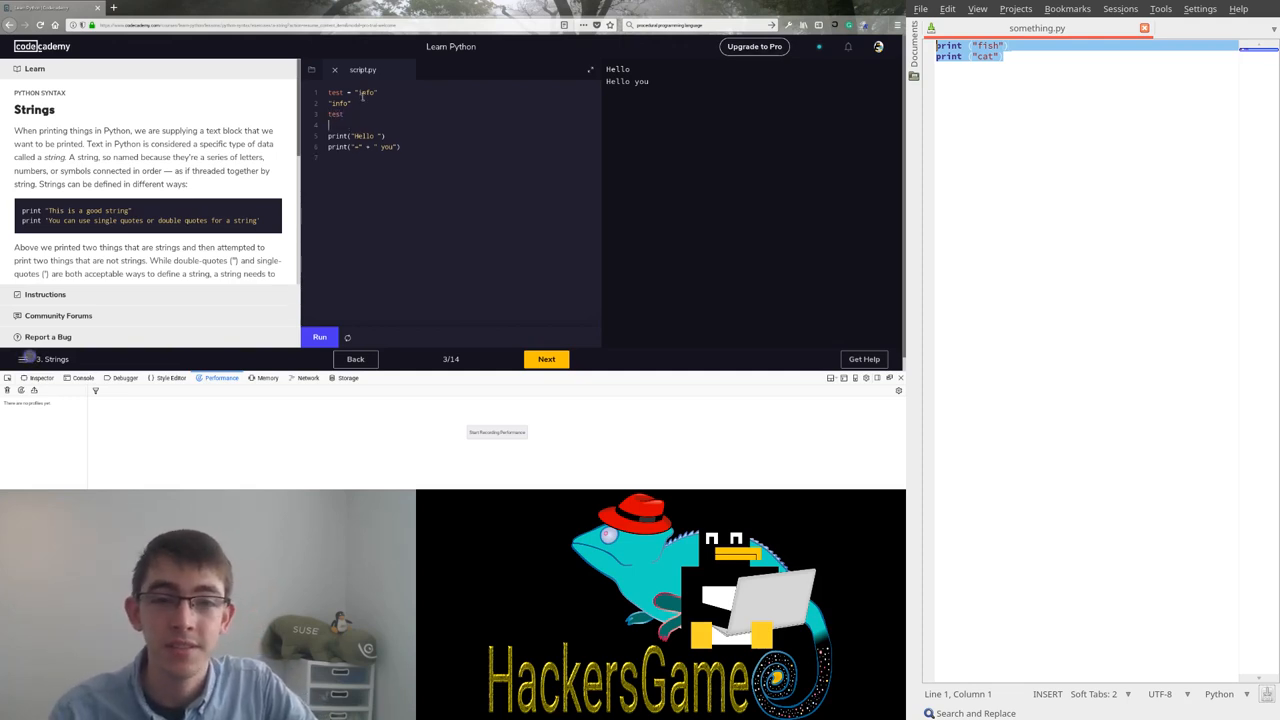
Replace the string on the test line with 7.3 and edit the first print line.
double_click(340, 104)
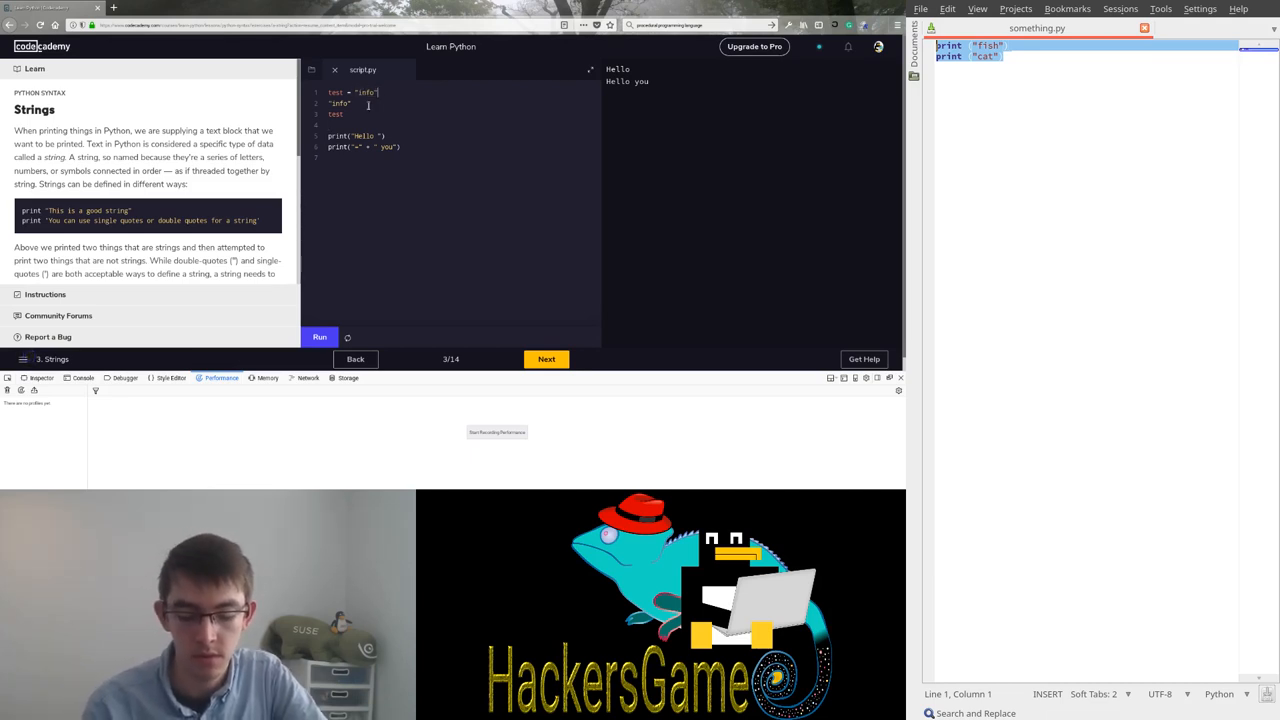
key("Backspace")
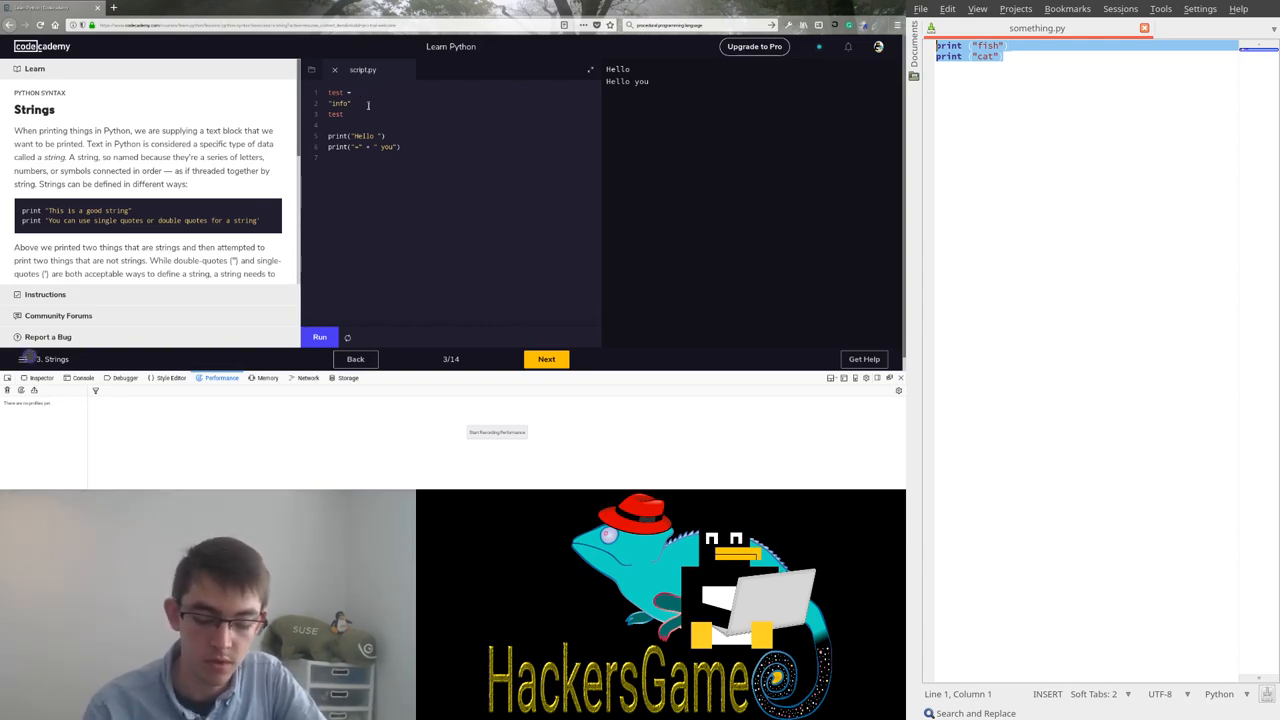
type("7.3")
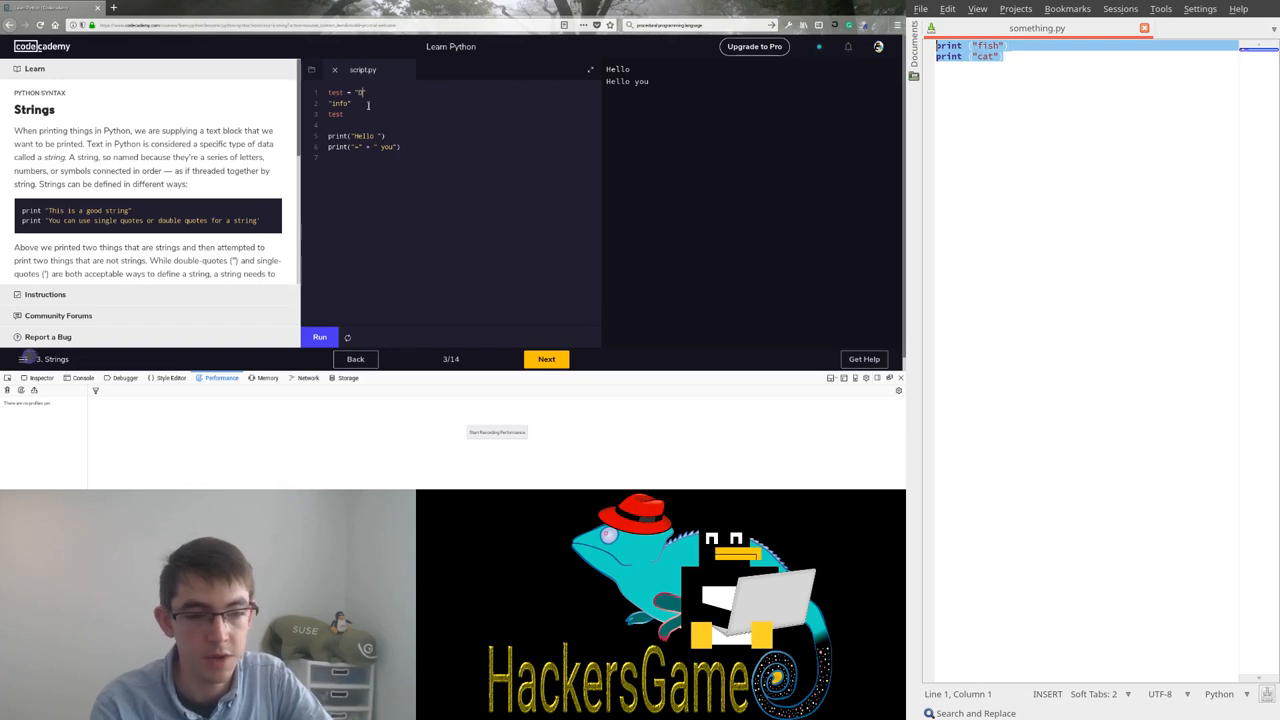
key("Delete")
type(" + ")
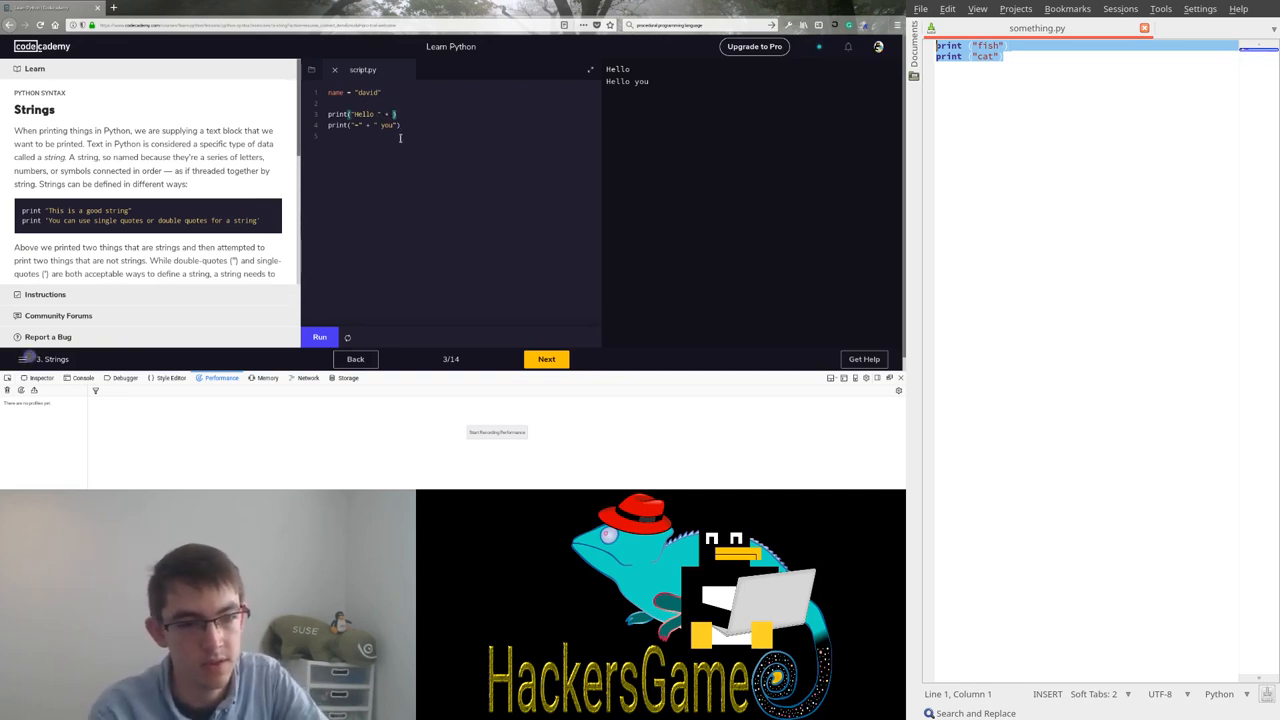
Store a name variable, print "Hello " + name, then continue to the Handling Errors lesson.
type("name")
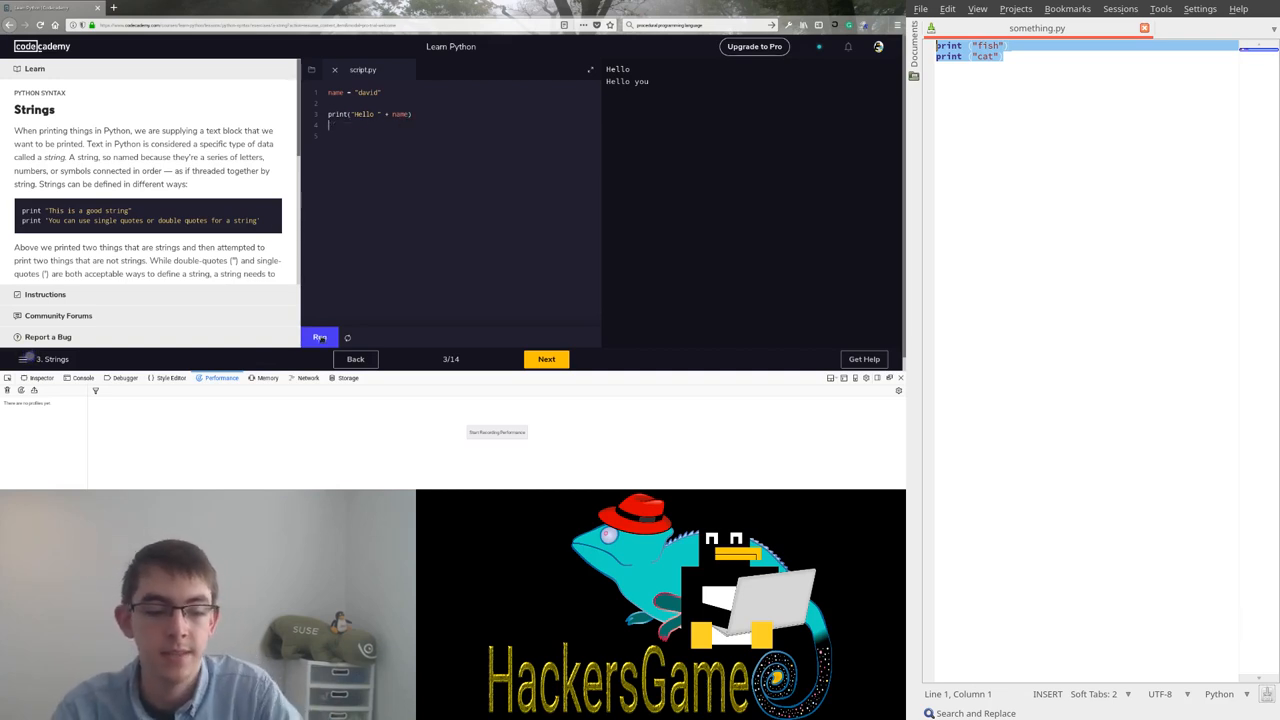
left_click(320, 336)
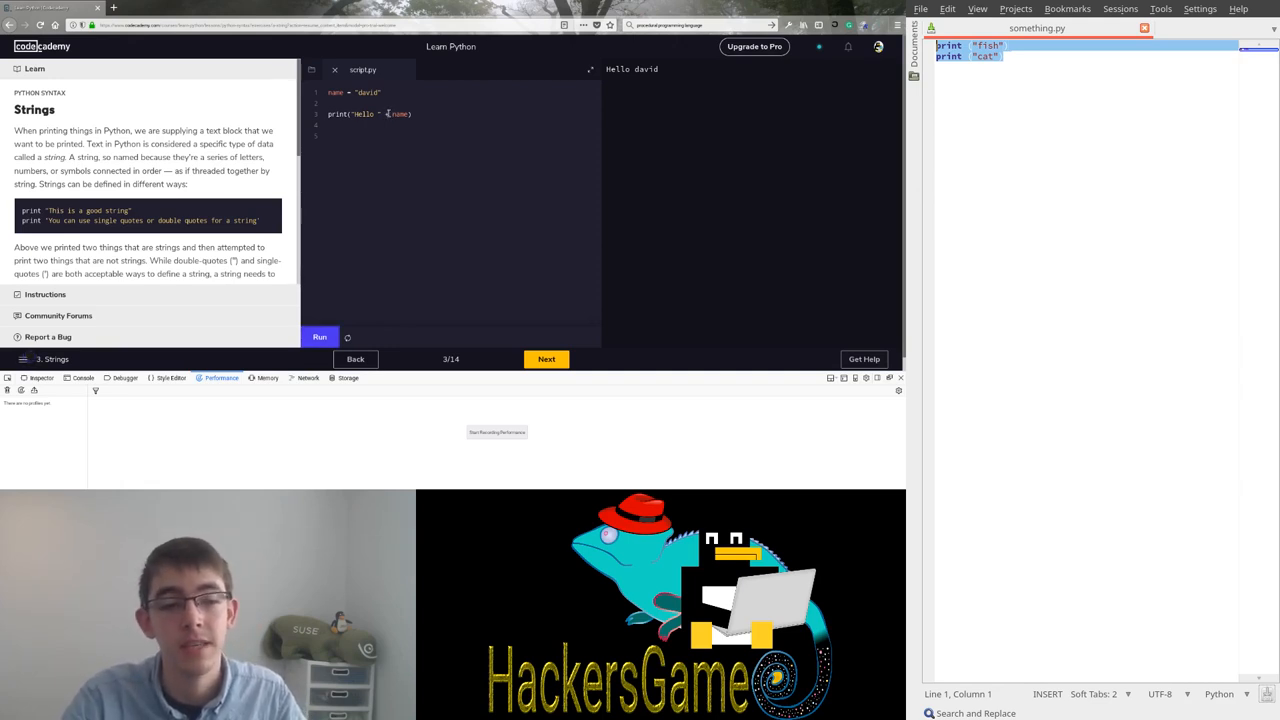
double_click(356, 92)
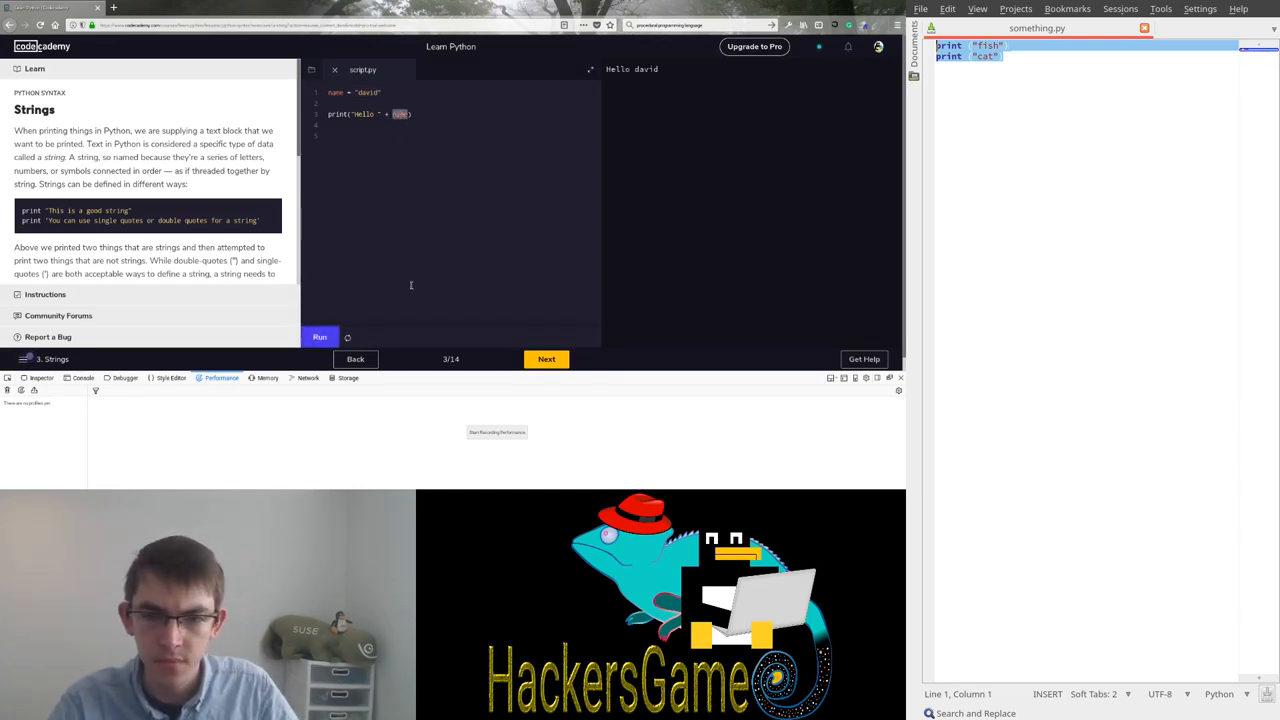
left_click(546, 360)
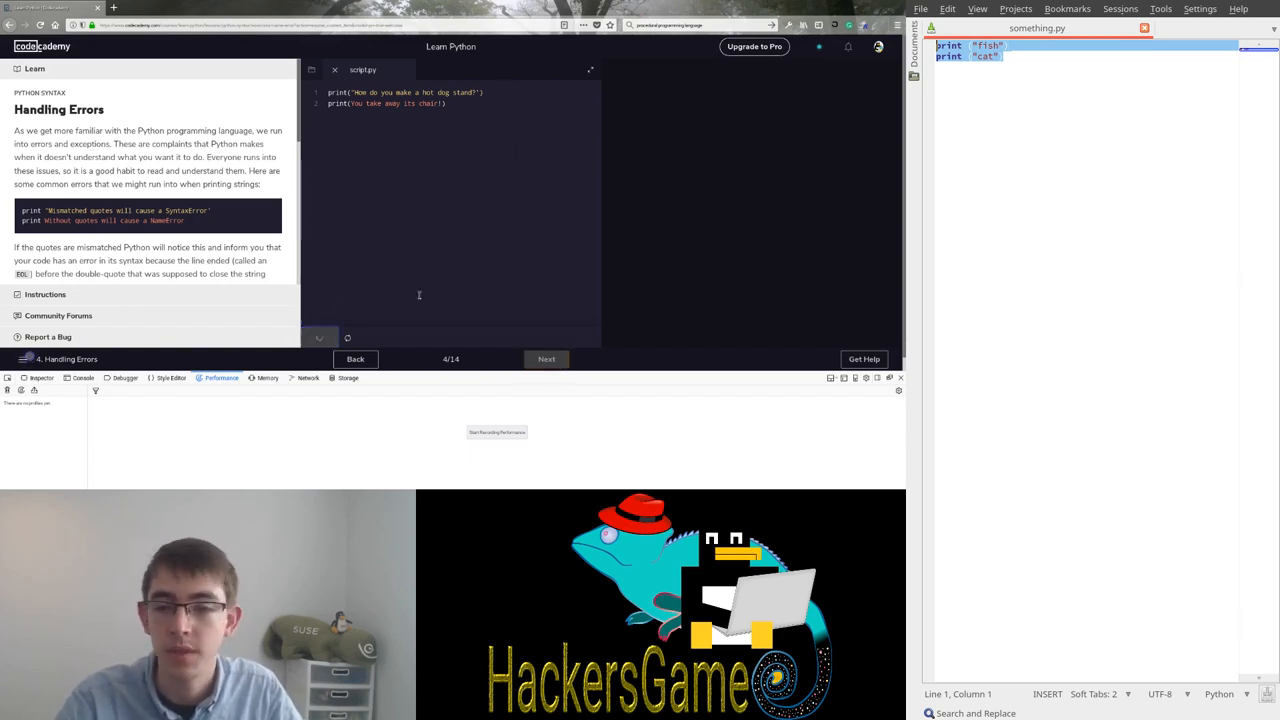
Run to see the SyntaxError, fix the mismatched quotes on the hot dog lines, and move to Variables.
left_click(348, 336)
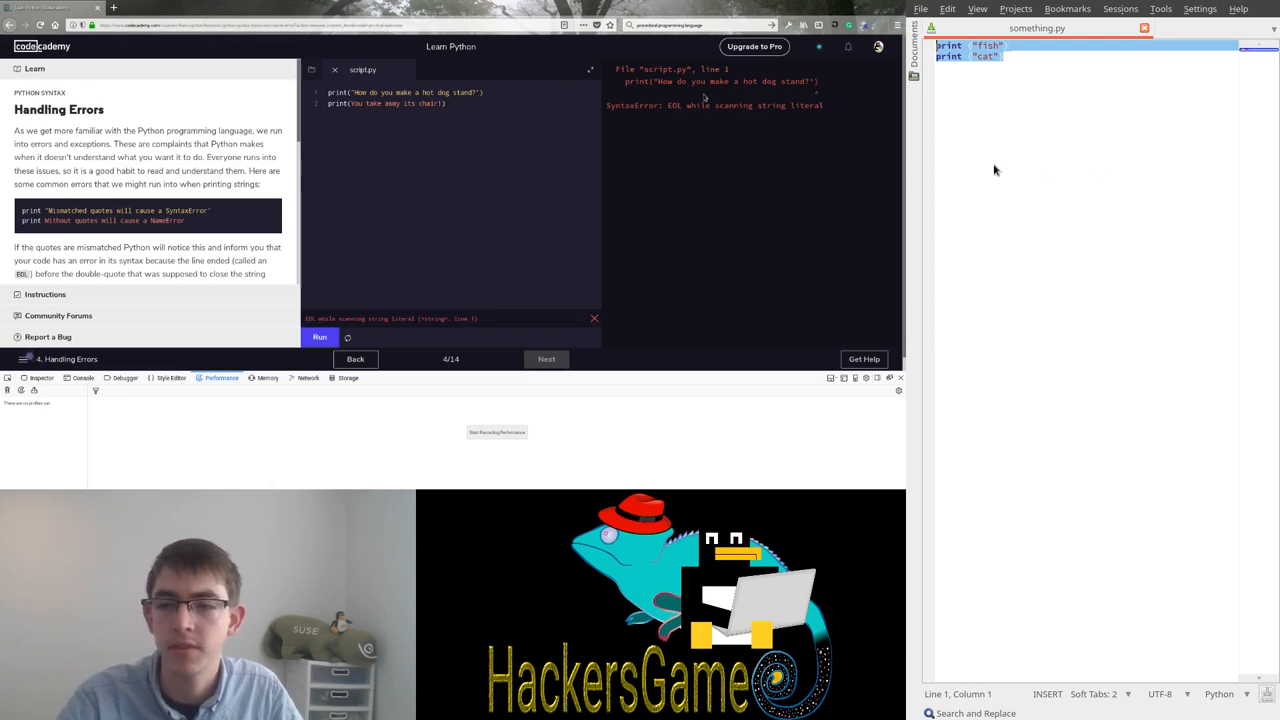
mouse_move(630, 128)
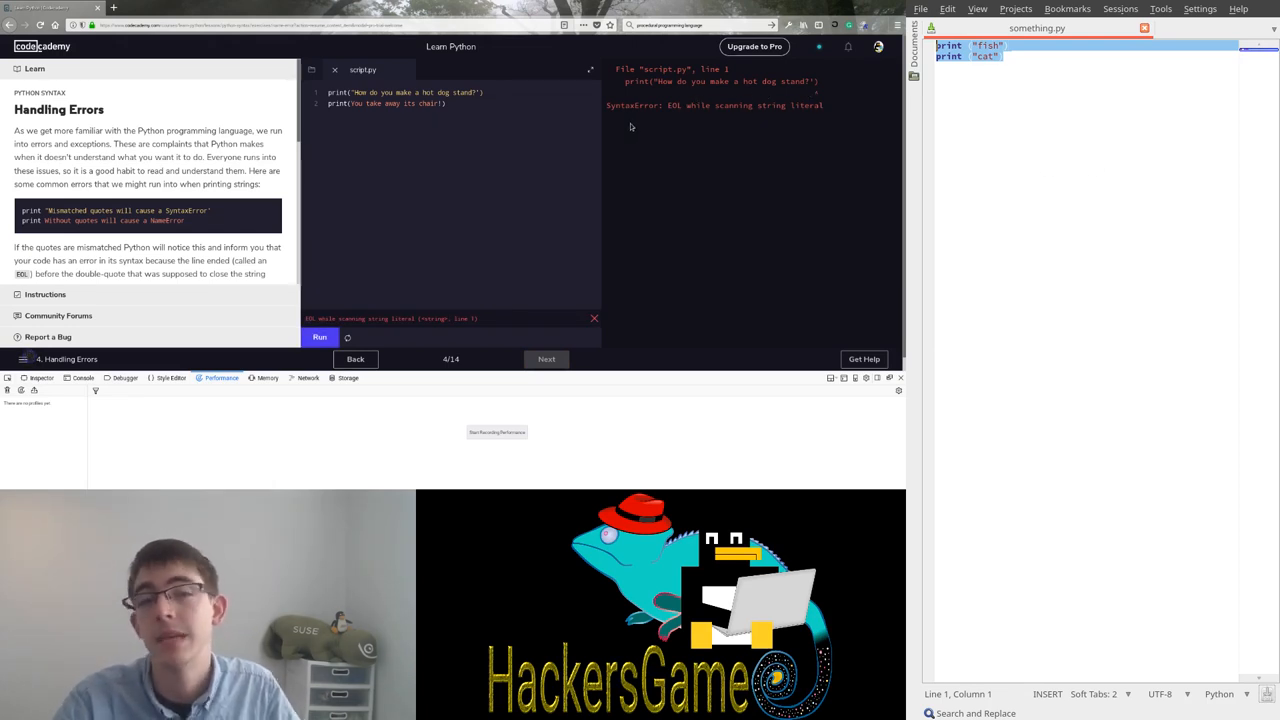
mouse_move(572, 98)
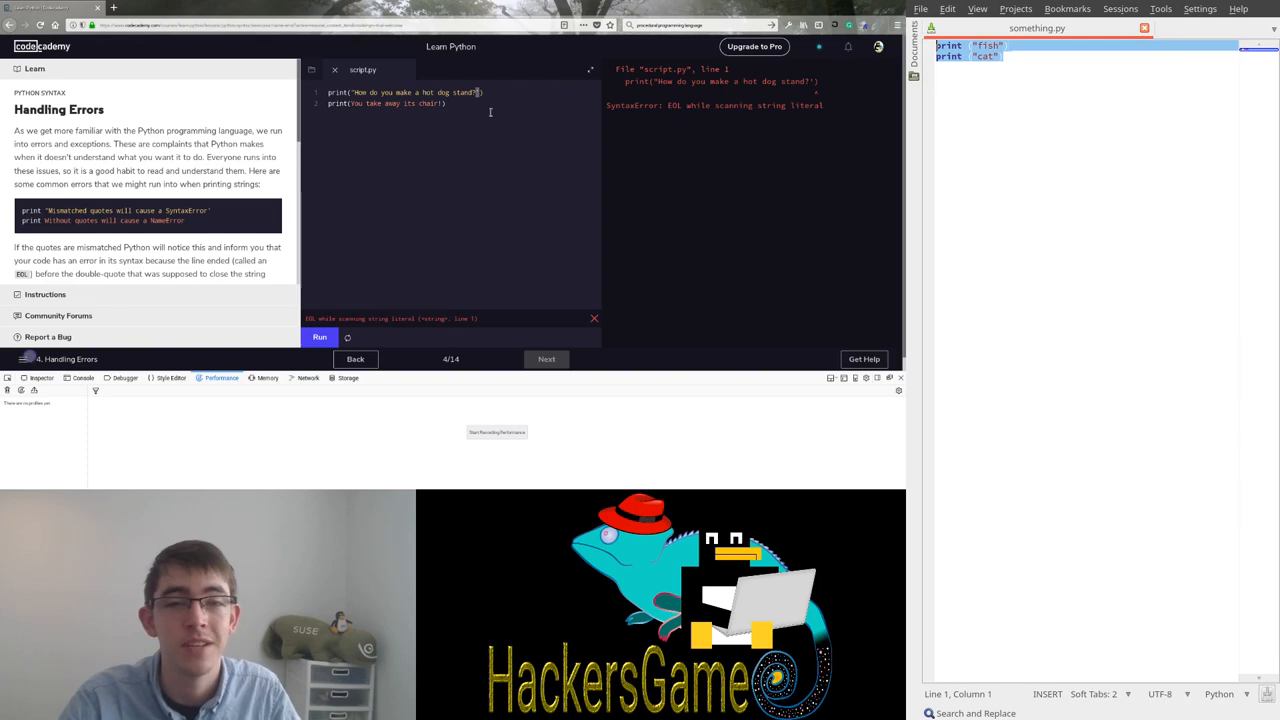
mouse_move(390, 104)
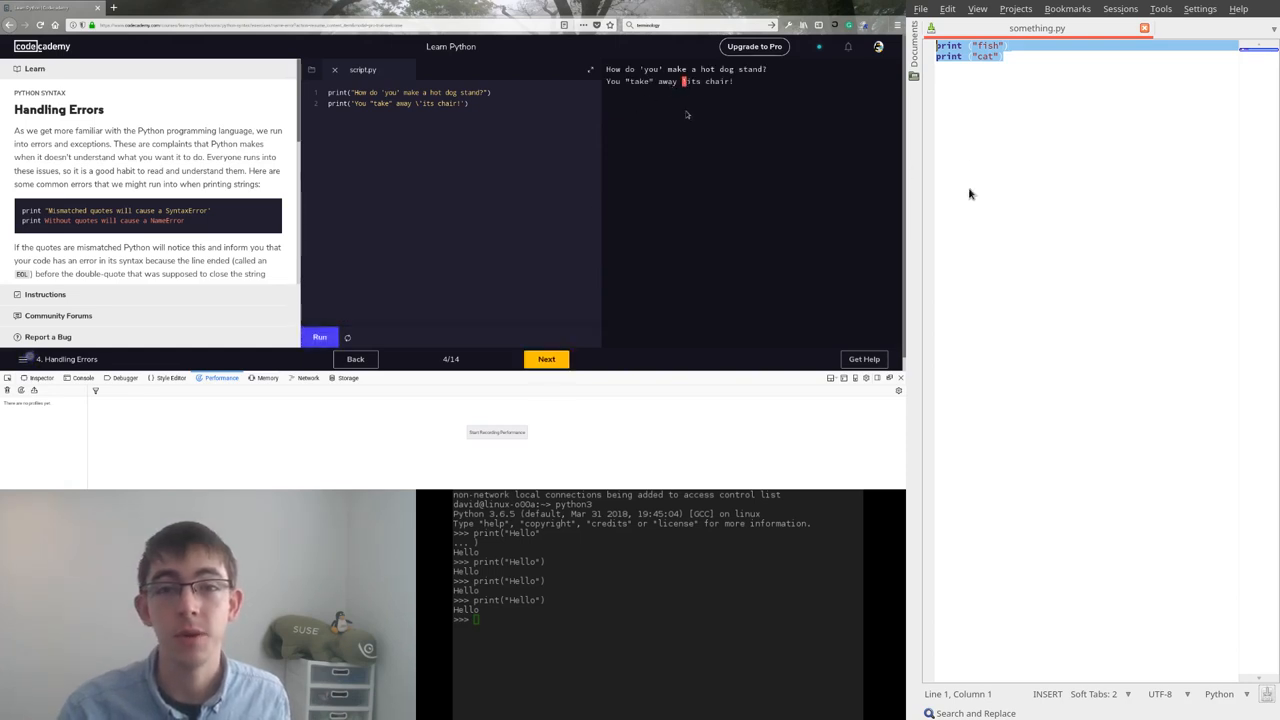
left_click(470, 104)
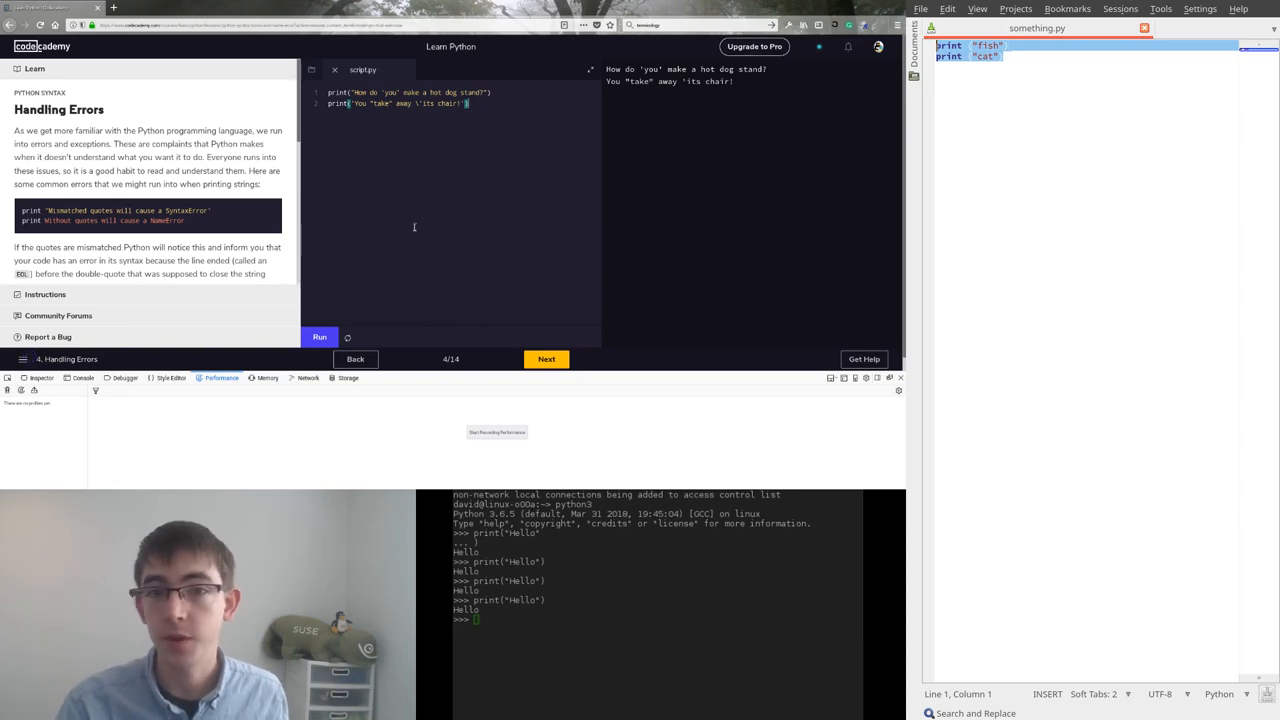
left_click(546, 360)
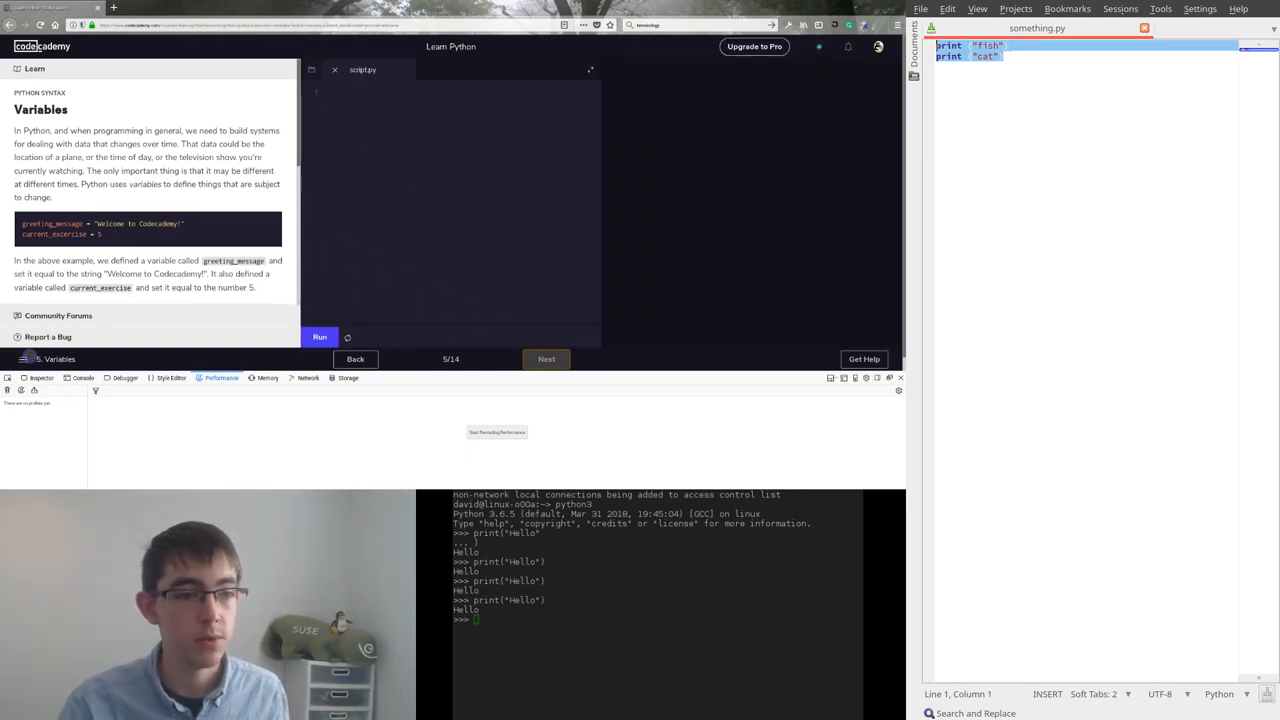
In the REPL, assign name = "David" and an age number.
type("name")
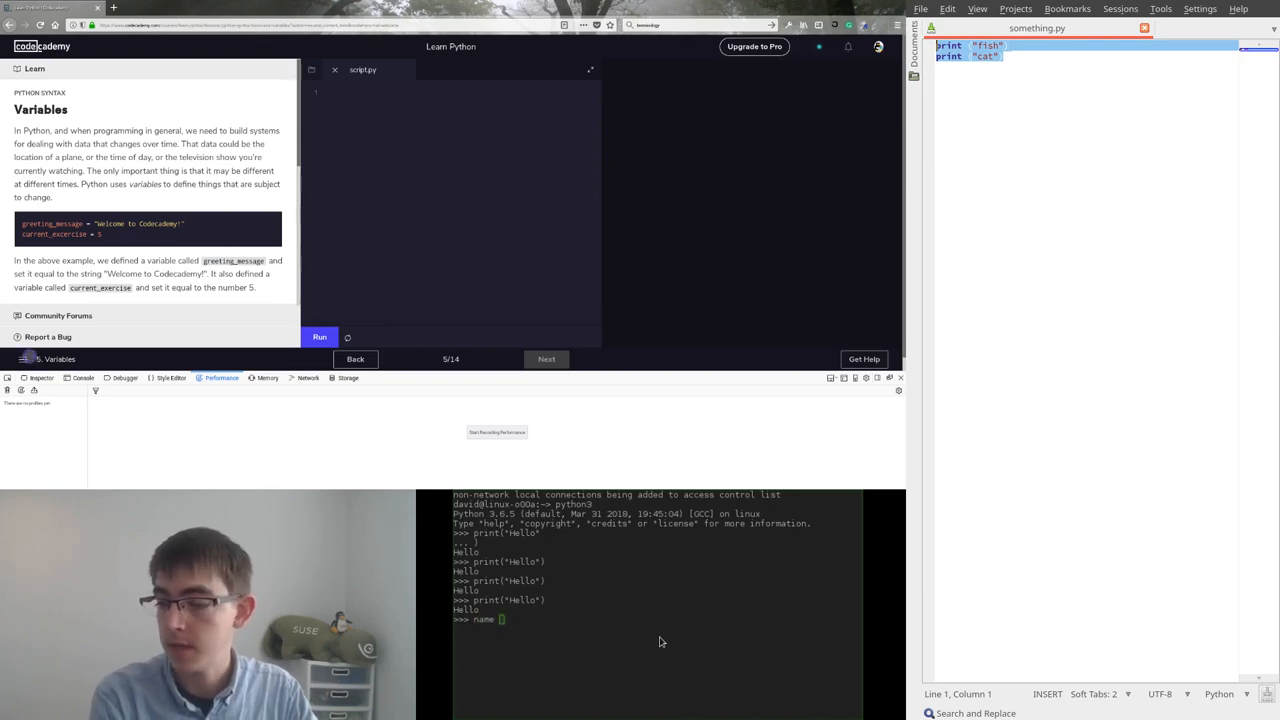
type("= \"David")
type("age")
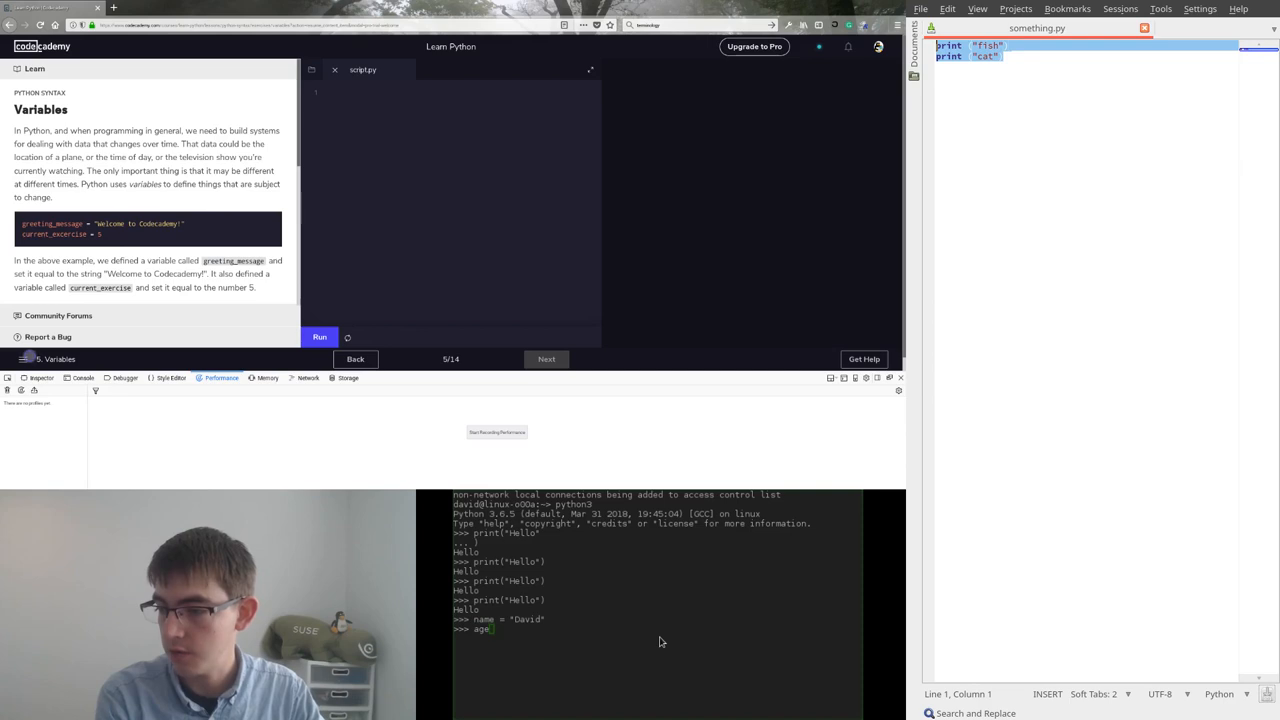
type("= 24")
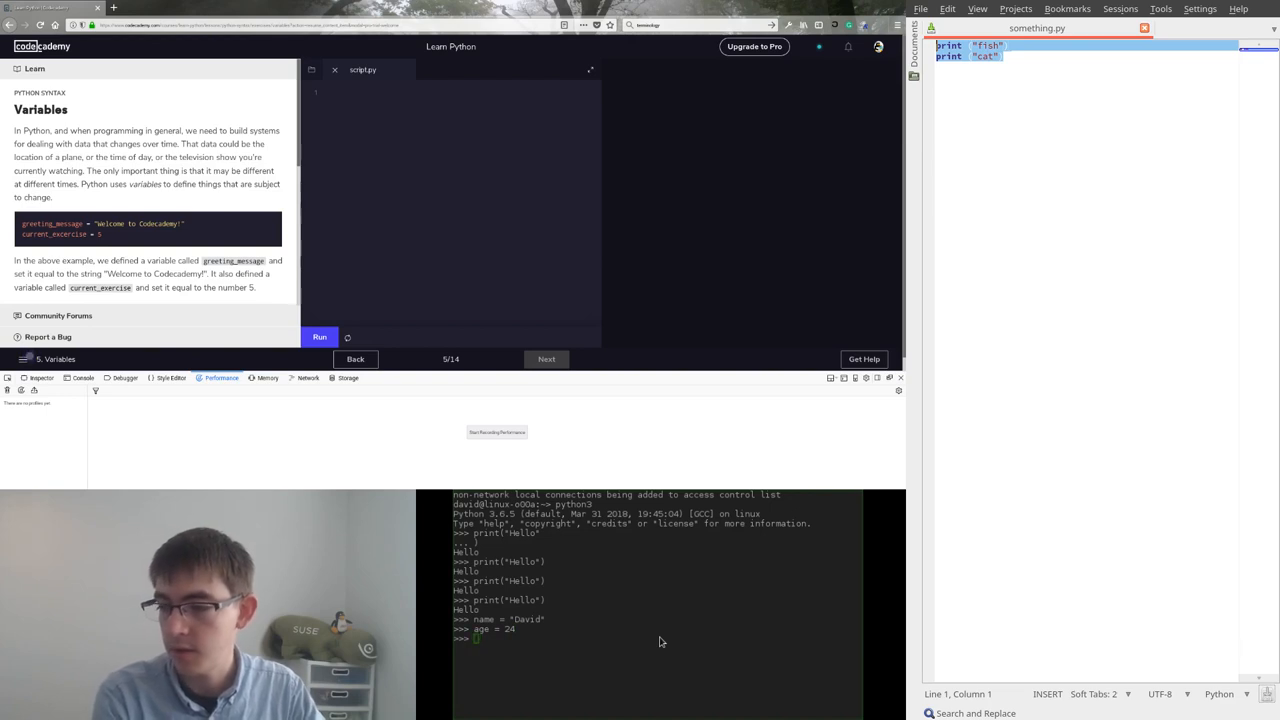
Build print(name + " is " + str(age) + " years old") to output the sentence.
type("print (")
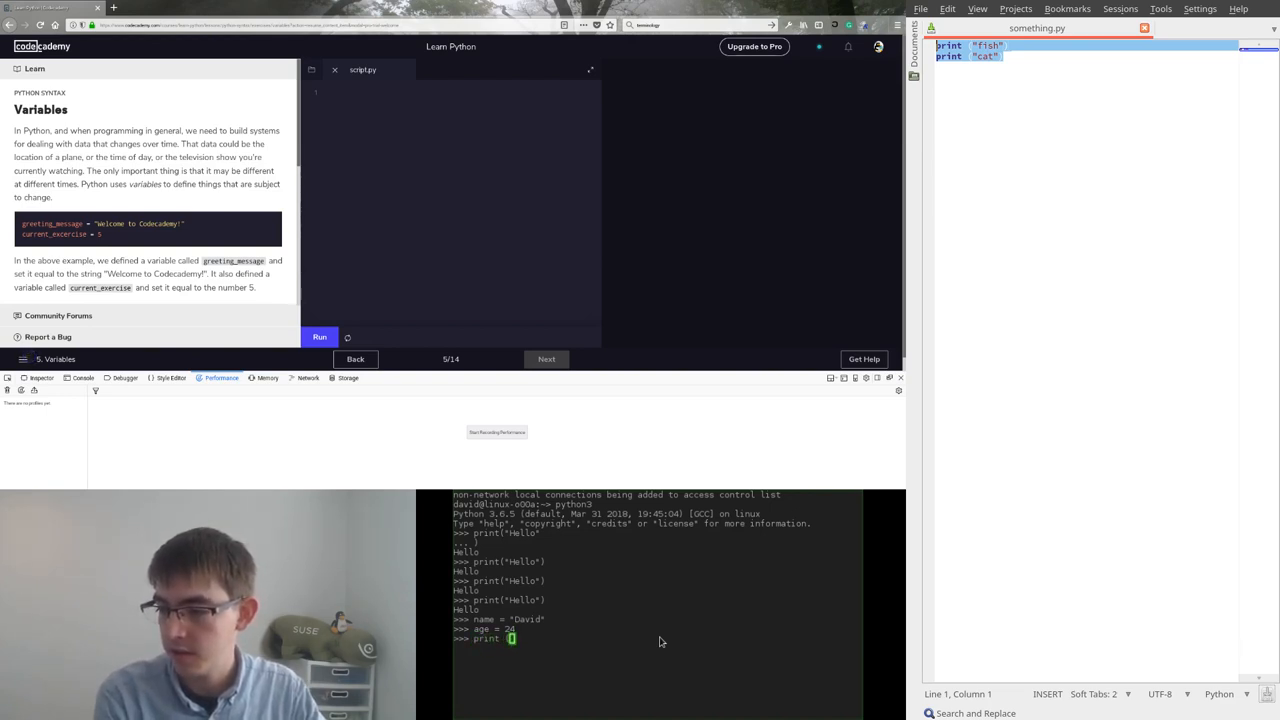
type("name +")
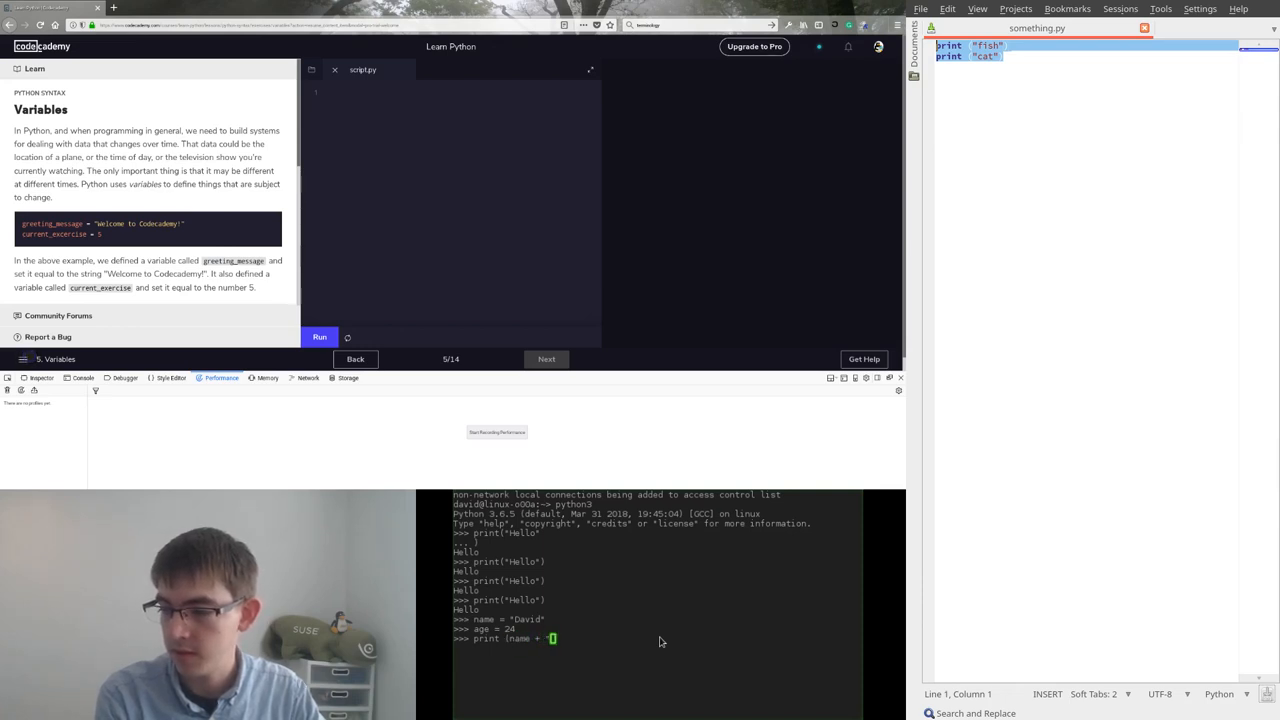
type("is \" + str(age) + \"")
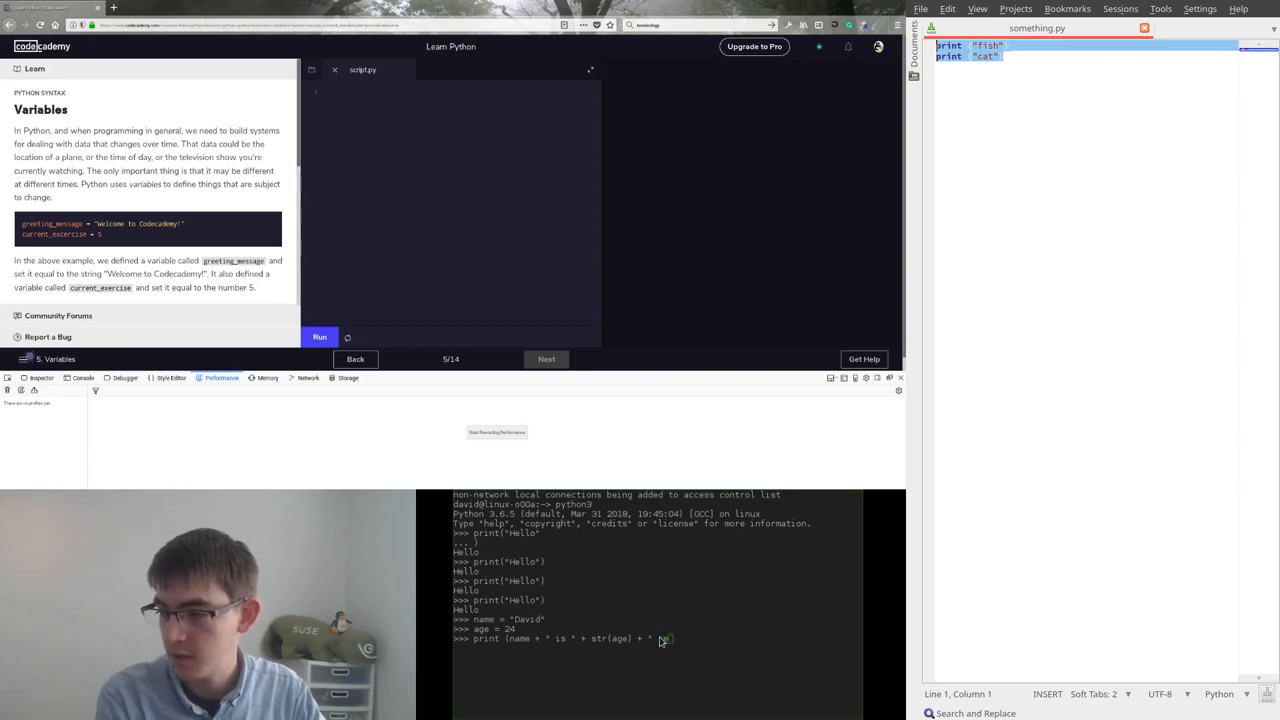
type("years old\")")
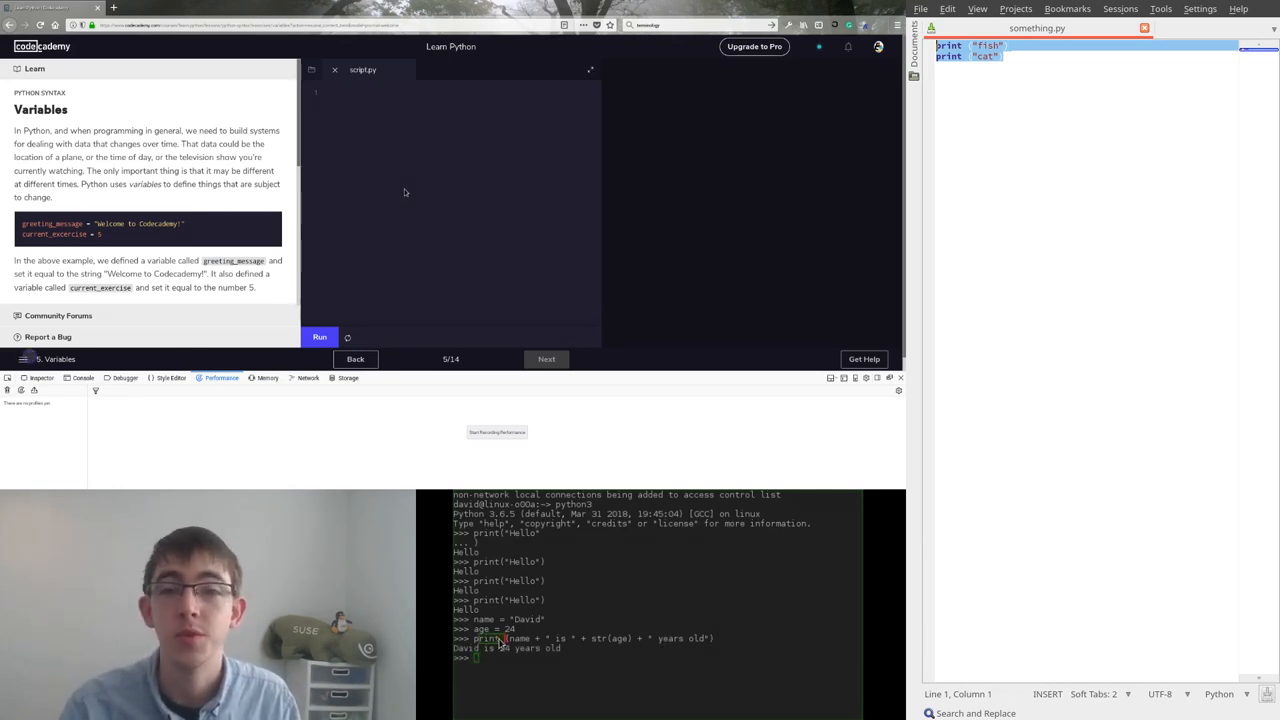
mouse_move(412, 192)
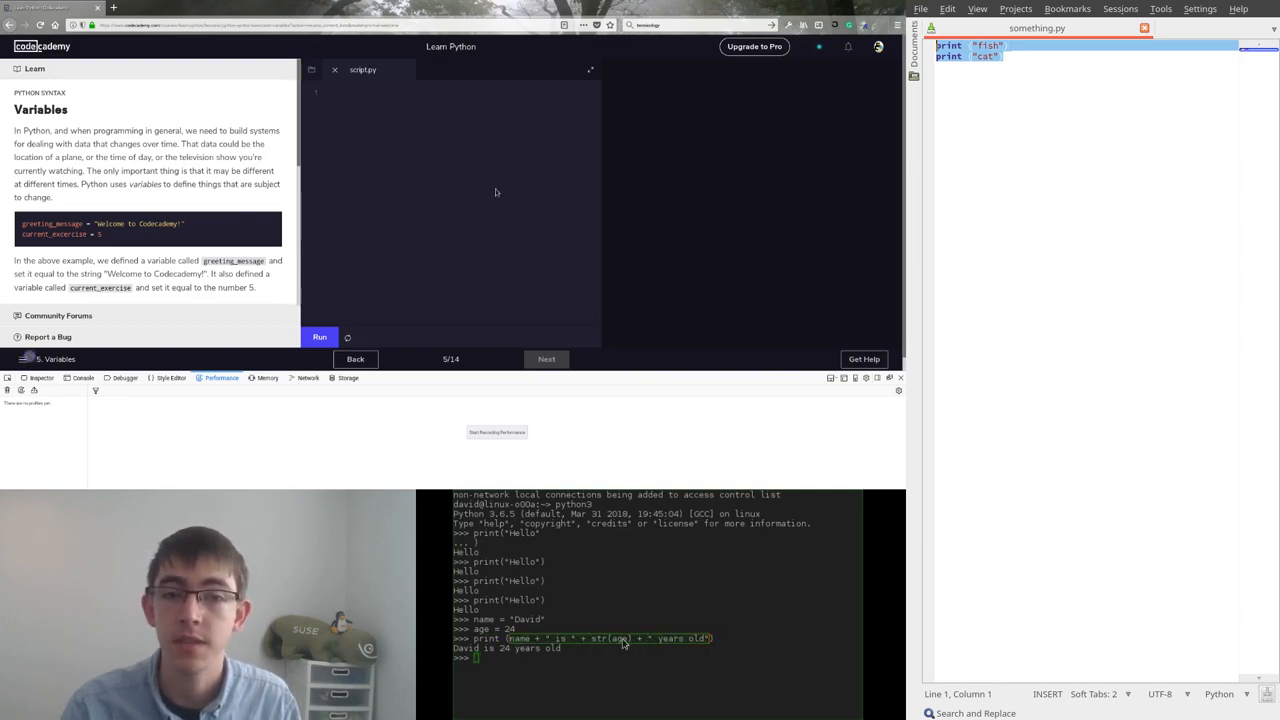
mouse_move(478, 196)
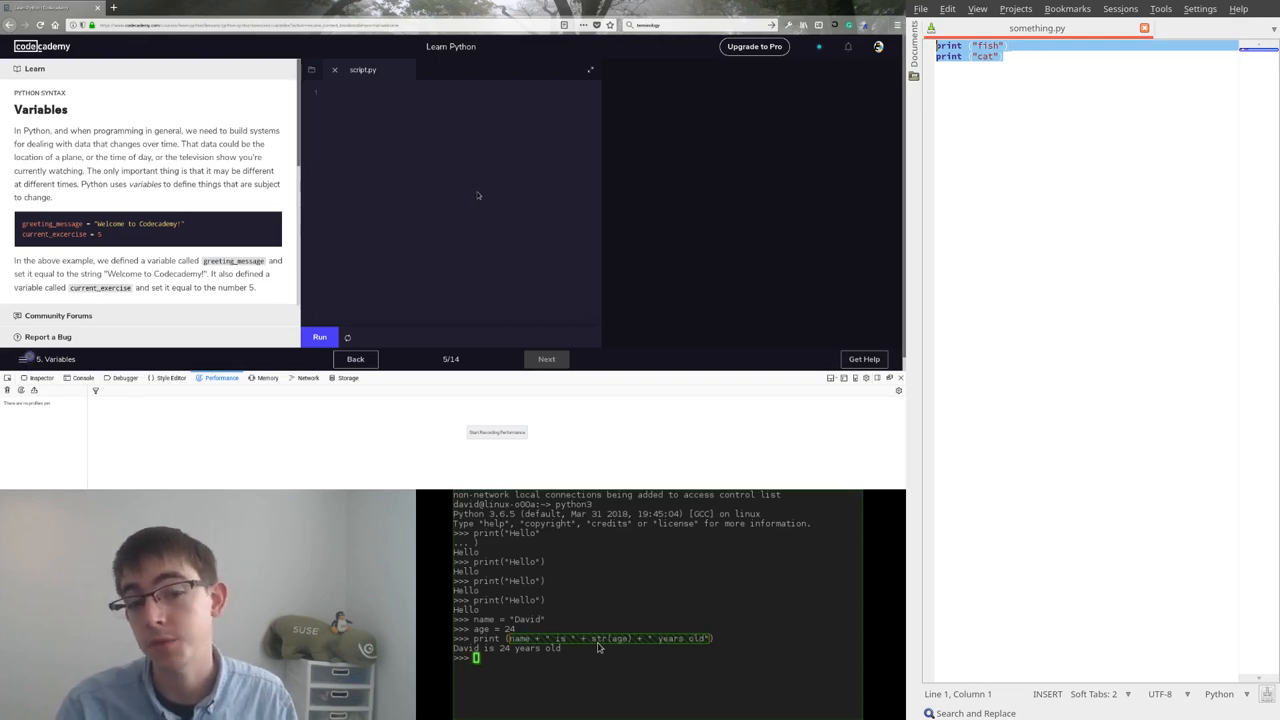
mouse_move(408, 188)
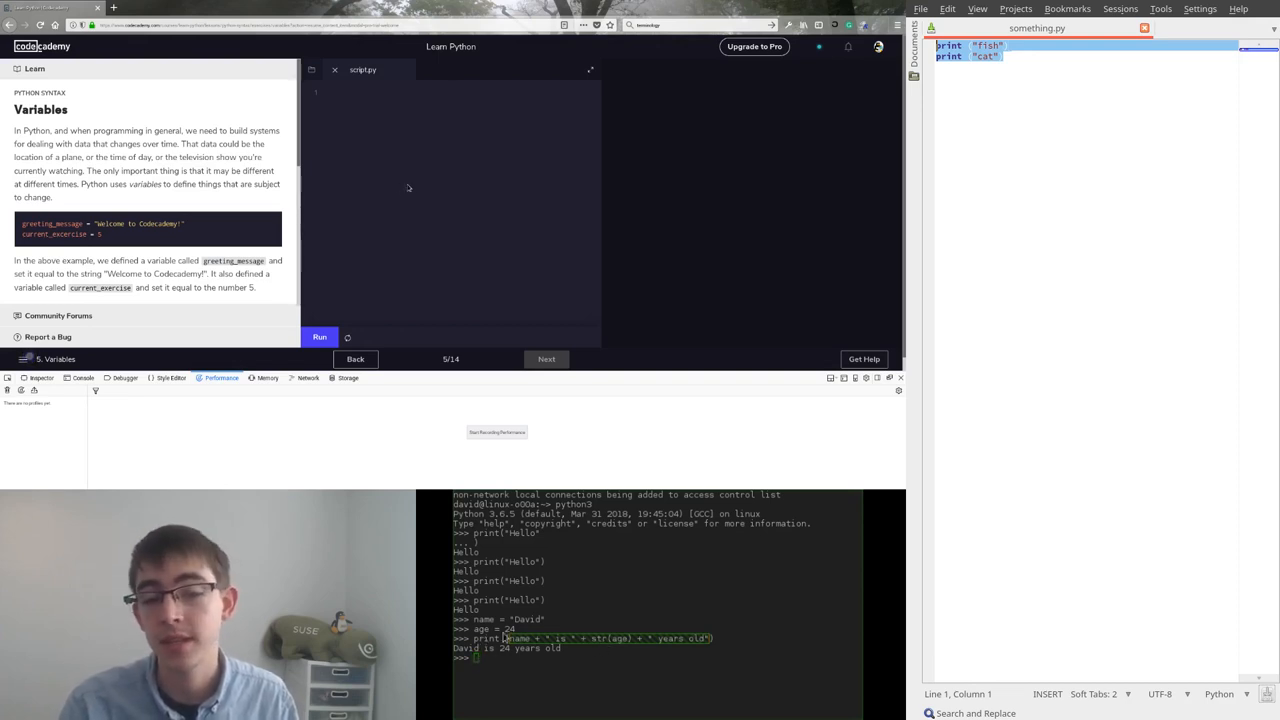
mouse_move(556, 192)
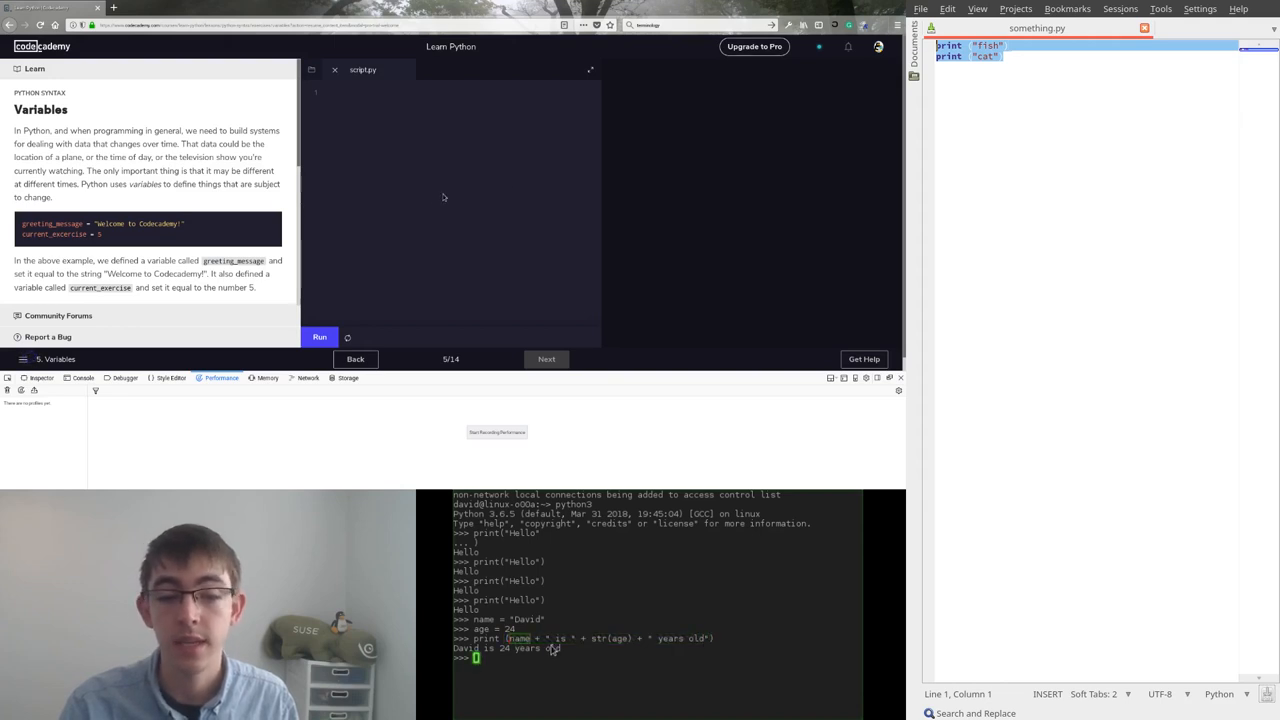
mouse_move(472, 192)
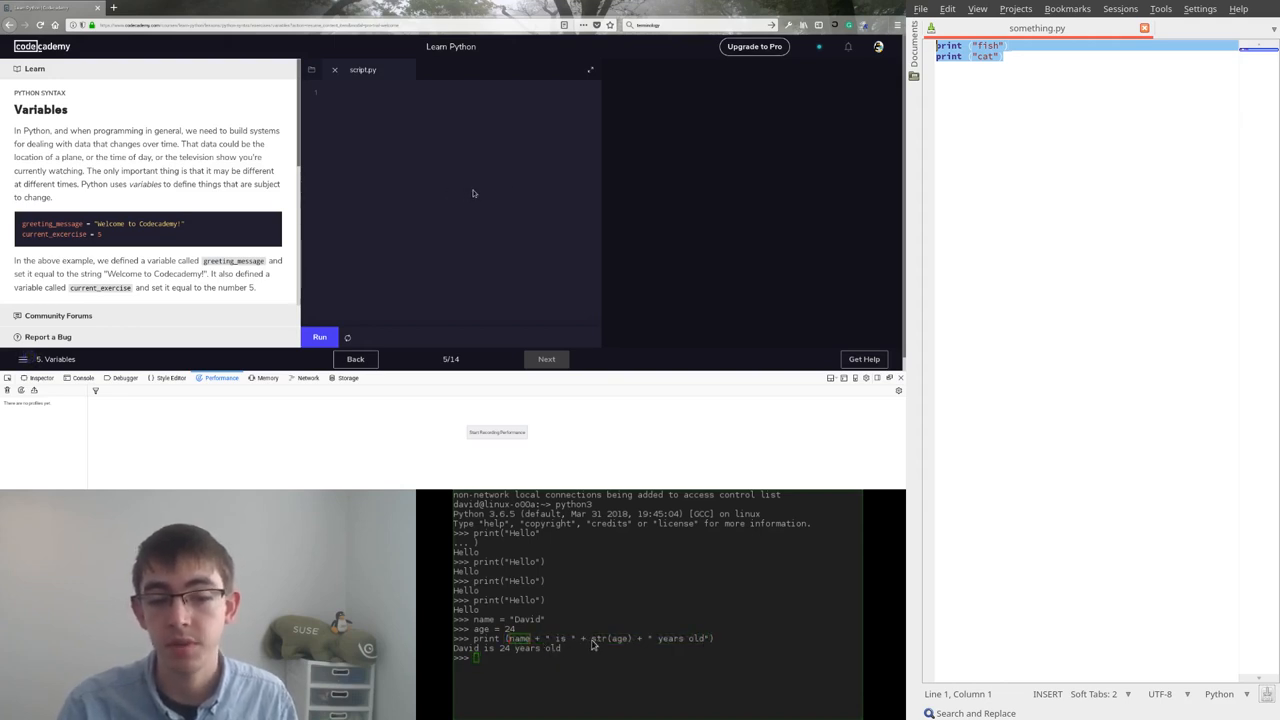
mouse_move(484, 194)
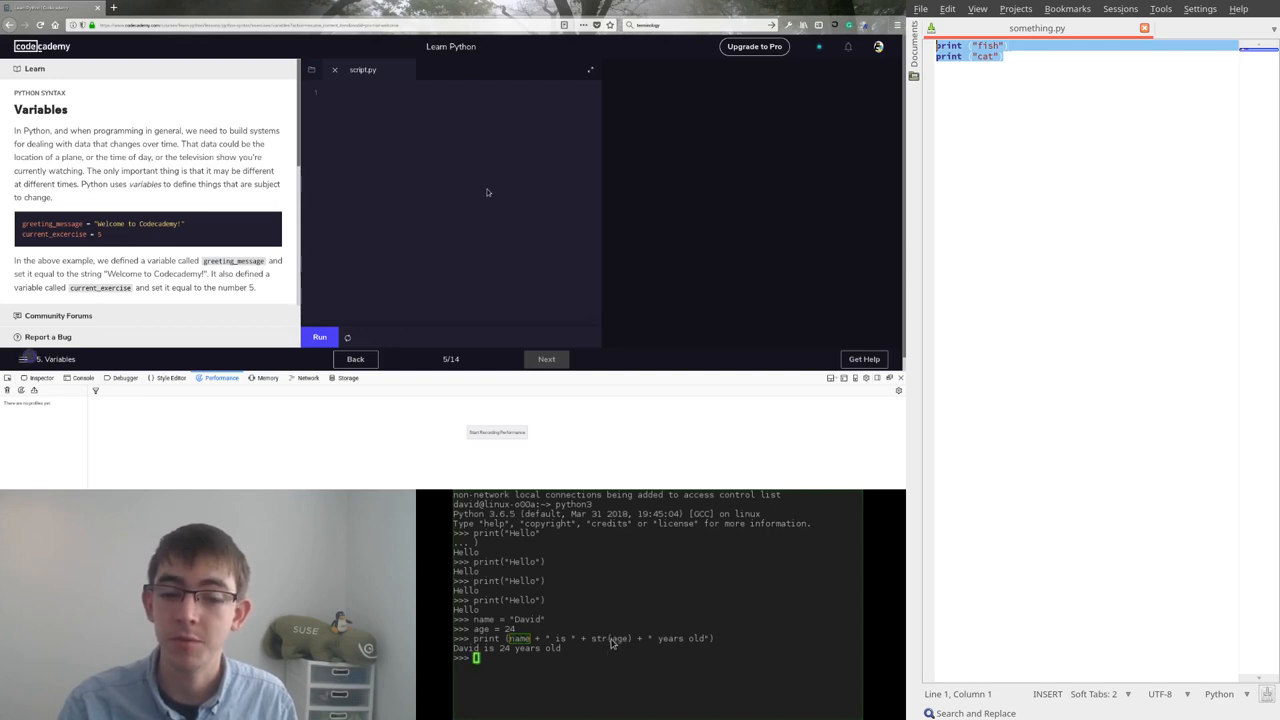
mouse_move(560, 192)
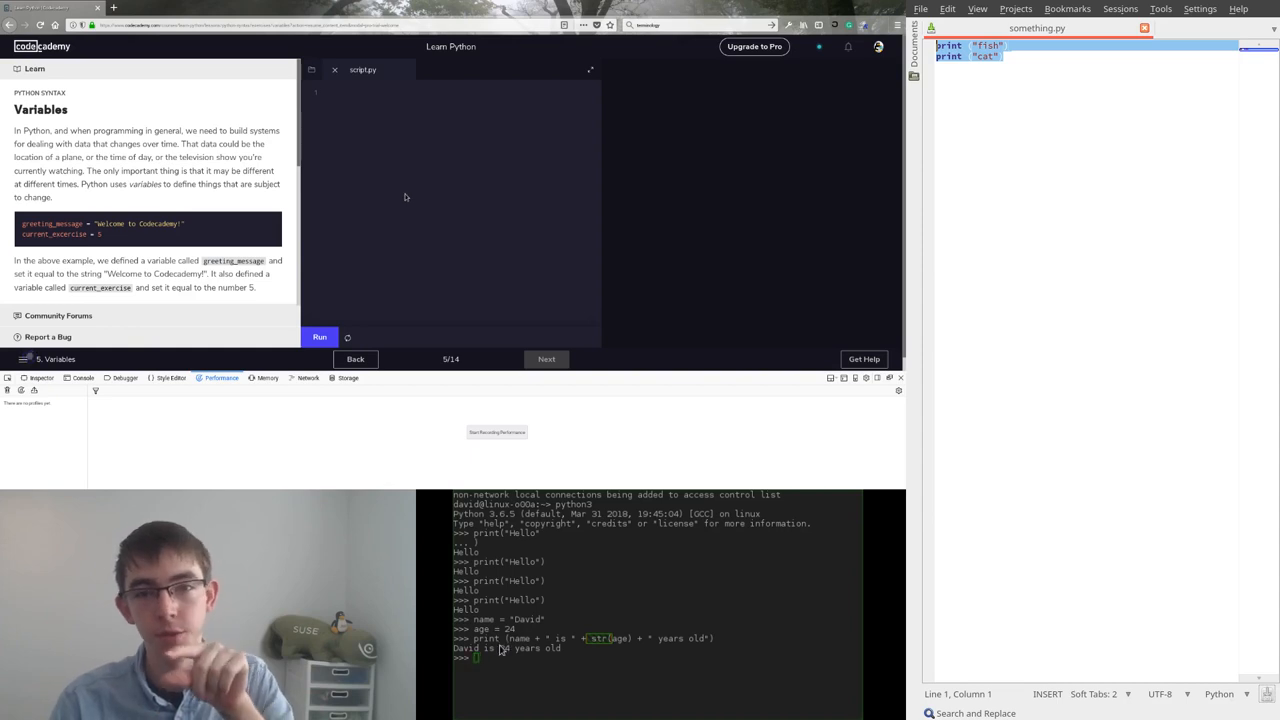
mouse_move(404, 190)
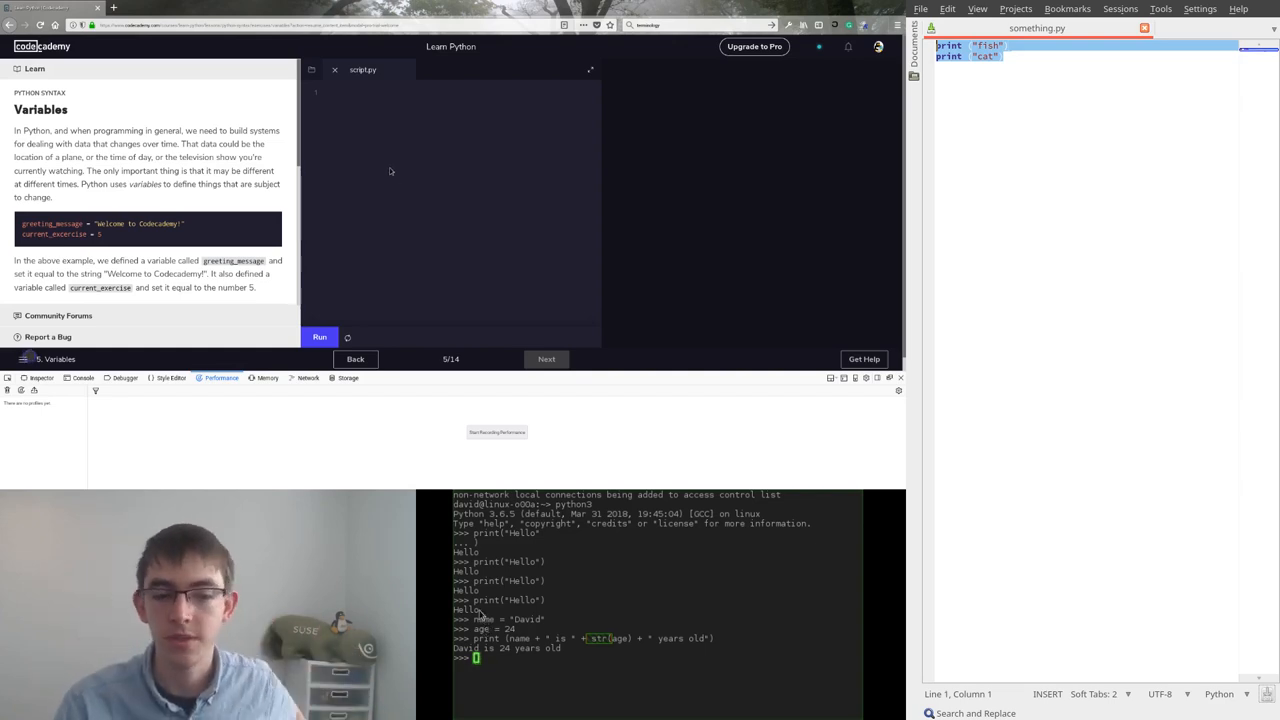
mouse_move(396, 188)
type("2 + 2")
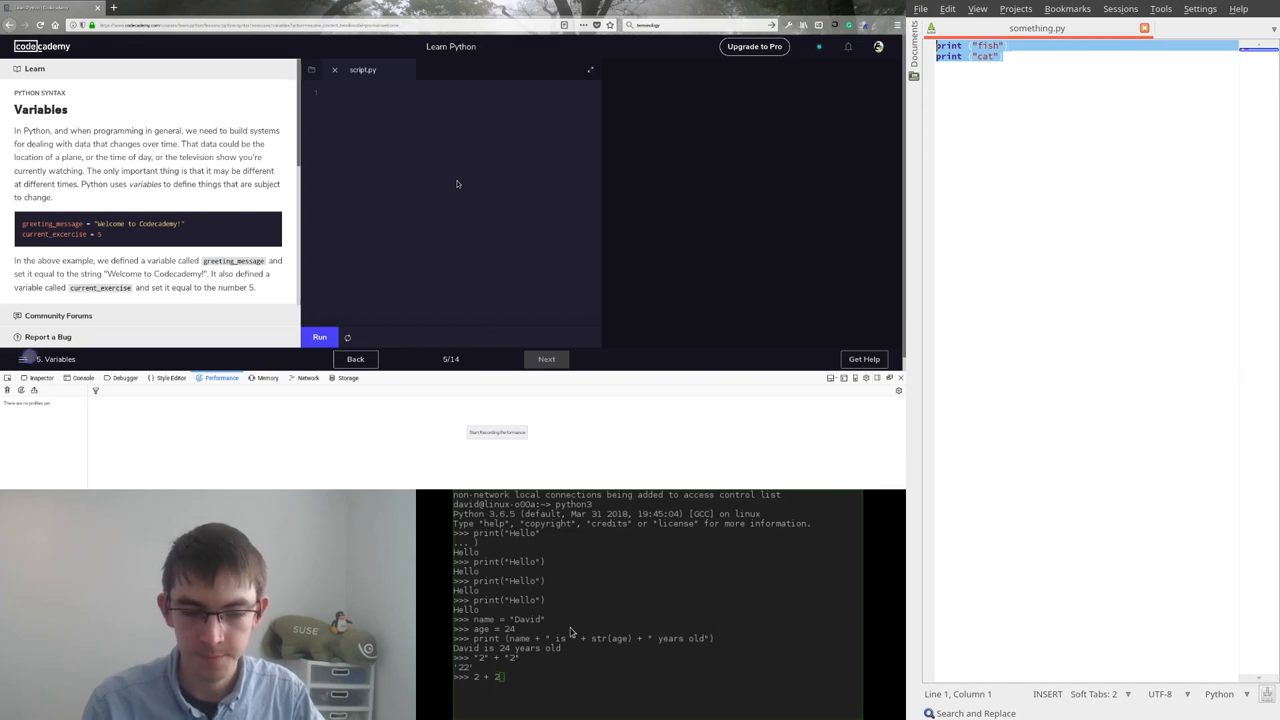
Evaluate 2 + 2 giving 4, then str(2) + str(2) to compare with the '22' string result.
key("Return")
type("int(\"2\") + int(\"2")
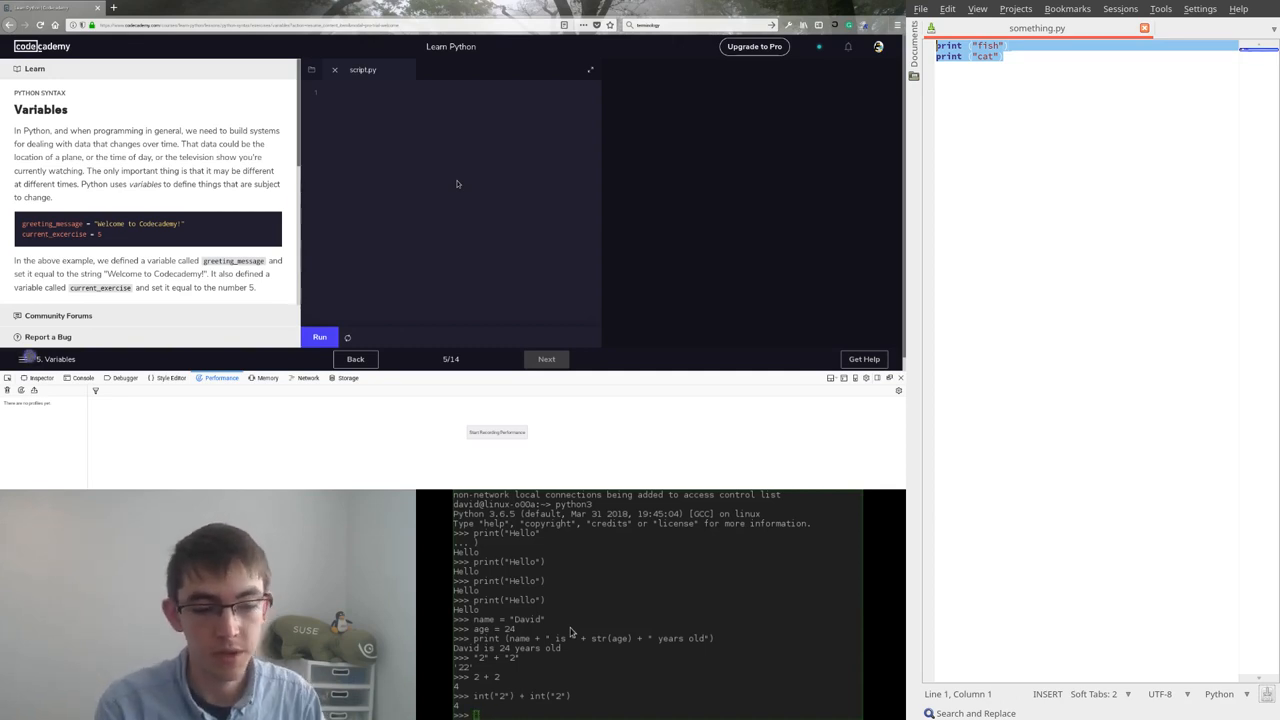
type("str(2) + str(2")
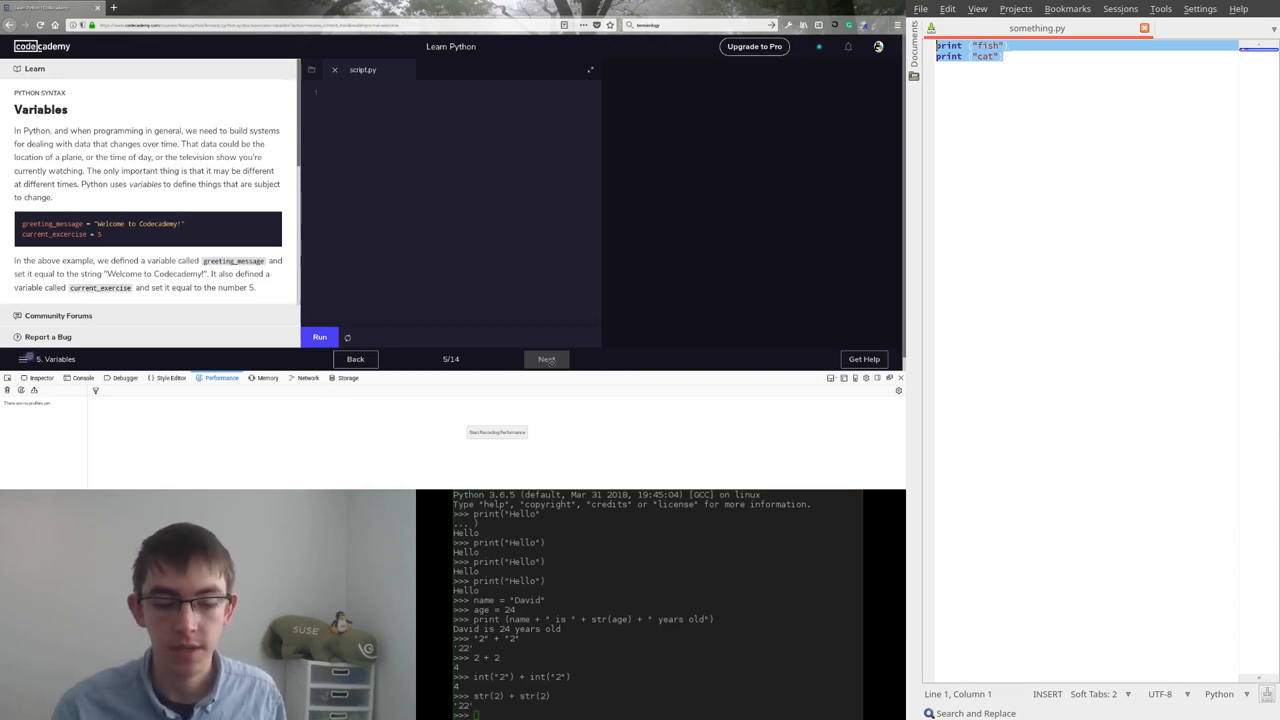
mouse_move(1264, 564)
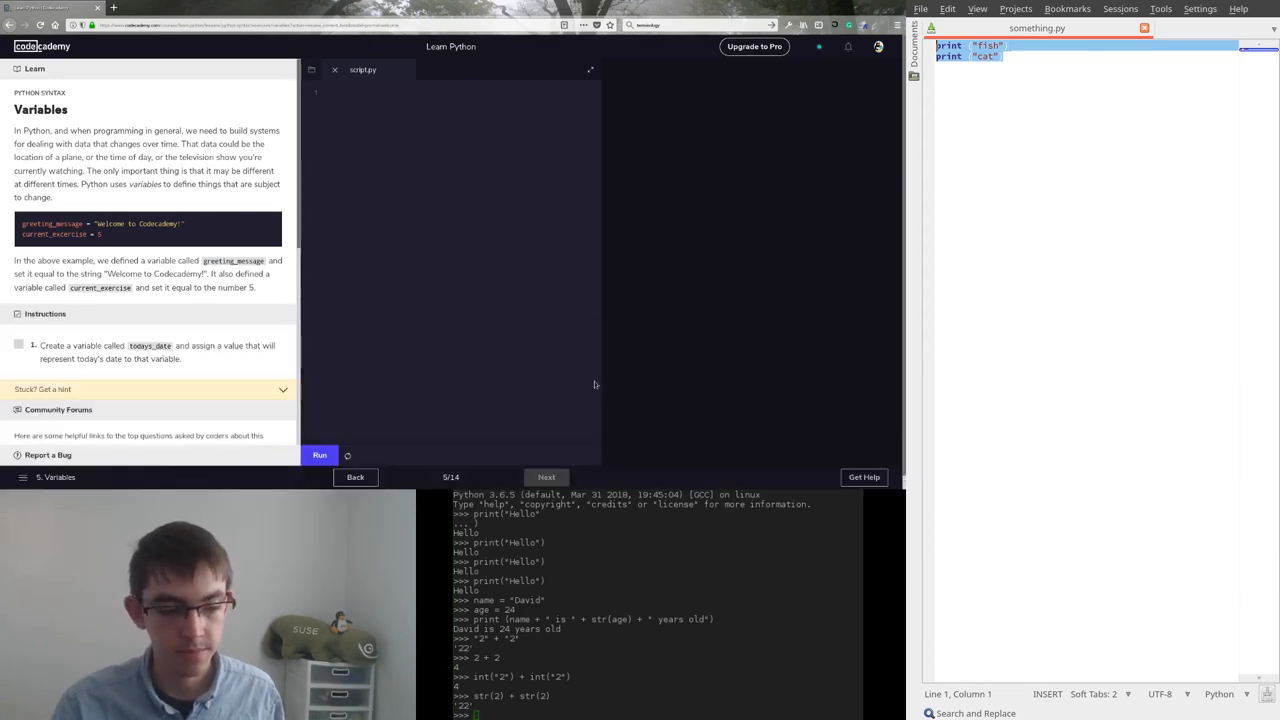
mouse_move(332, 432)
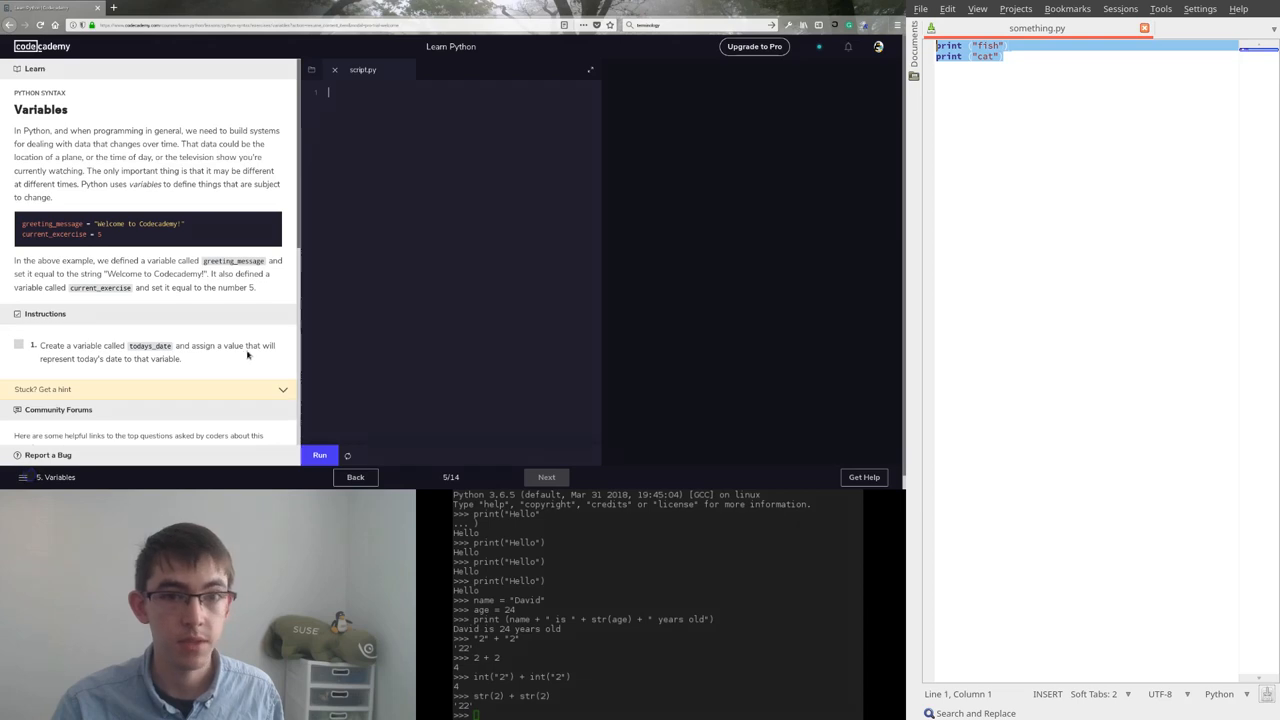
Define todays_date as today's date string in script.py and run it to pass the check.
left_click(320, 456)
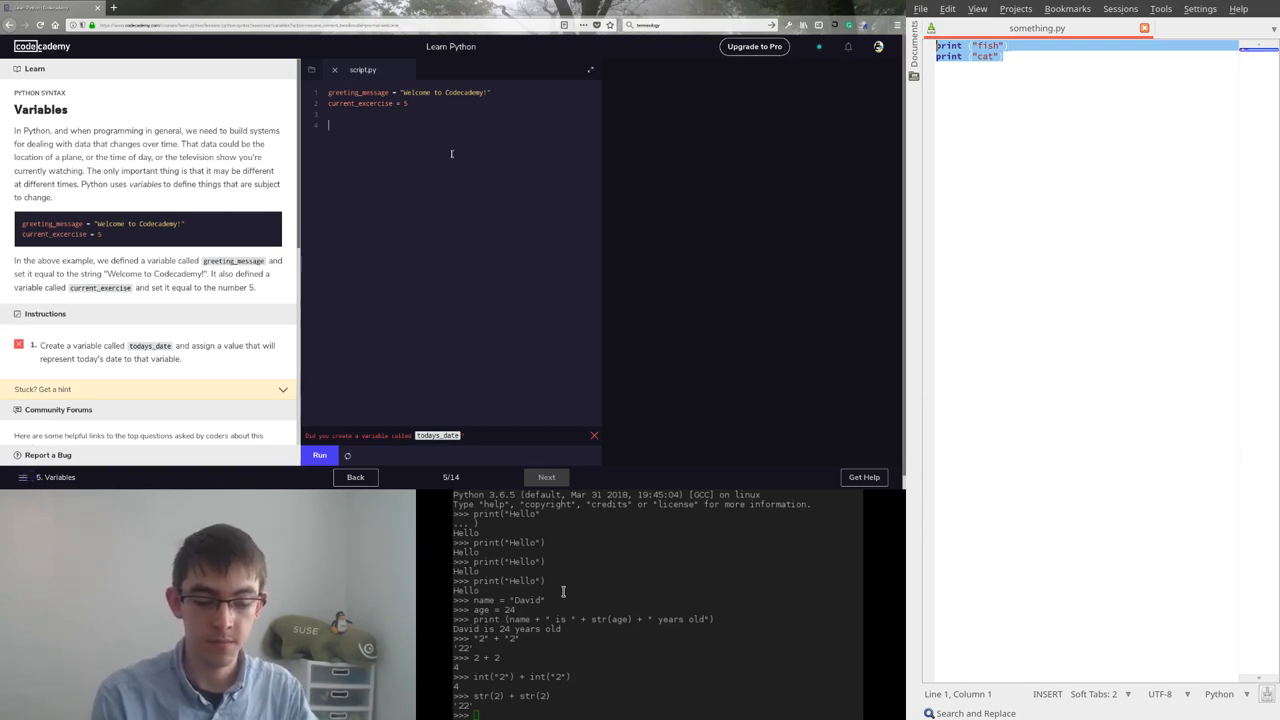
type("todays_date")
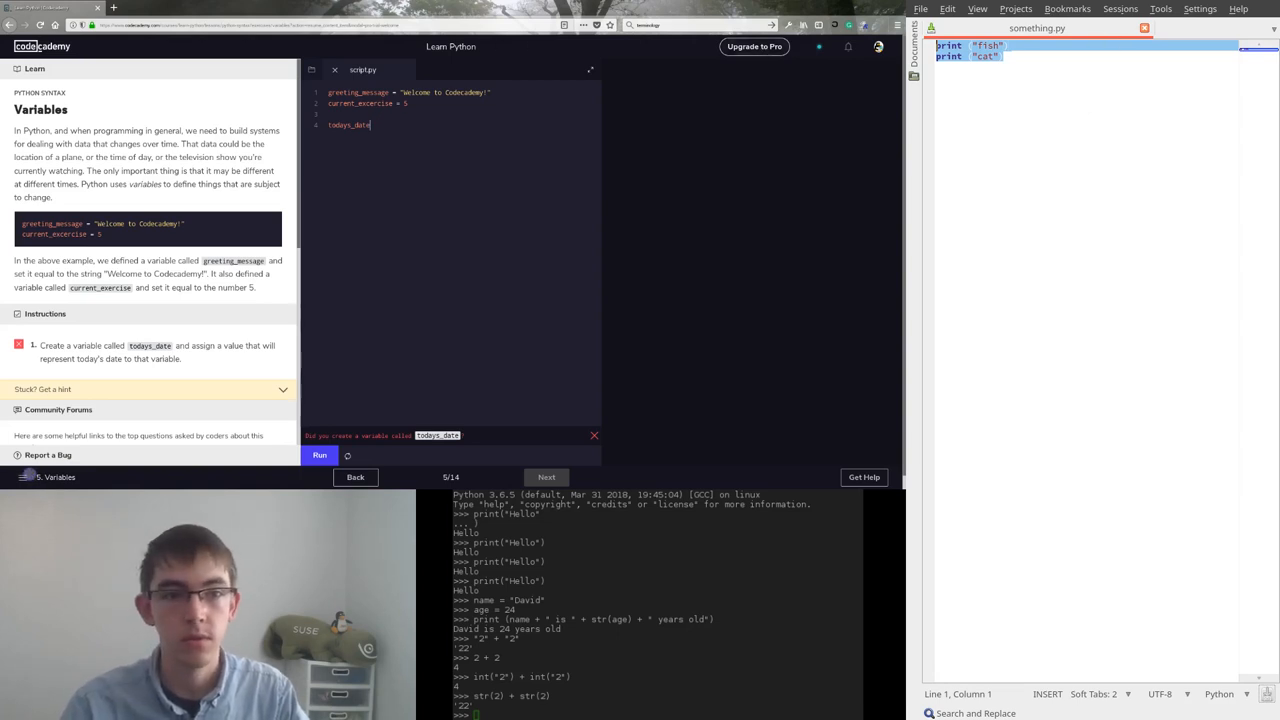
scroll("down", 3)
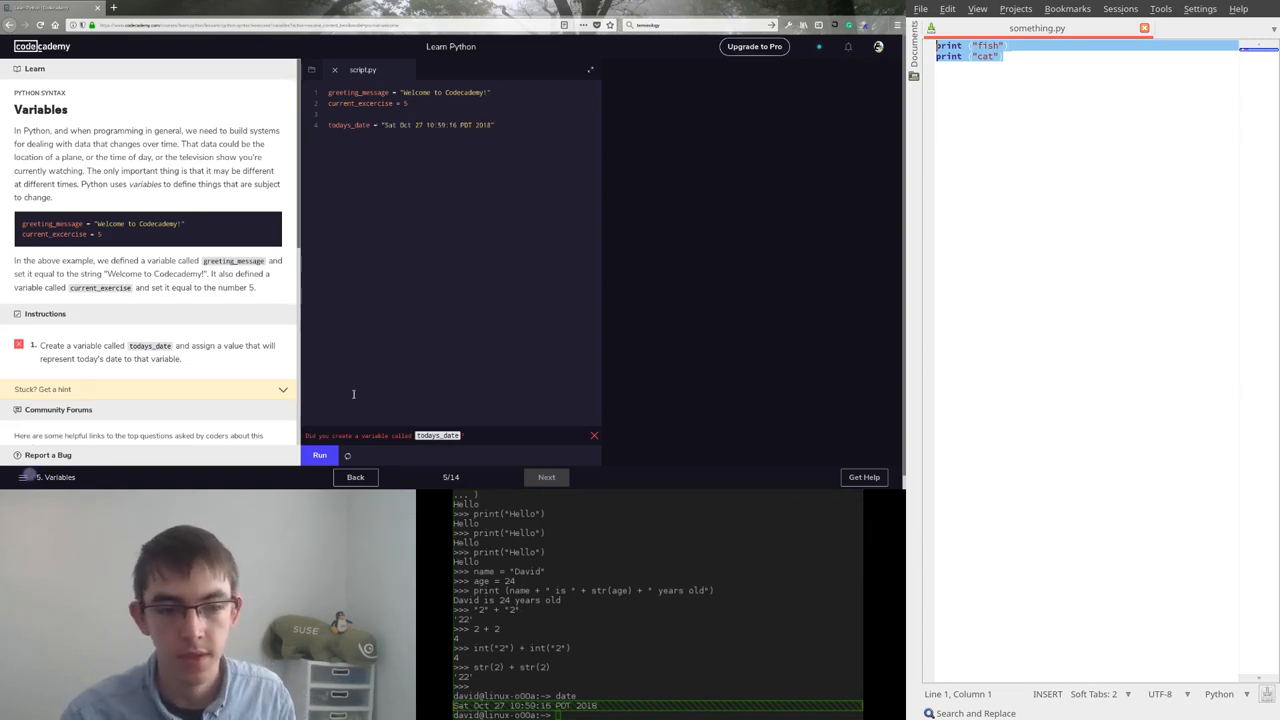
left_click(320, 456)
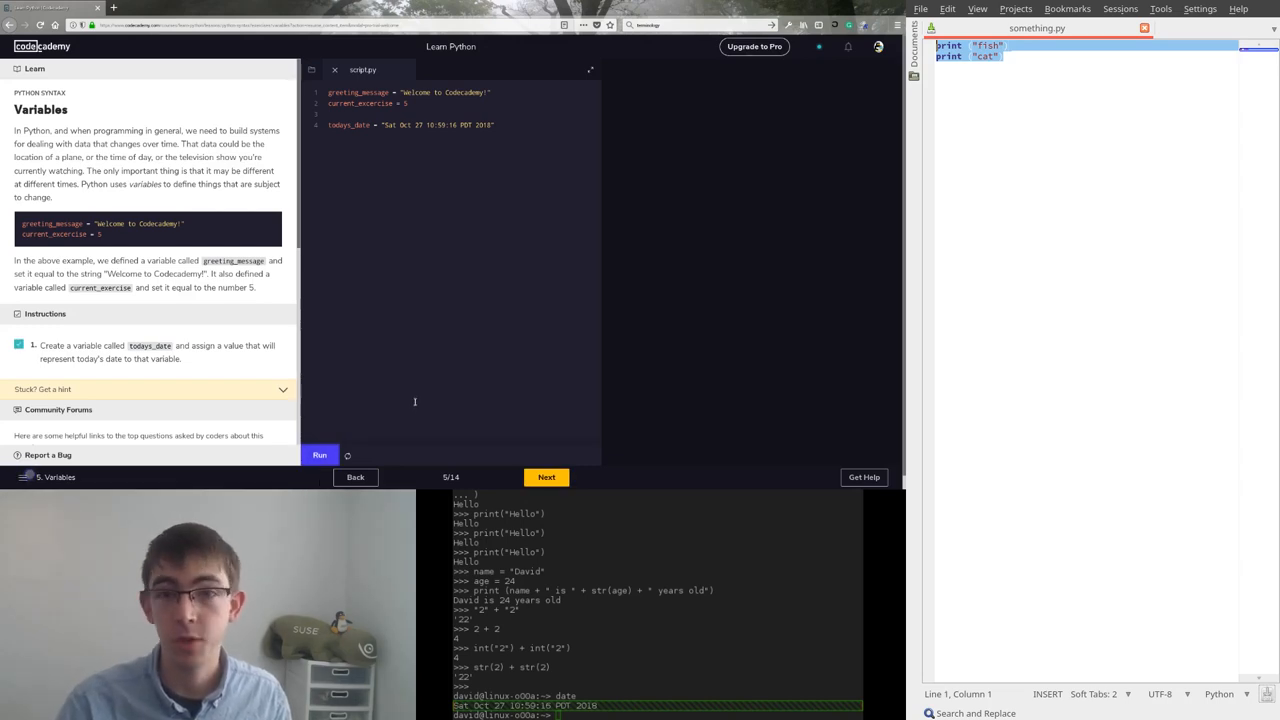
Advance to lesson 6, Arithmetic, via Next.
left_click(546, 476)
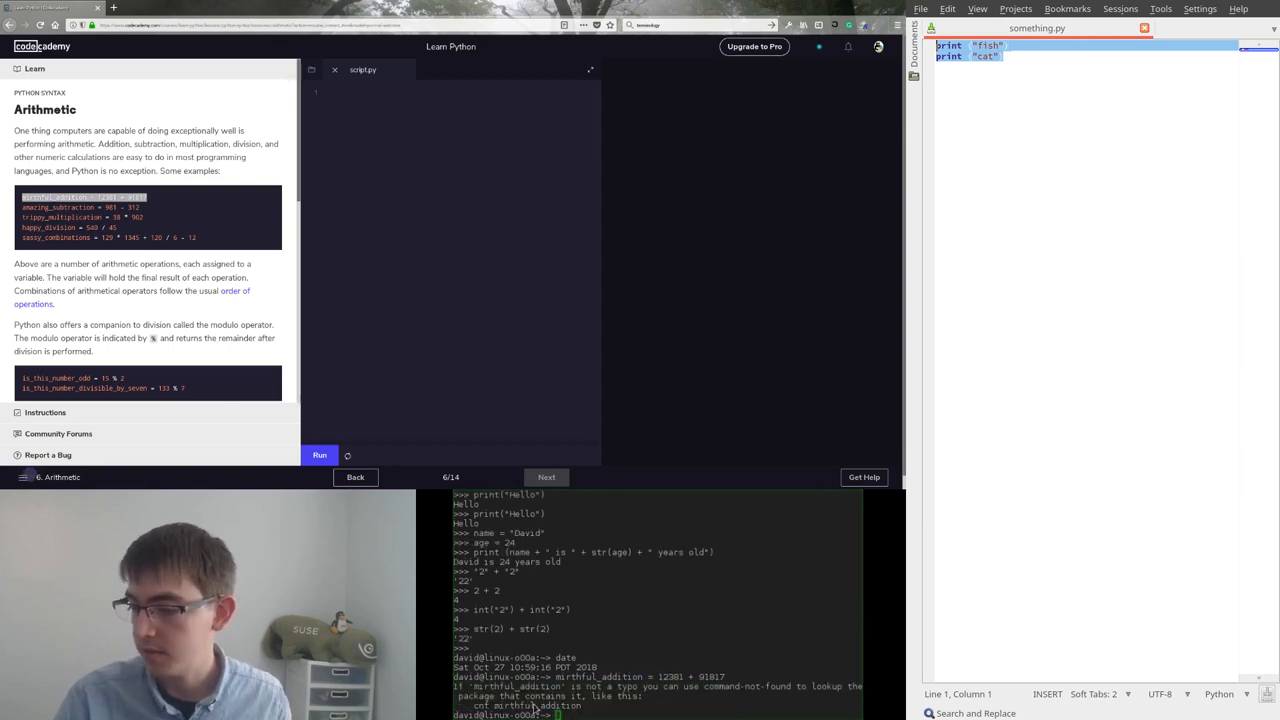
mouse_move(590, 648)
type("python3")
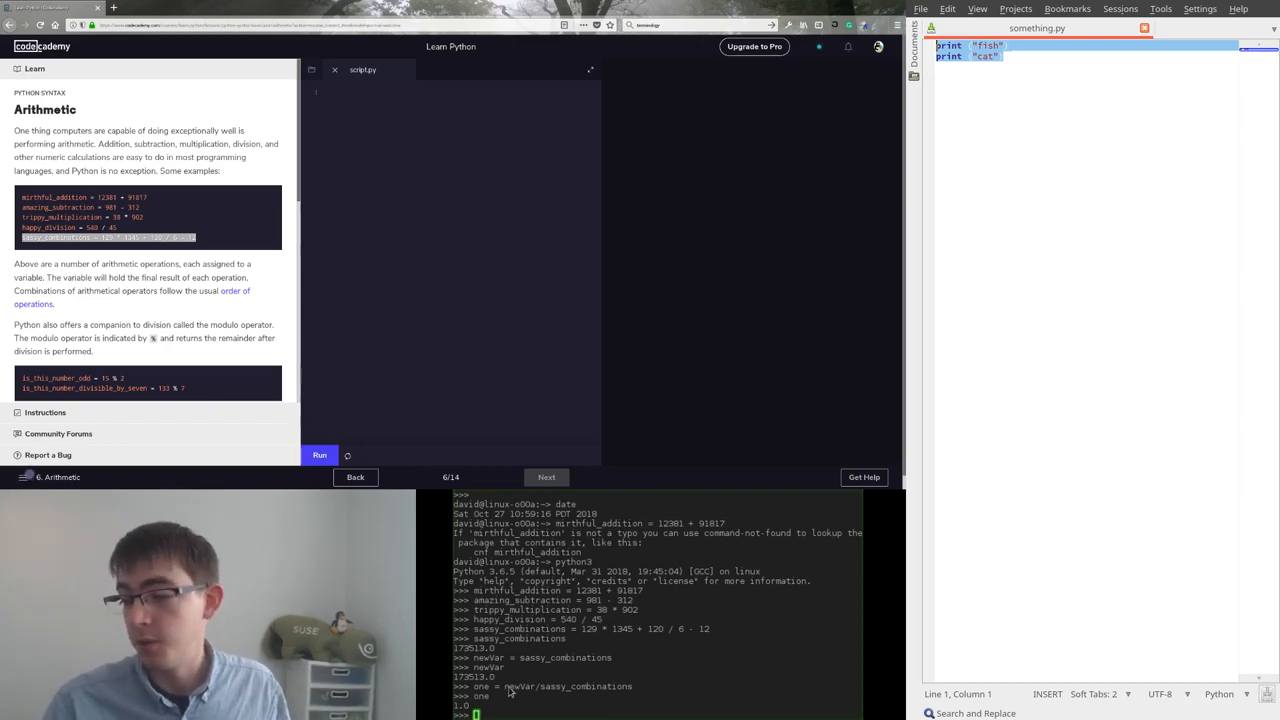
Run the arithmetic assignments in python3 and divide newVar by sassy_combinations to get 1.0.
scroll("down", 3)
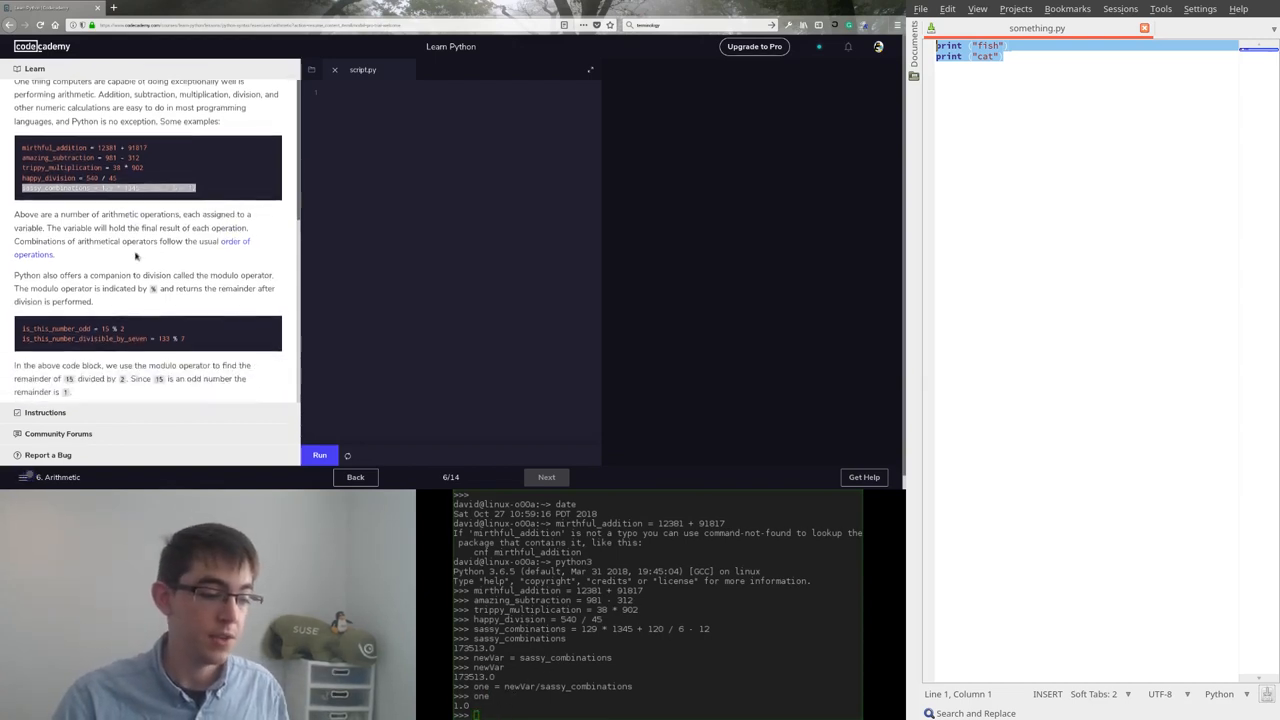
Evaluate 5/3, int(5)/int(3) and int(5/3) in the Python REPL to compare results.
scroll("down", 3)
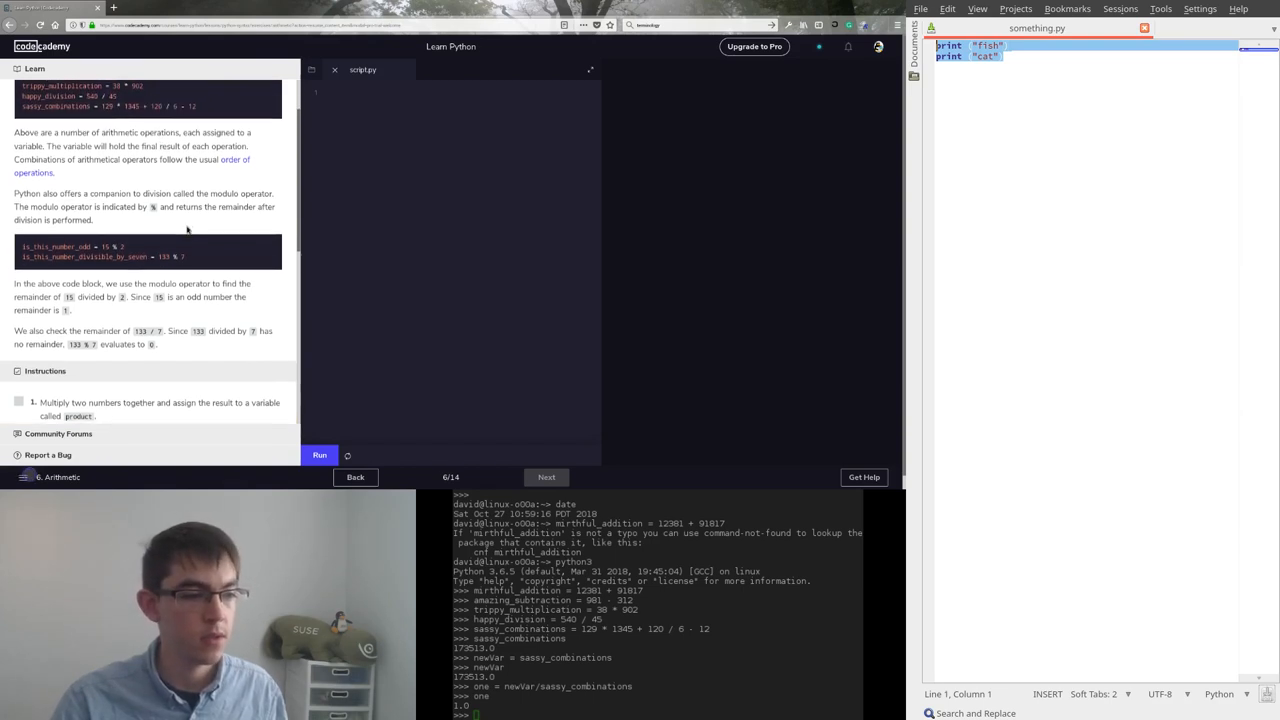
scroll("up", 3)
type("int(5/3")
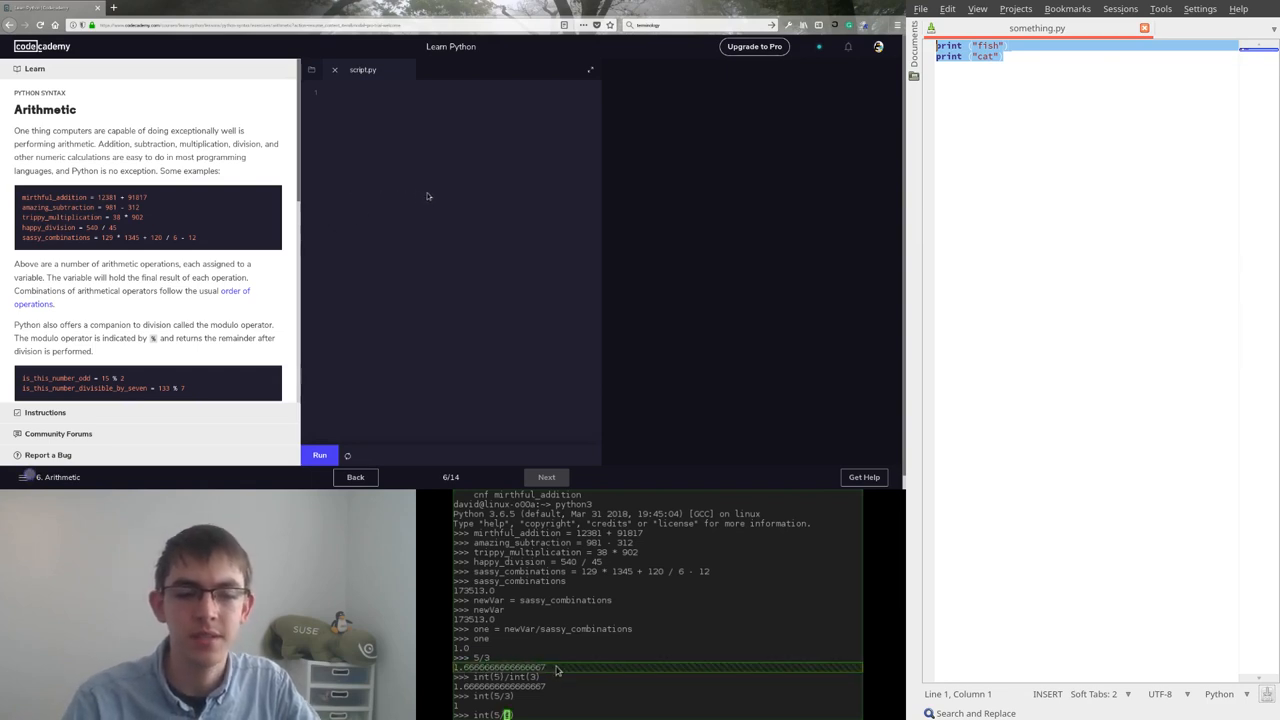
mouse_move(498, 708)
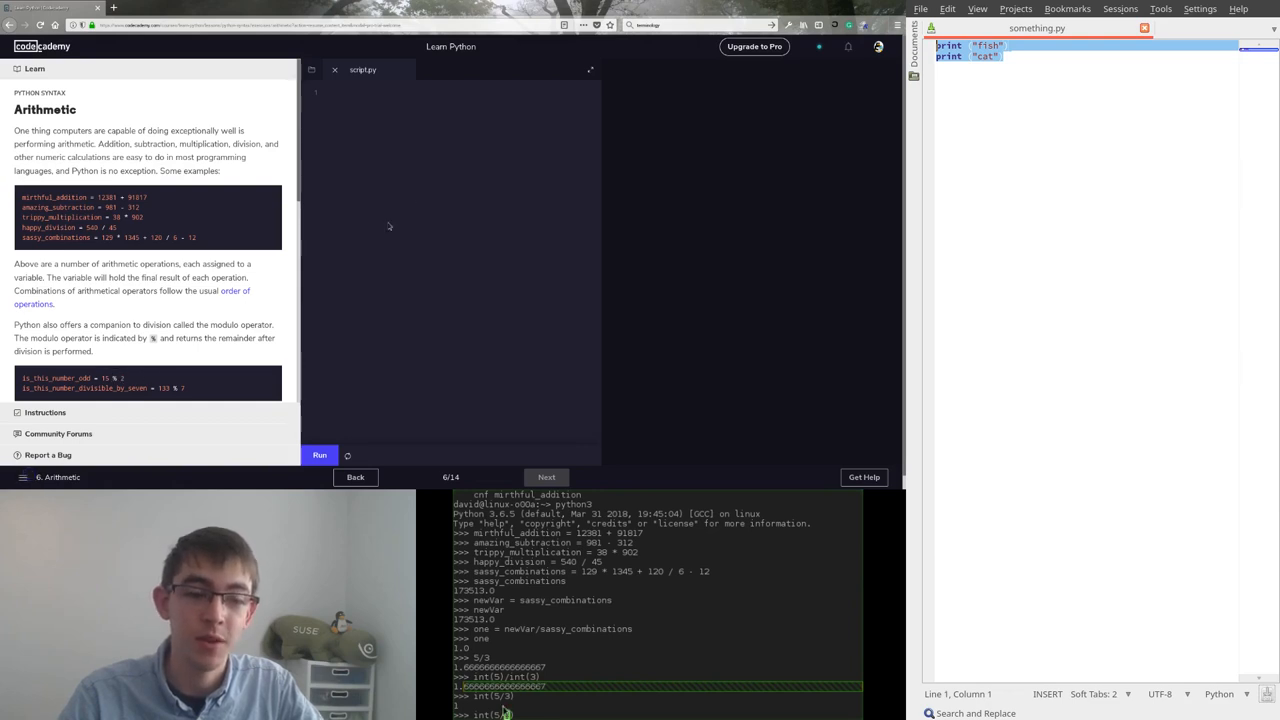
mouse_move(444, 204)
type("16 % 2")
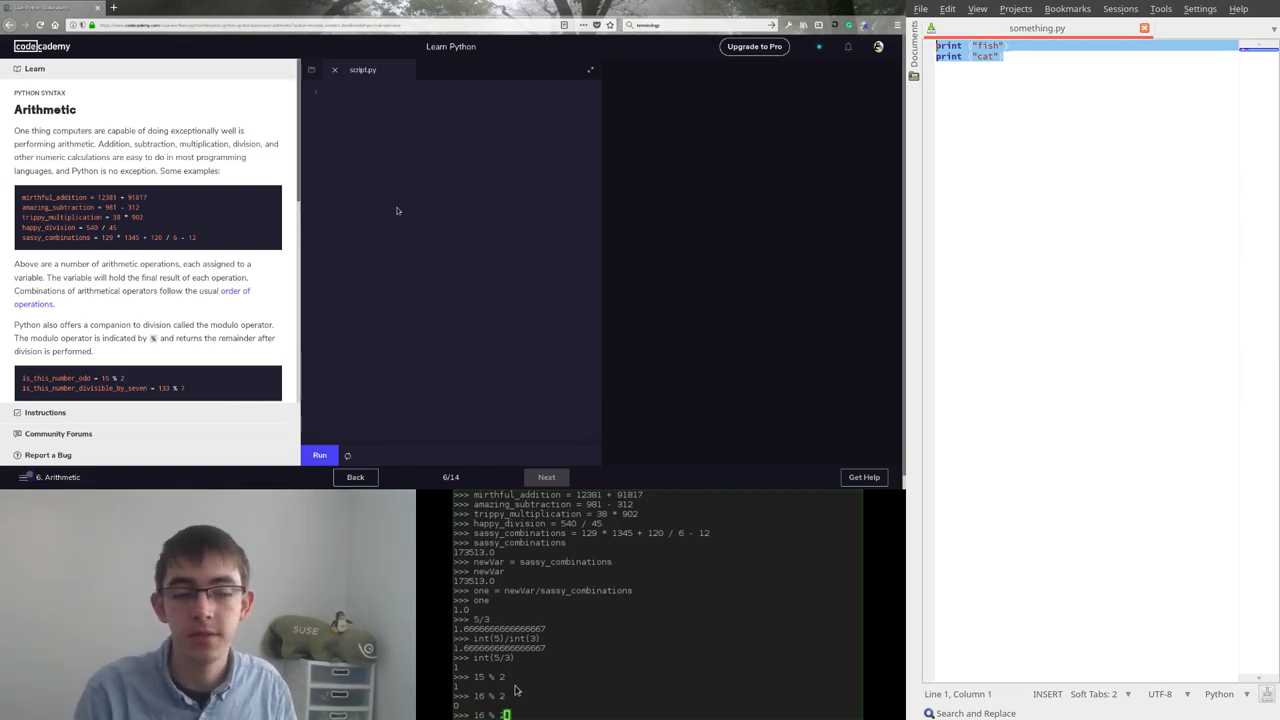
Evaluate 15 % 2 and 16 % 2 in the REPL to see remainders 1 and 0.
scroll("down", 3)
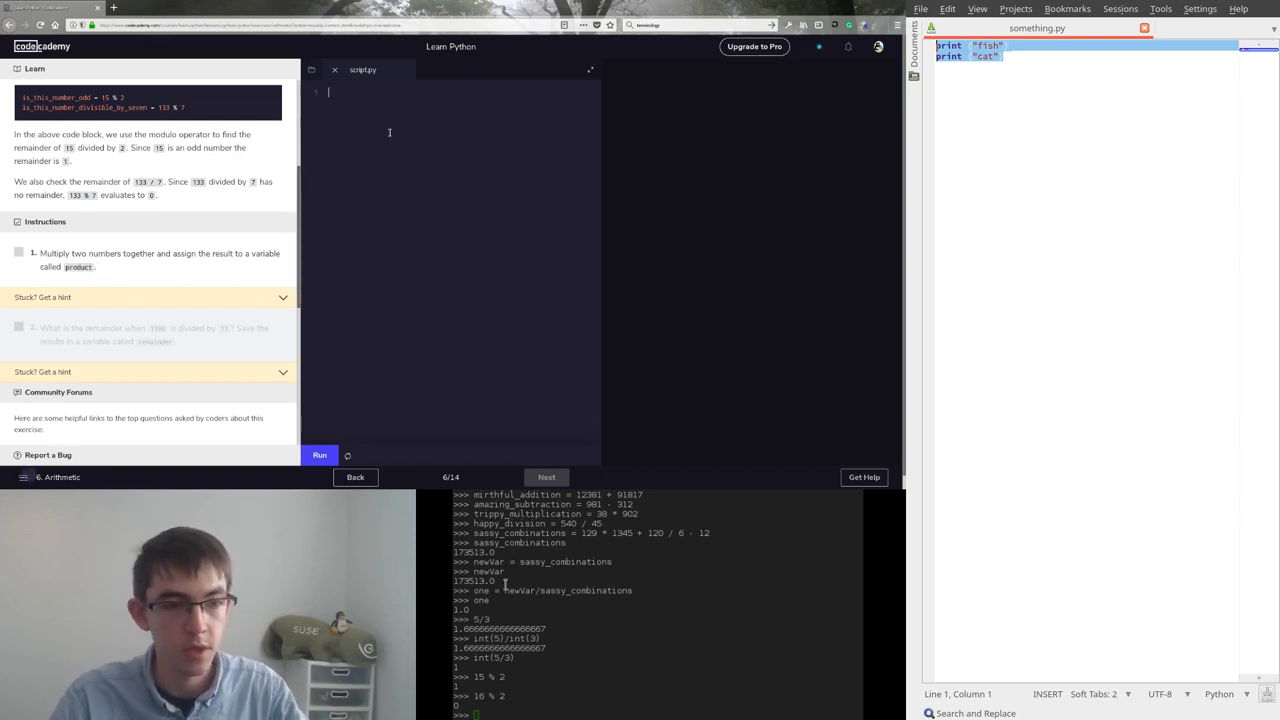
Assign the multiplication result to product and run the script to check it.
type("product")
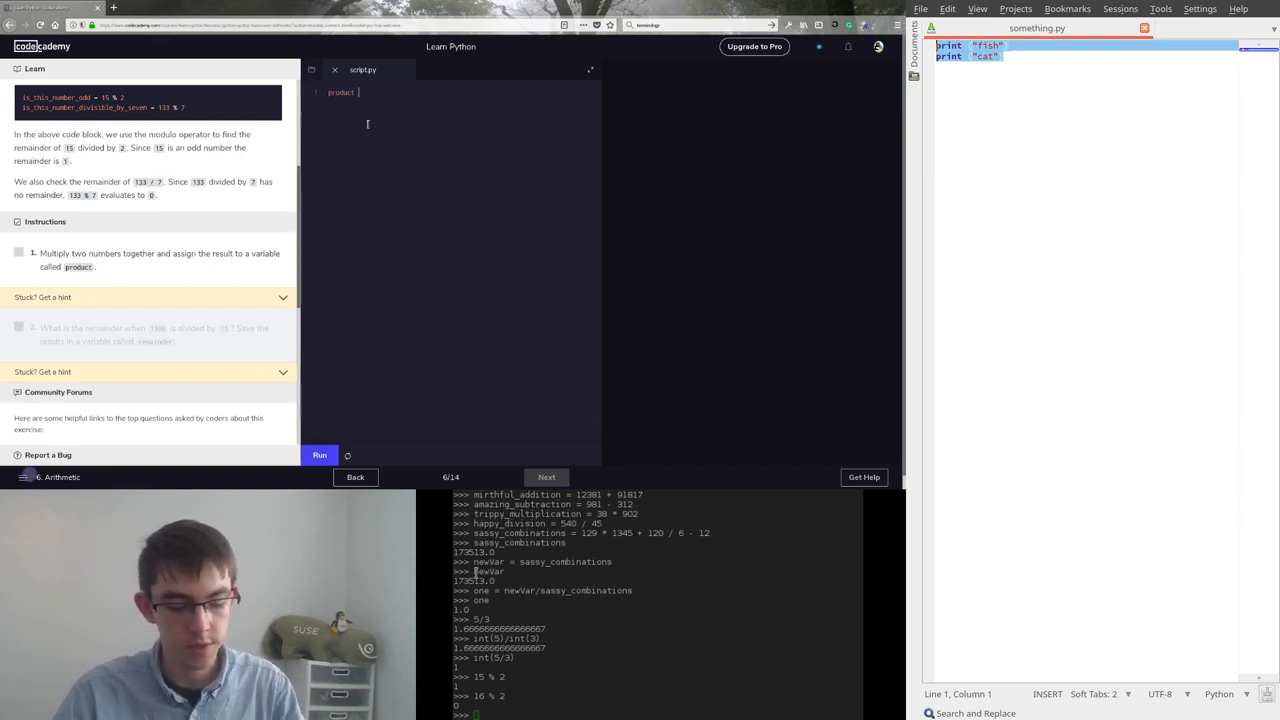
type("= 3")
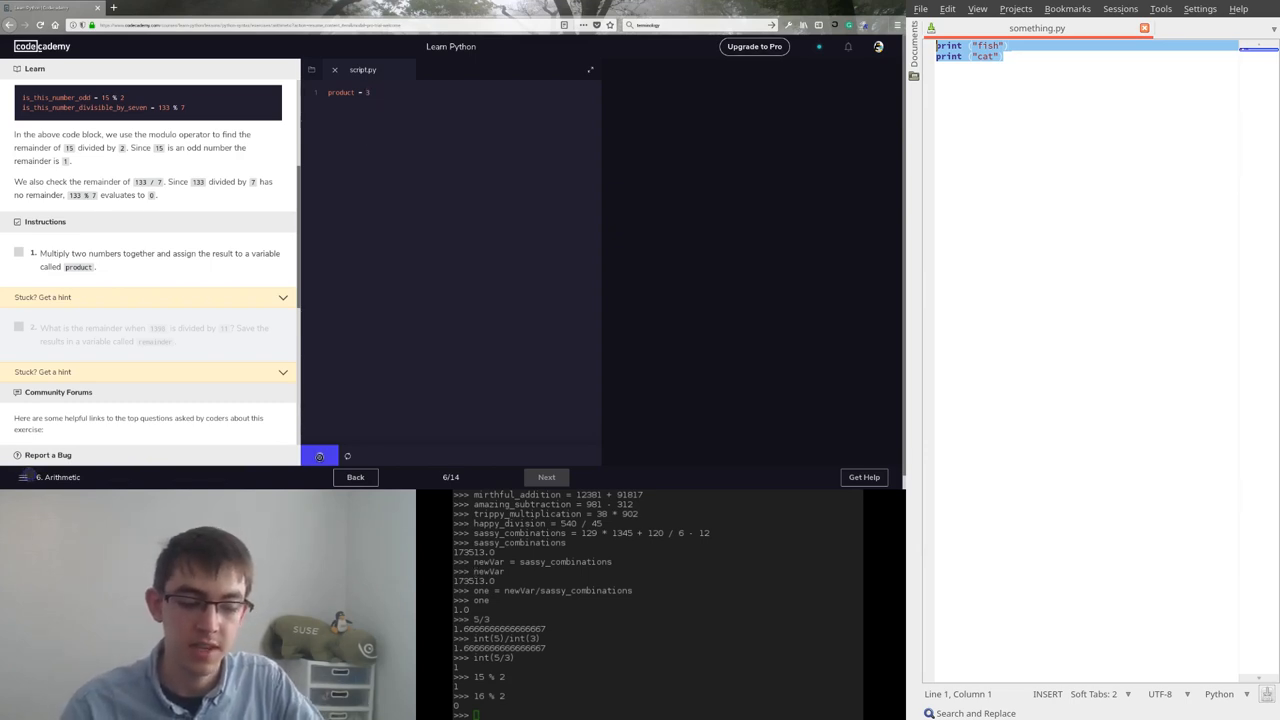
left_click(320, 456)
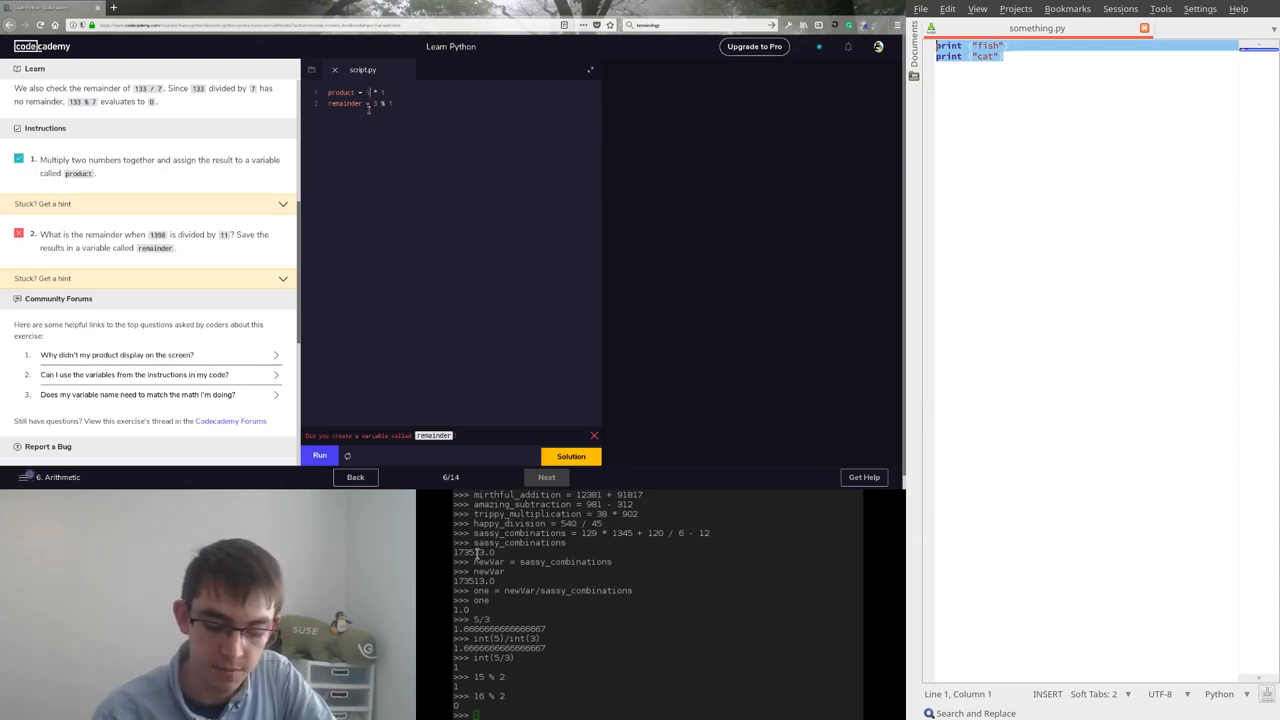
Assign a modulo of 1398 to remainder and rerun until the exercise passes.
type("1398")
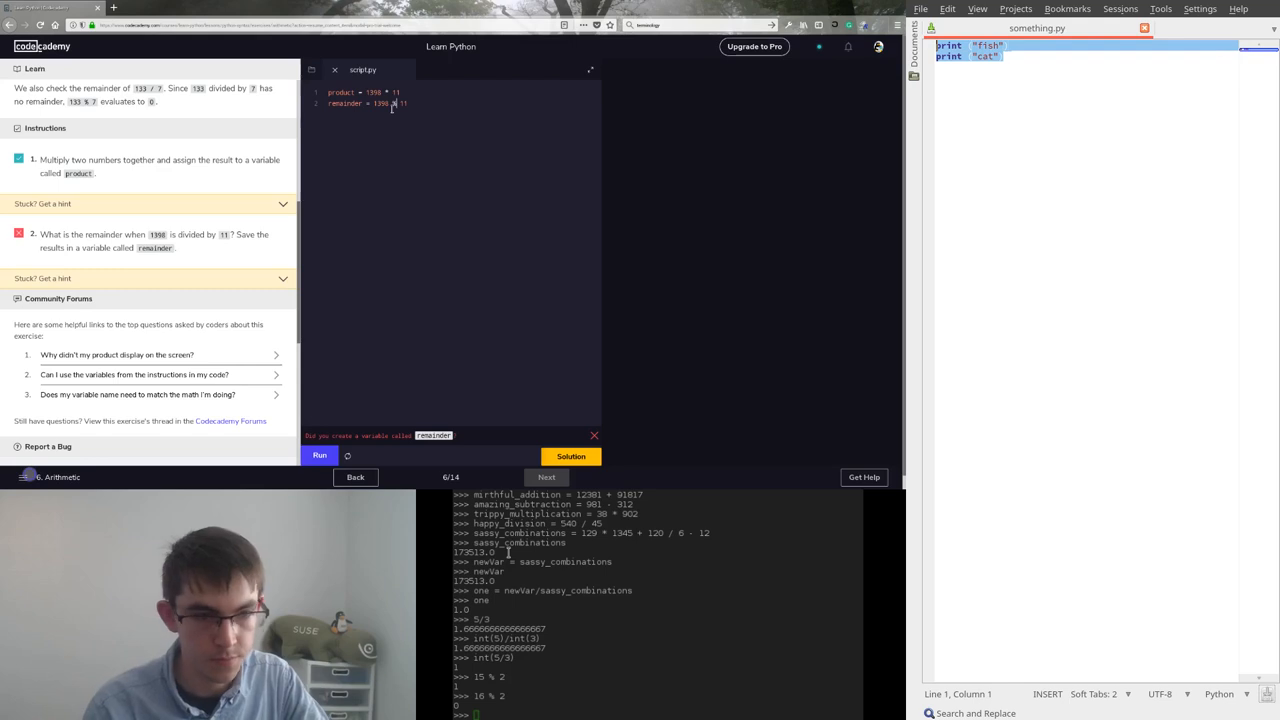
left_click(320, 456)
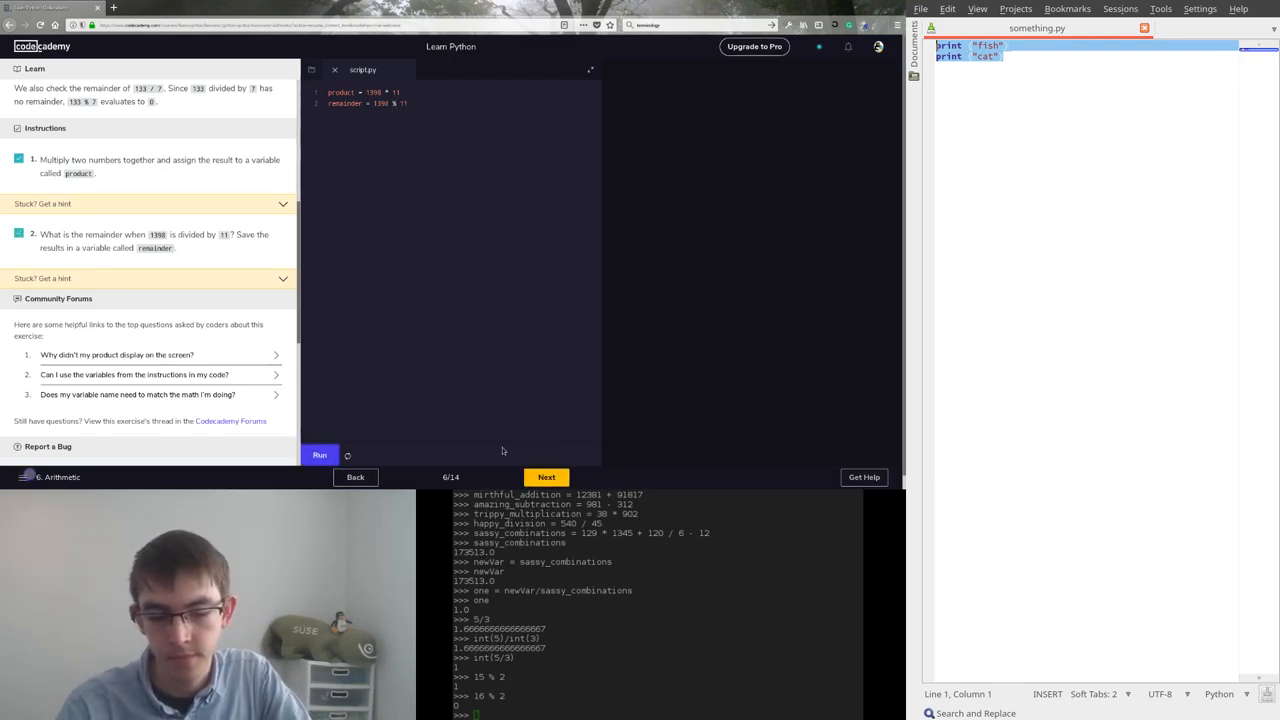
left_click(320, 456)
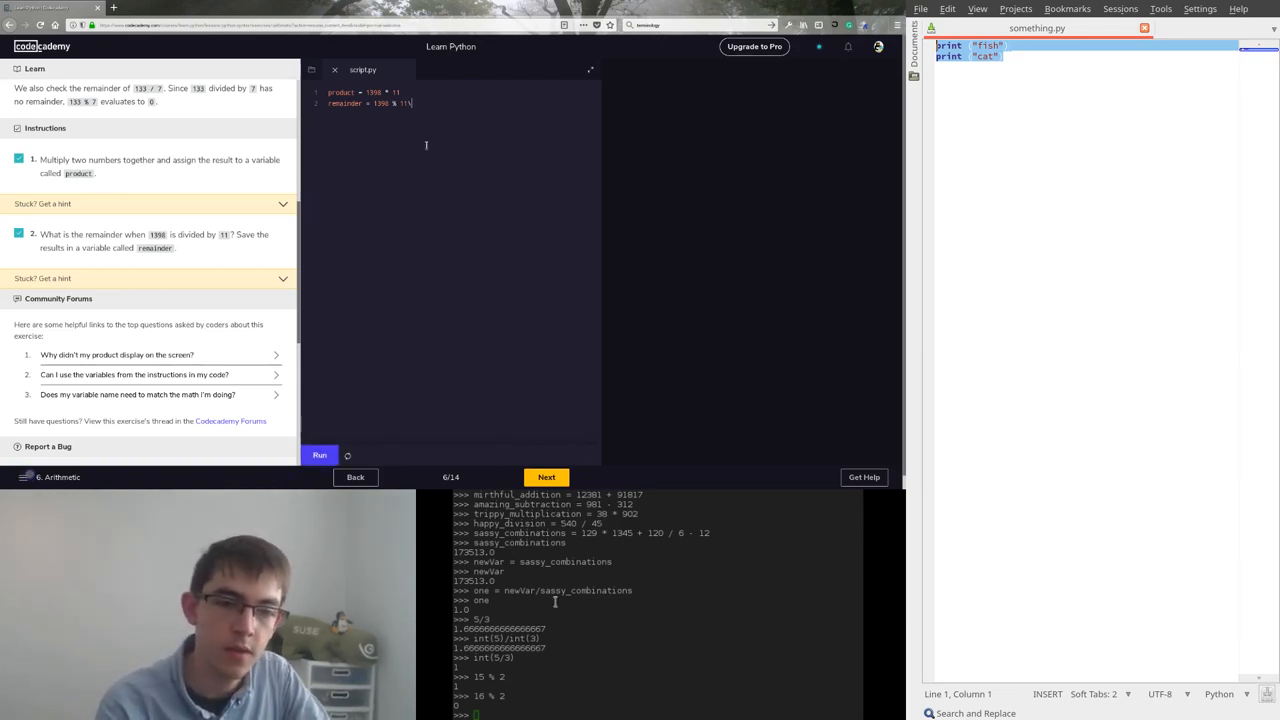
Add print(product) and print(remainder), run to show results, and advance to Updating Variables.
type("print(pro")
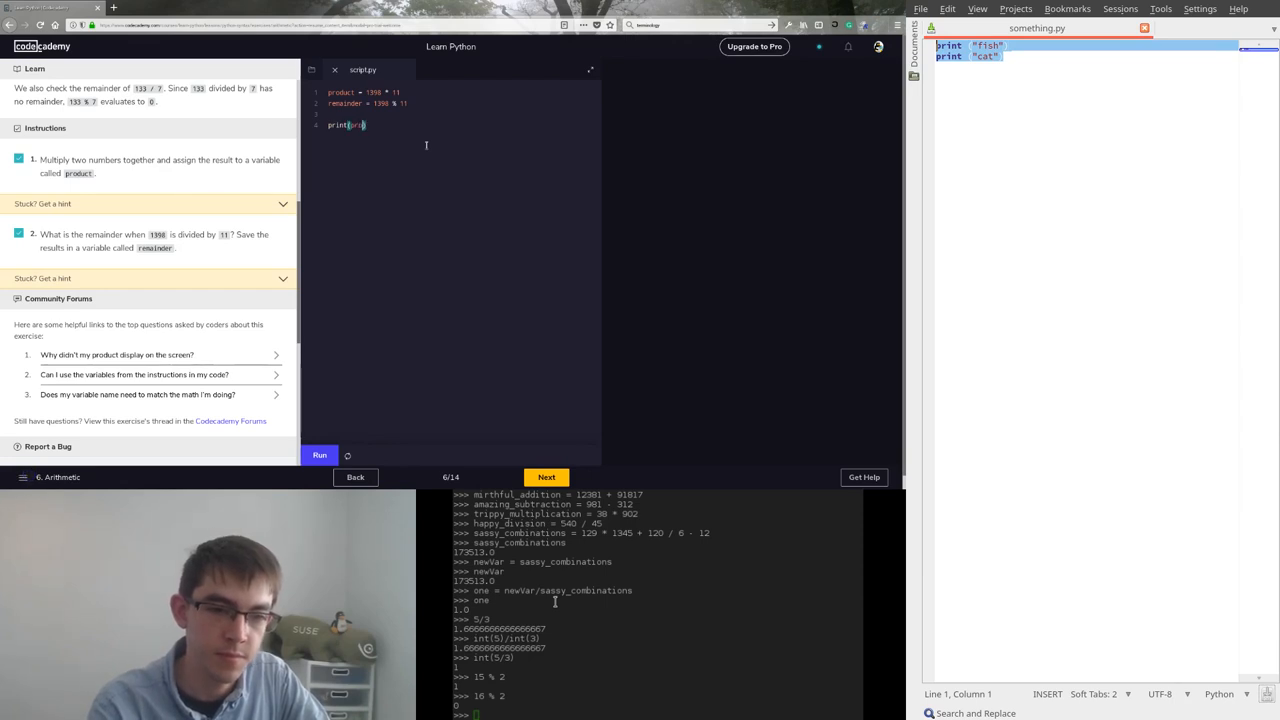
type("product")
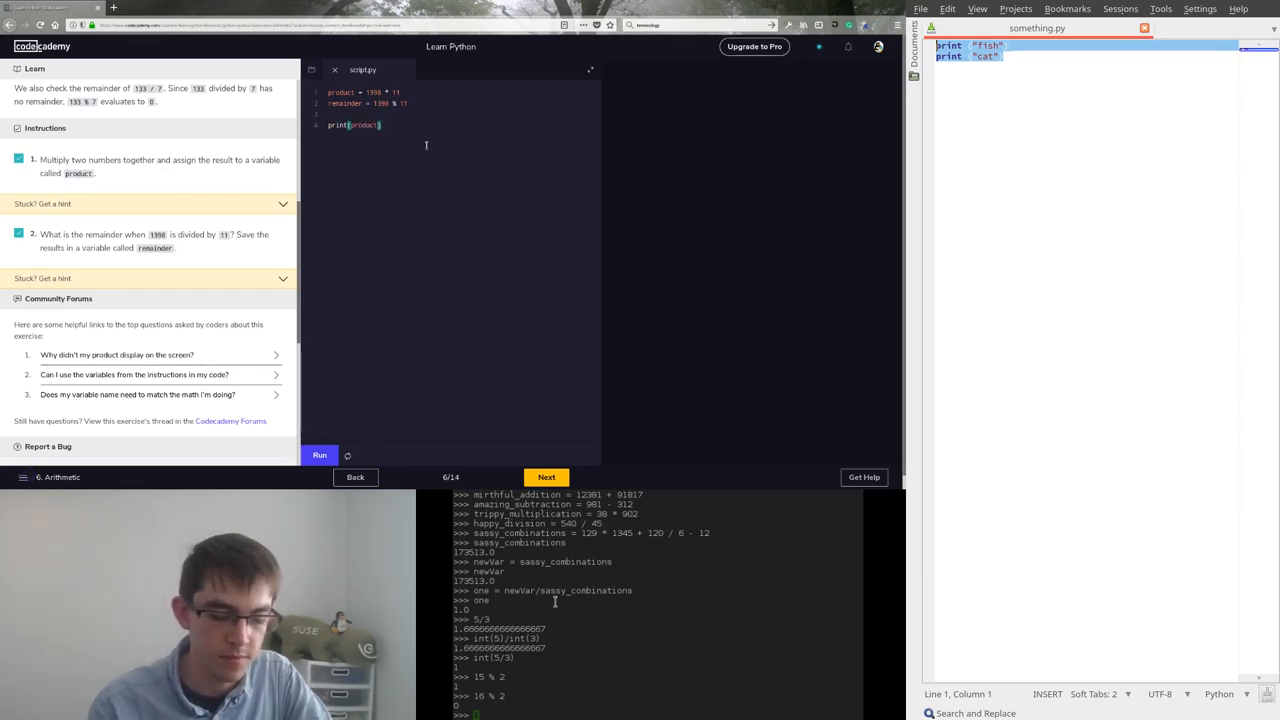
key("Return")
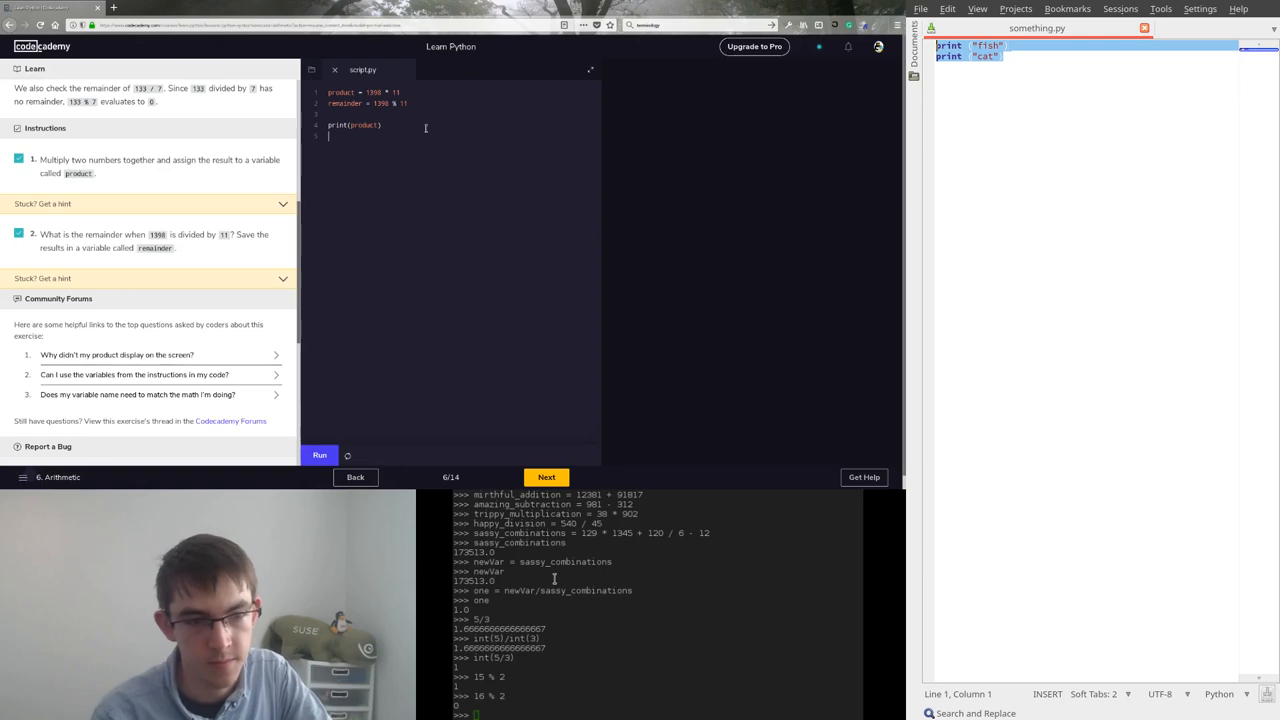
type("print(")
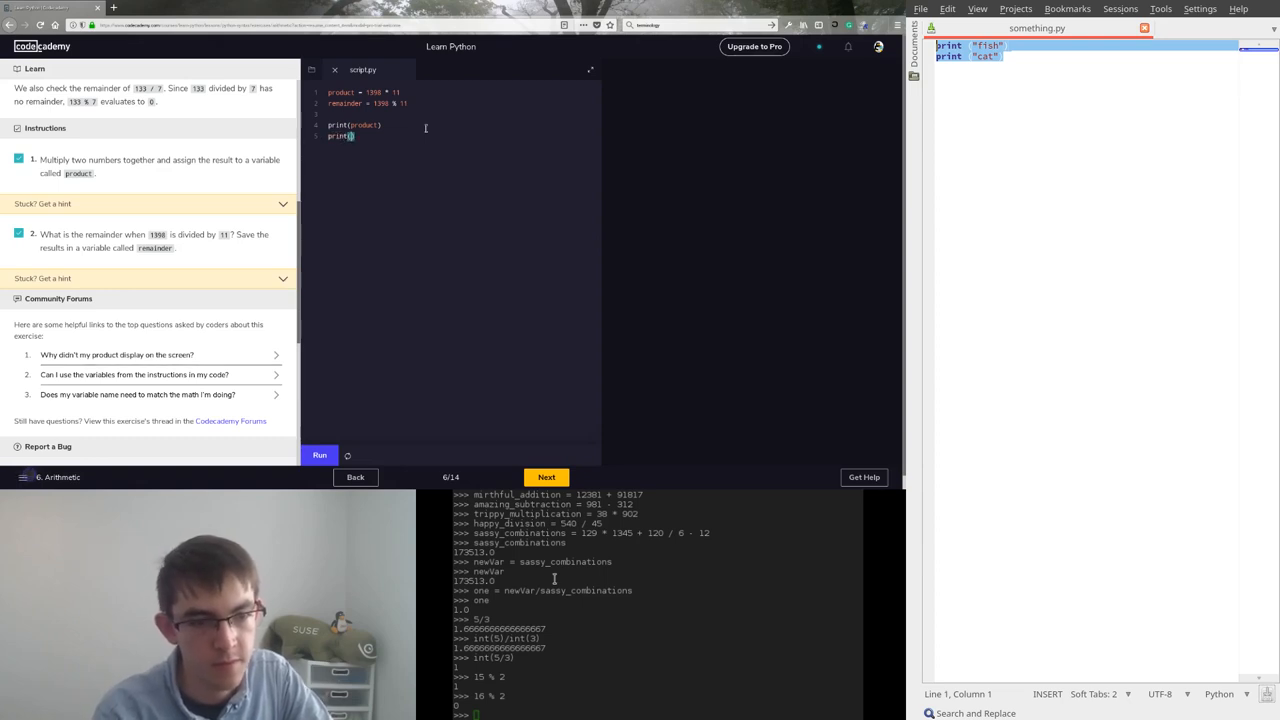
type("remainder")
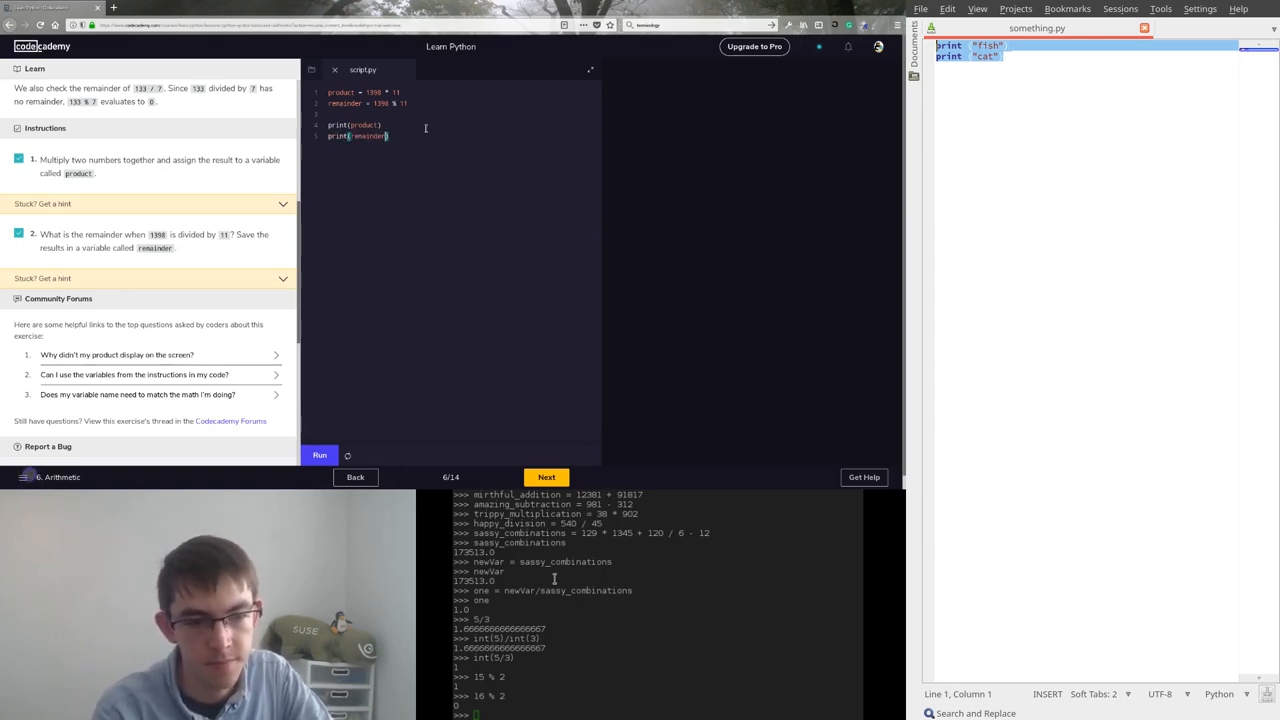
left_click(320, 456)
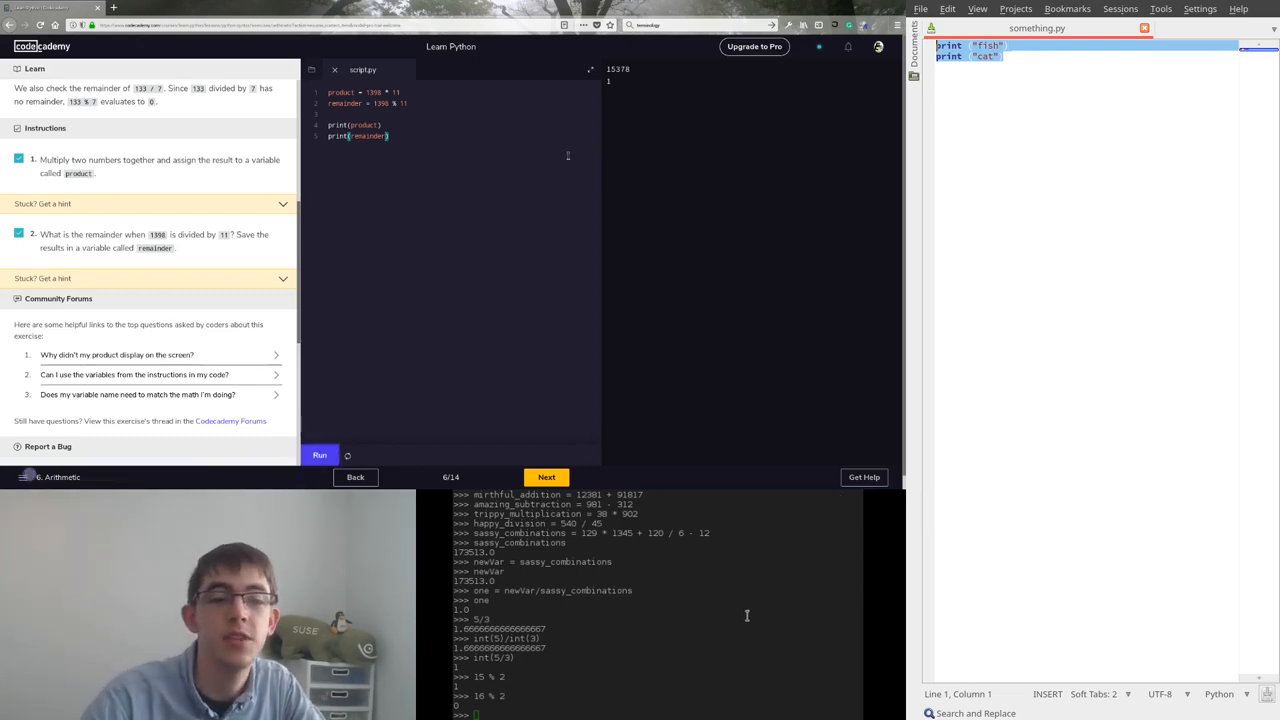
left_click(546, 476)
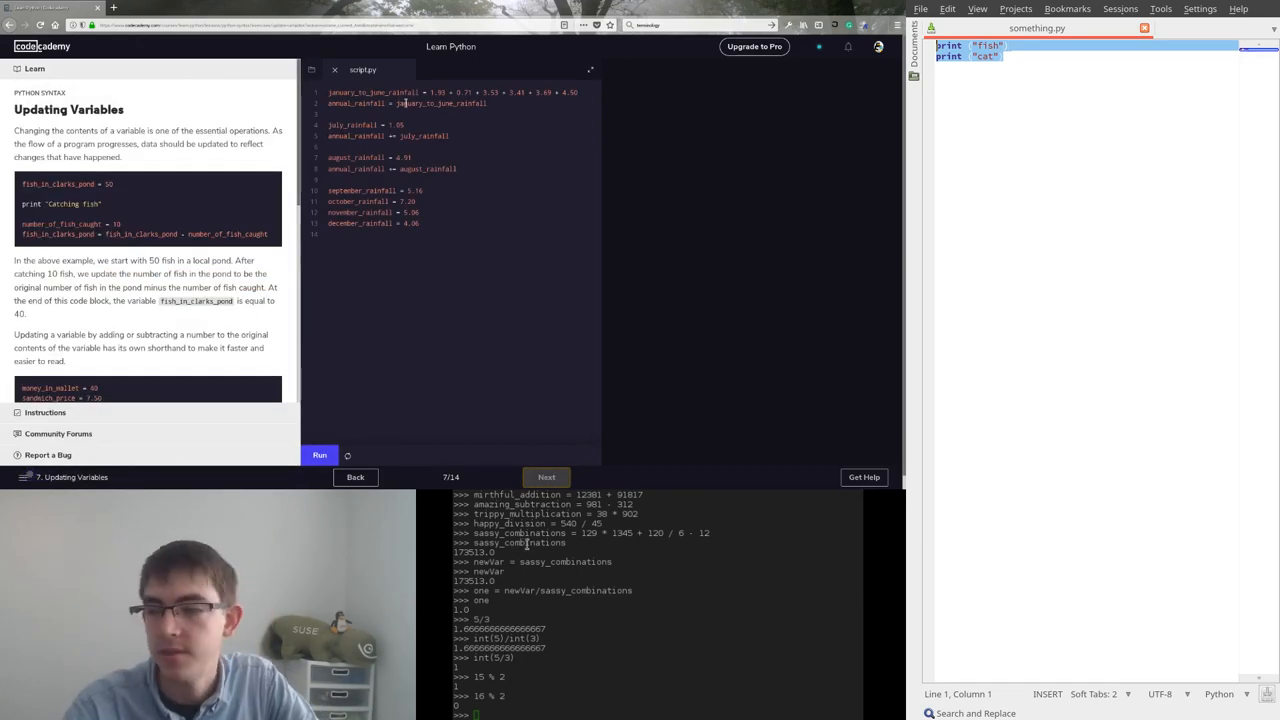